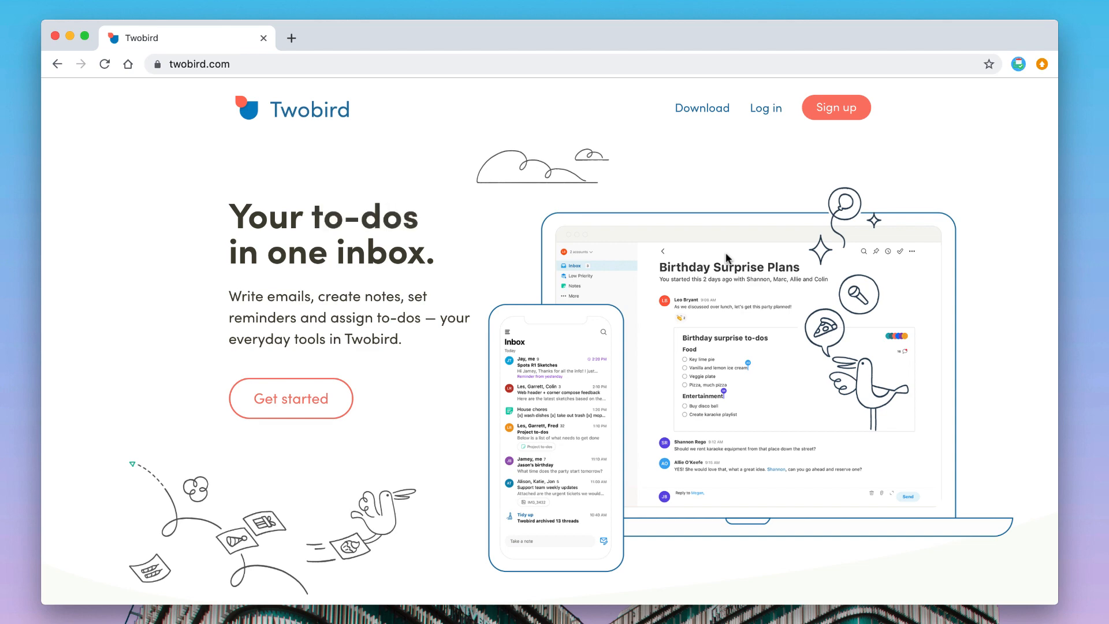
Browse down the Twobird homepage to 'Email that's easier to read', trying the 'are you free?' demo text.
{"action": "scroll", "scroll_direction": "down", "scroll_amount": 3}
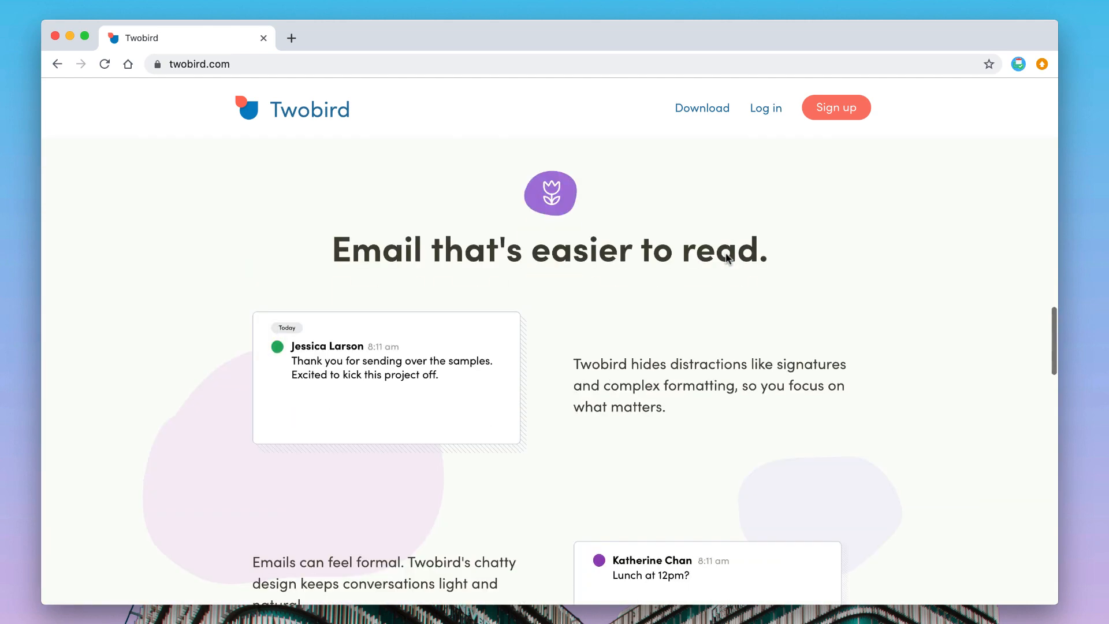
{"action": "scroll", "scroll_direction": "down", "scroll_amount": 3}
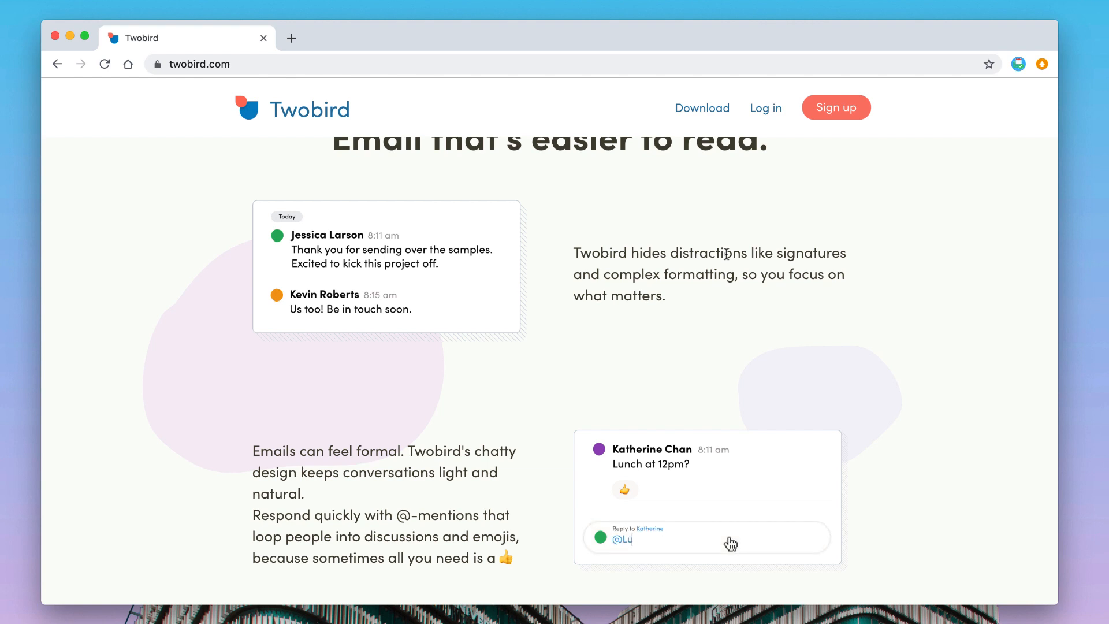
{"action": "type", "text": "cy"}
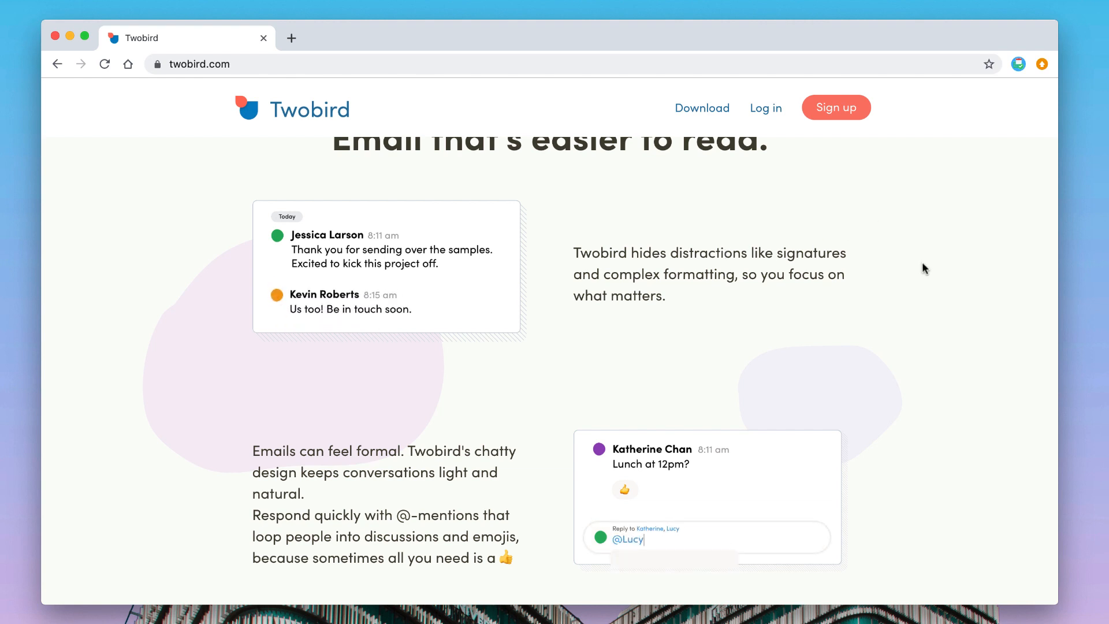
{"action": "type", "text": "are you free?"}
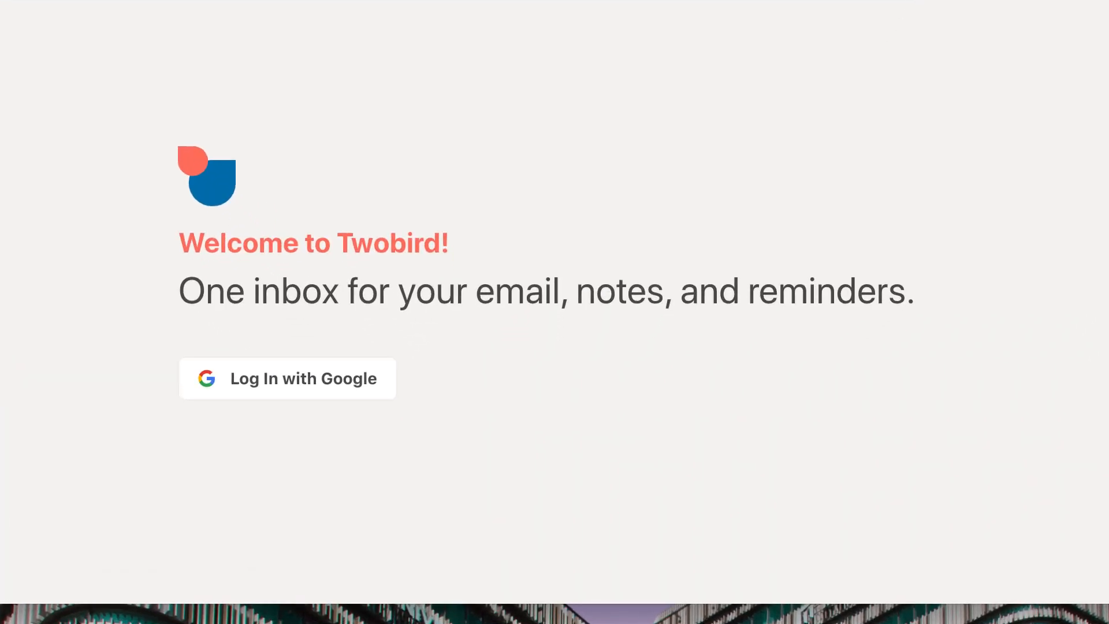
{"action": "mouse_move", "coordinate": [367, 388]}
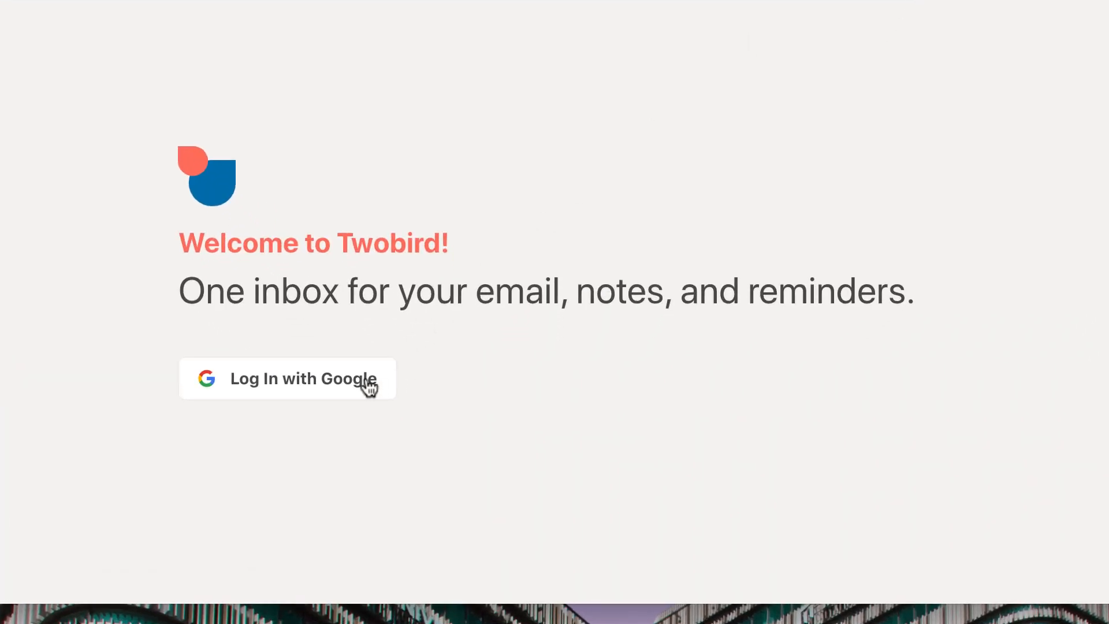
Log into Twobird with a Google account, allowing contacts and email access and confirming the choices.
{"action": "left_click", "coordinate": [288, 378]}
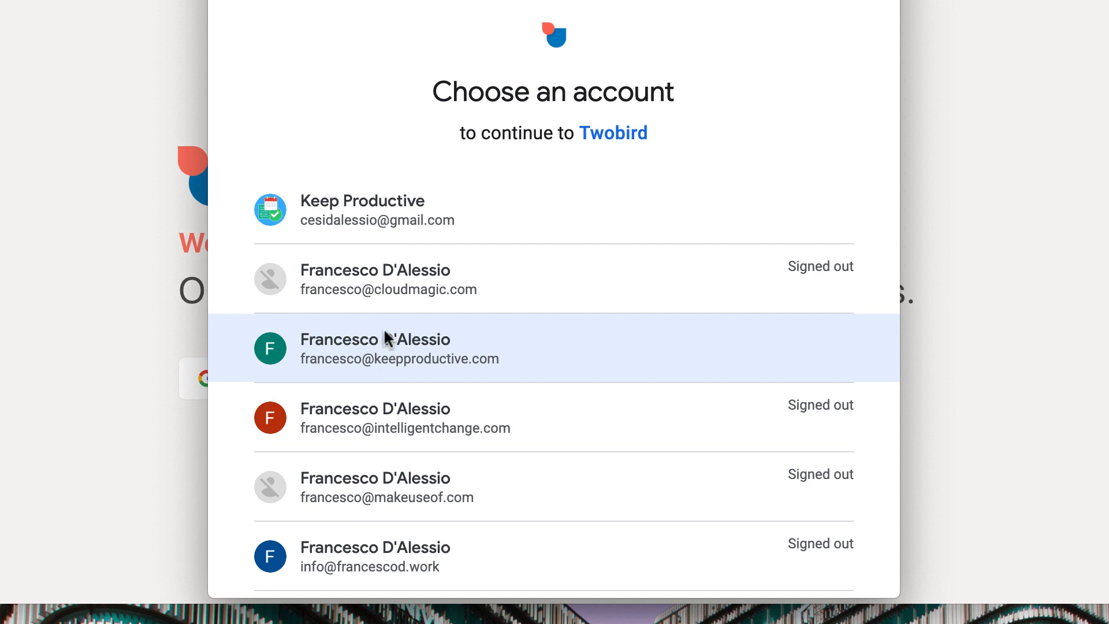
{"action": "left_click", "coordinate": [398, 348]}
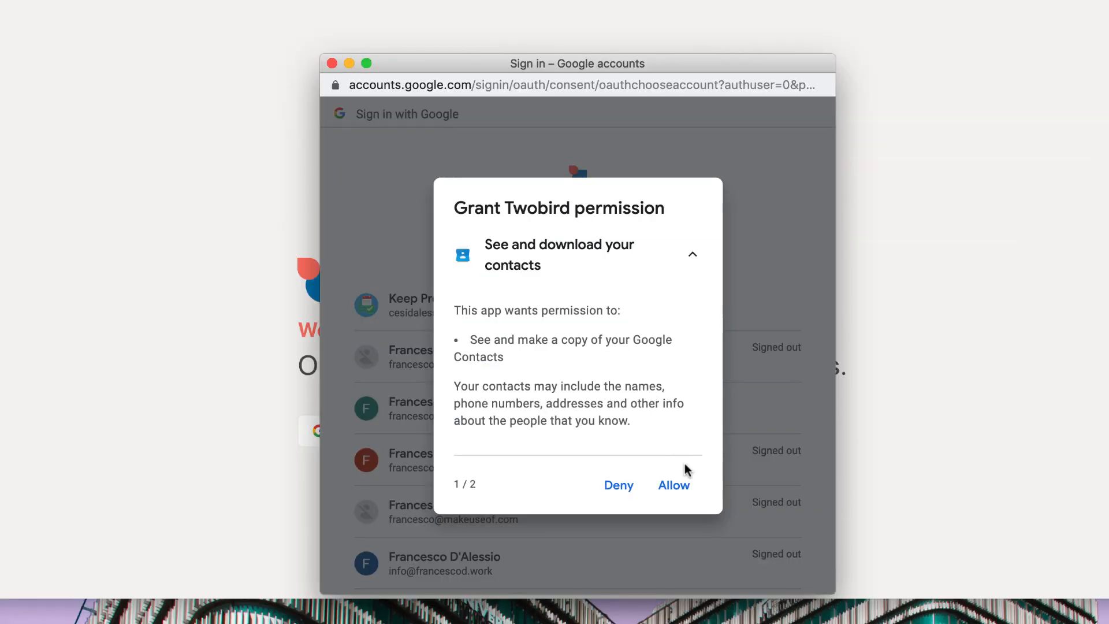
{"action": "left_click", "coordinate": [673, 484]}
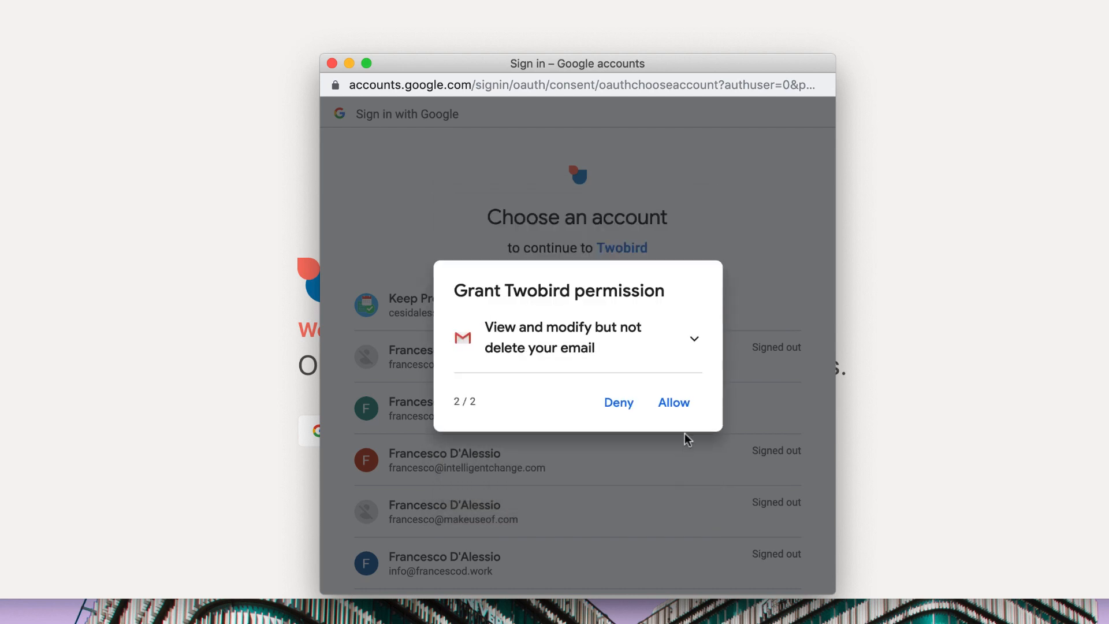
{"action": "left_click", "coordinate": [695, 339]}
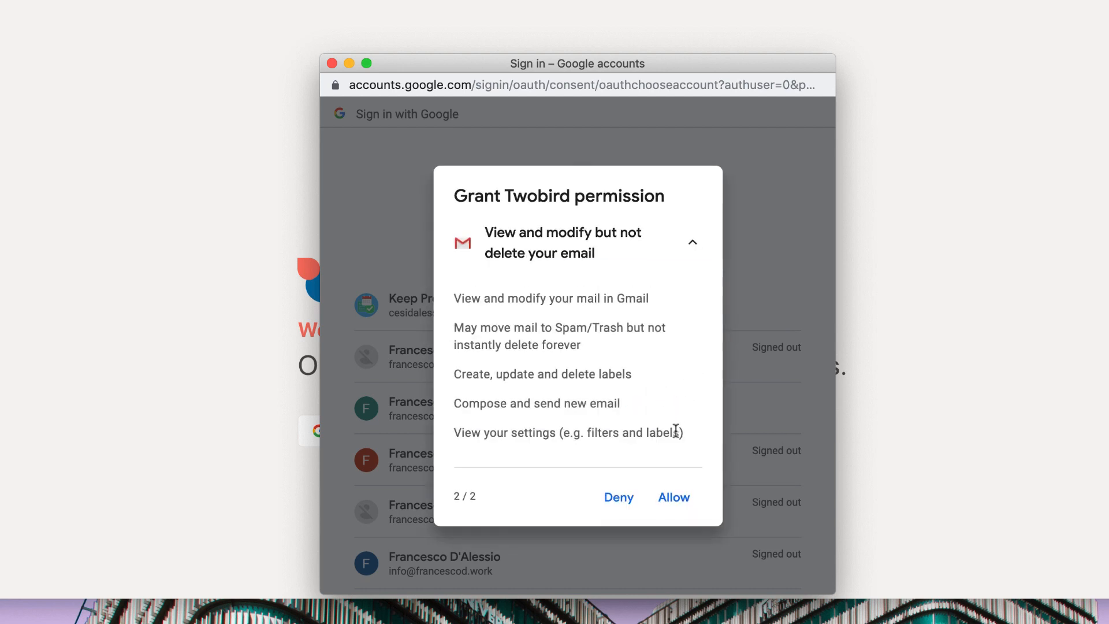
{"action": "mouse_move", "coordinate": [674, 498]}
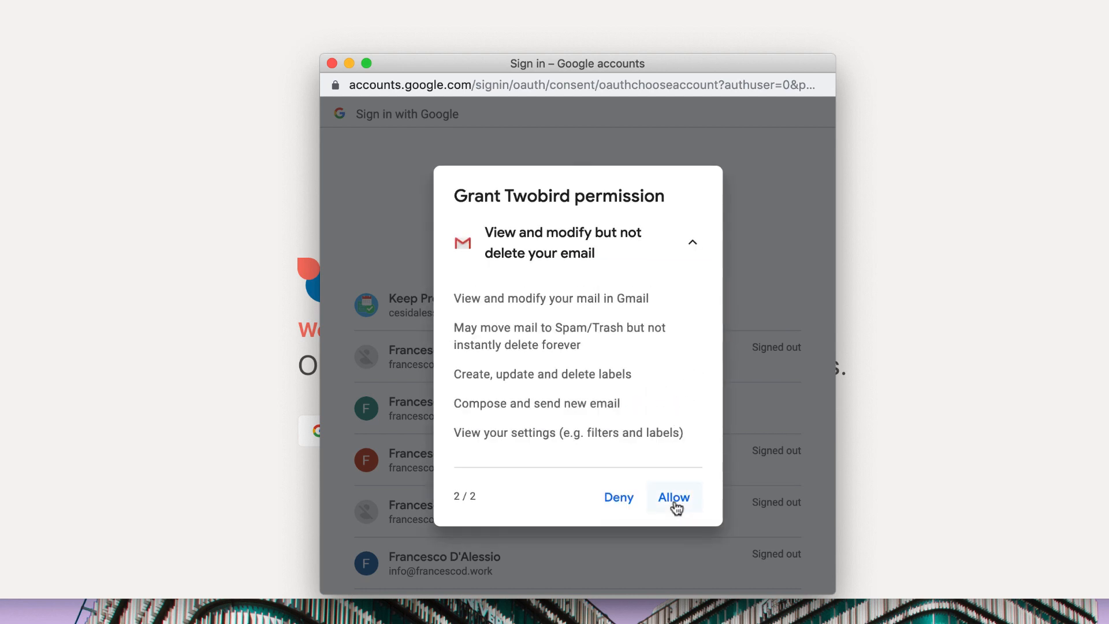
{"action": "left_click", "coordinate": [673, 497]}
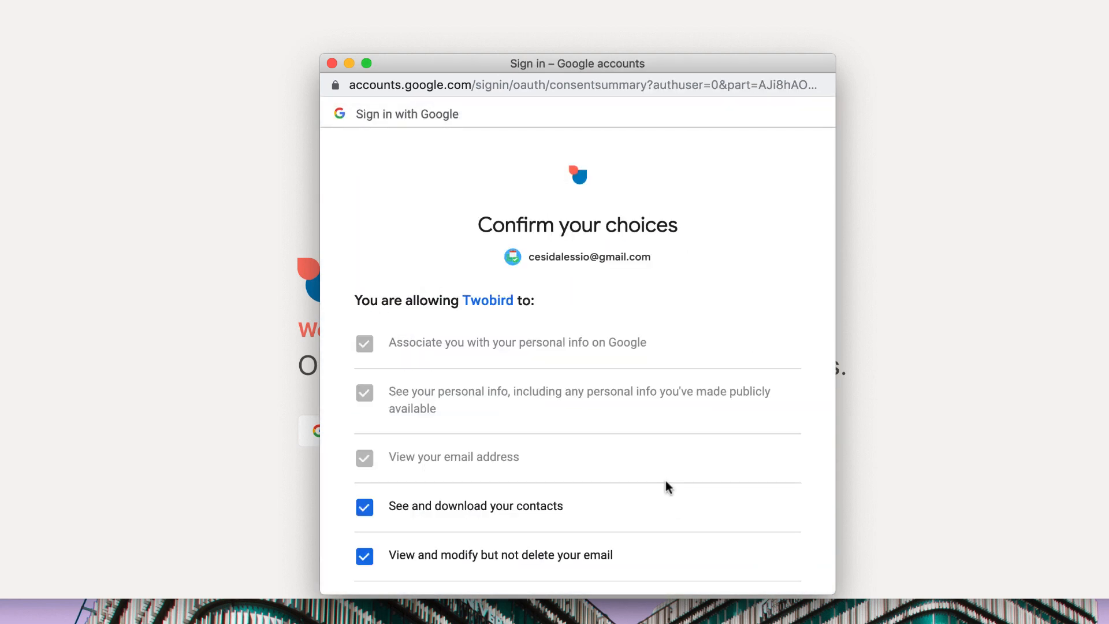
{"action": "scroll", "scroll_direction": "down", "scroll_amount": 3}
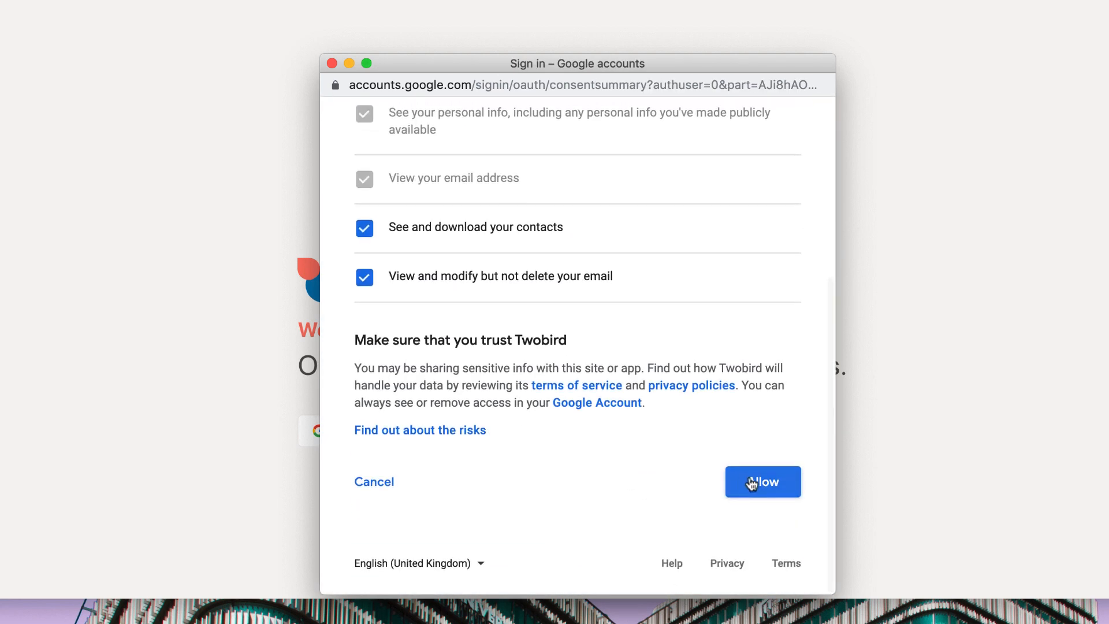
{"action": "left_click", "coordinate": [763, 482]}
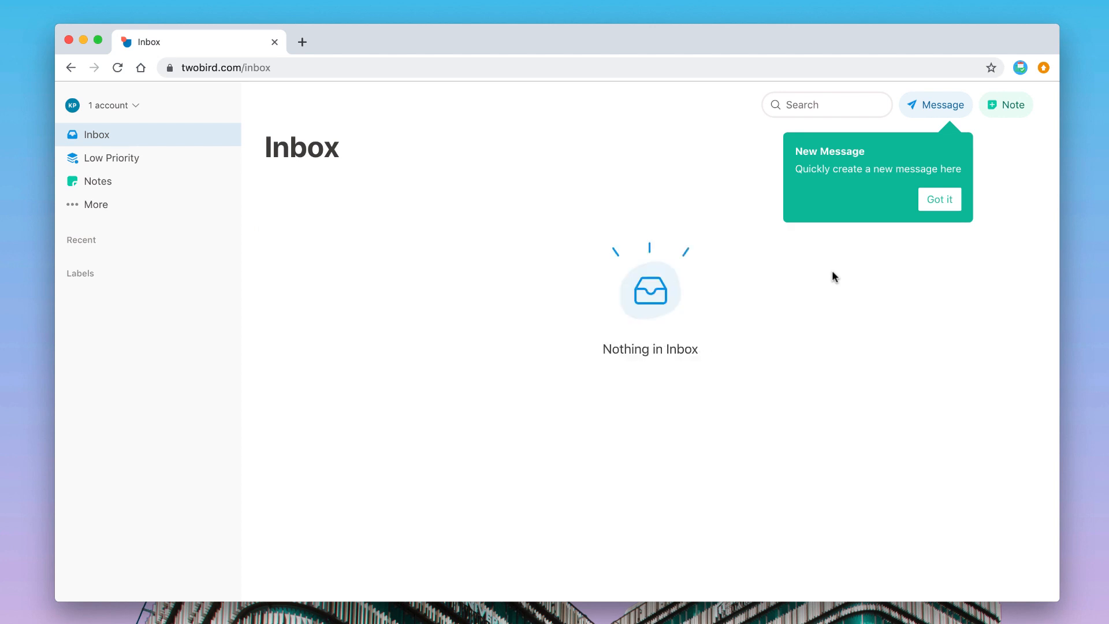
{"action": "mouse_move", "coordinate": [941, 199]}
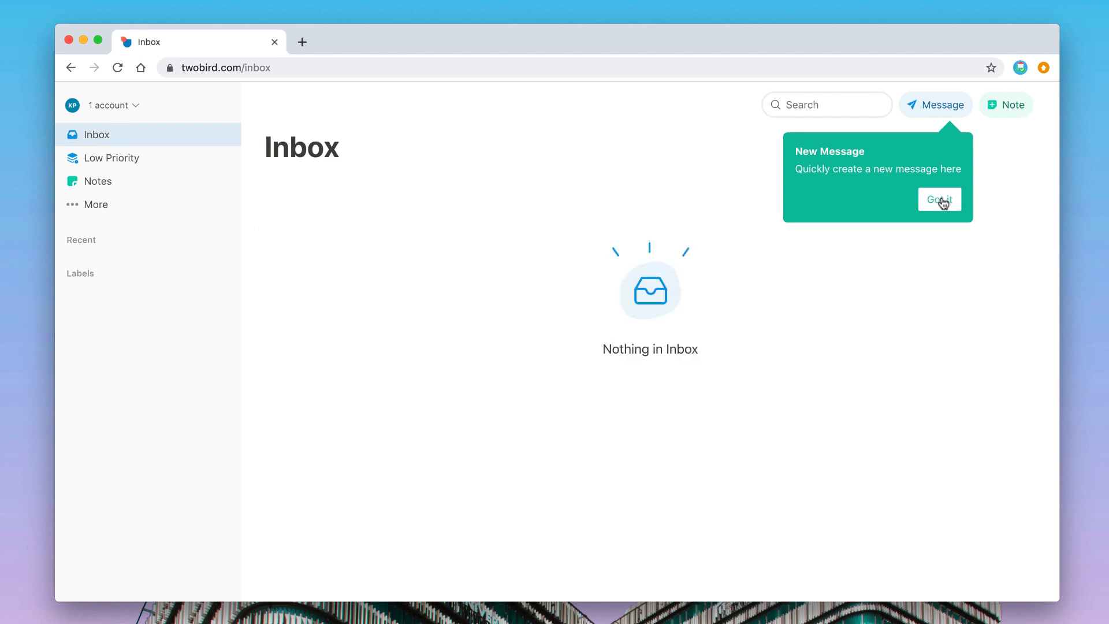
Dismiss the New Message and Note tips, then briefly expand the More folders list.
{"action": "left_click", "coordinate": [941, 199]}
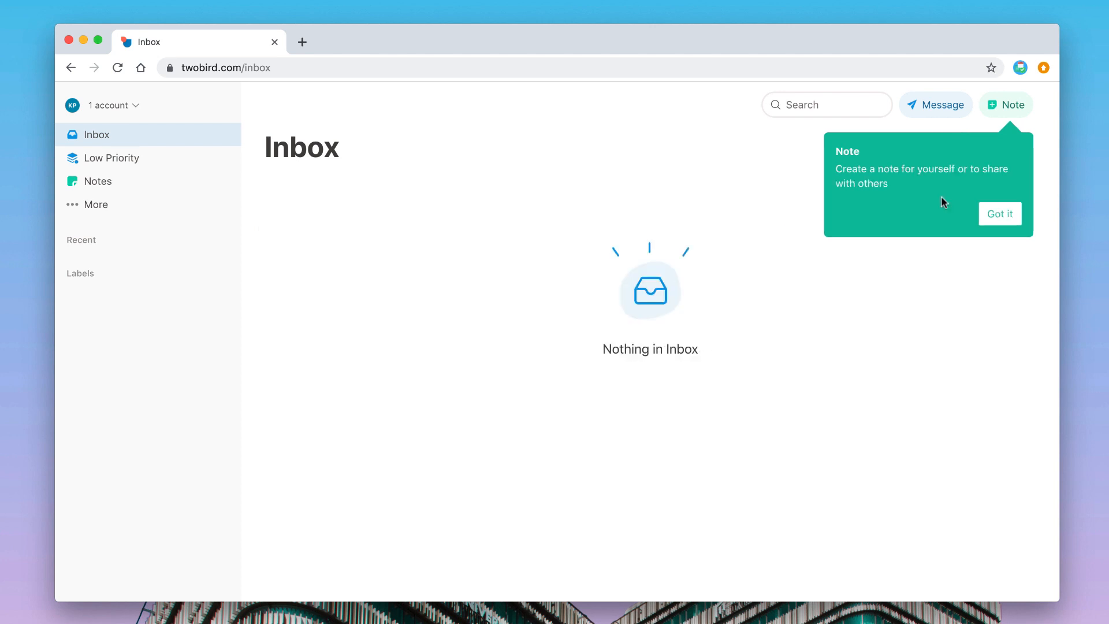
{"action": "left_click", "coordinate": [1000, 214]}
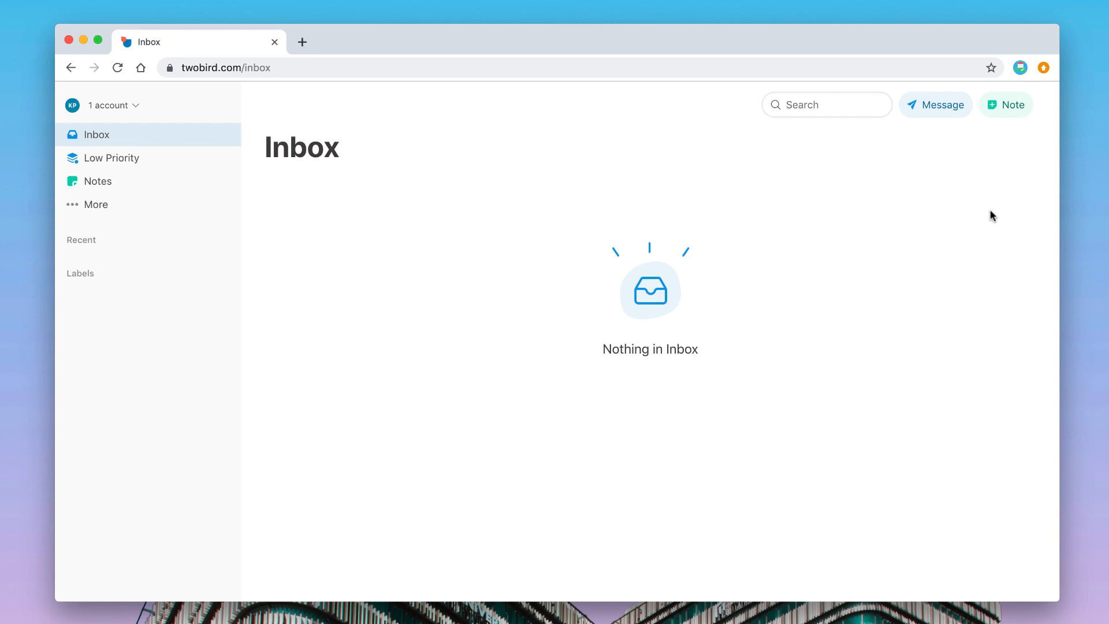
{"action": "mouse_move", "coordinate": [715, 207]}
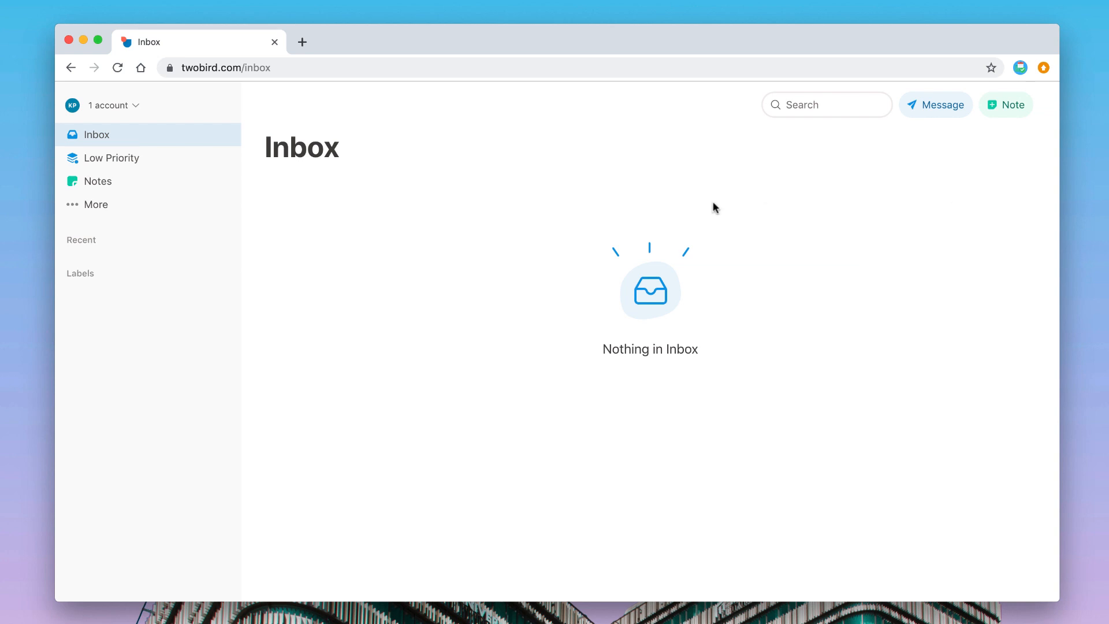
{"action": "mouse_move", "coordinate": [317, 260]}
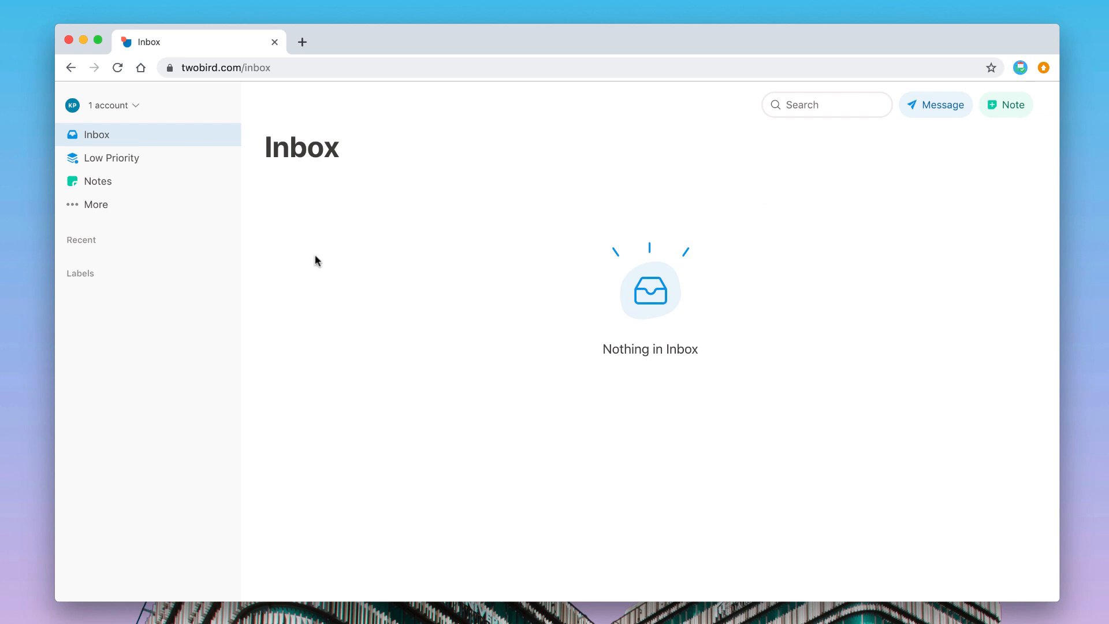
{"action": "left_click", "coordinate": [95, 205]}
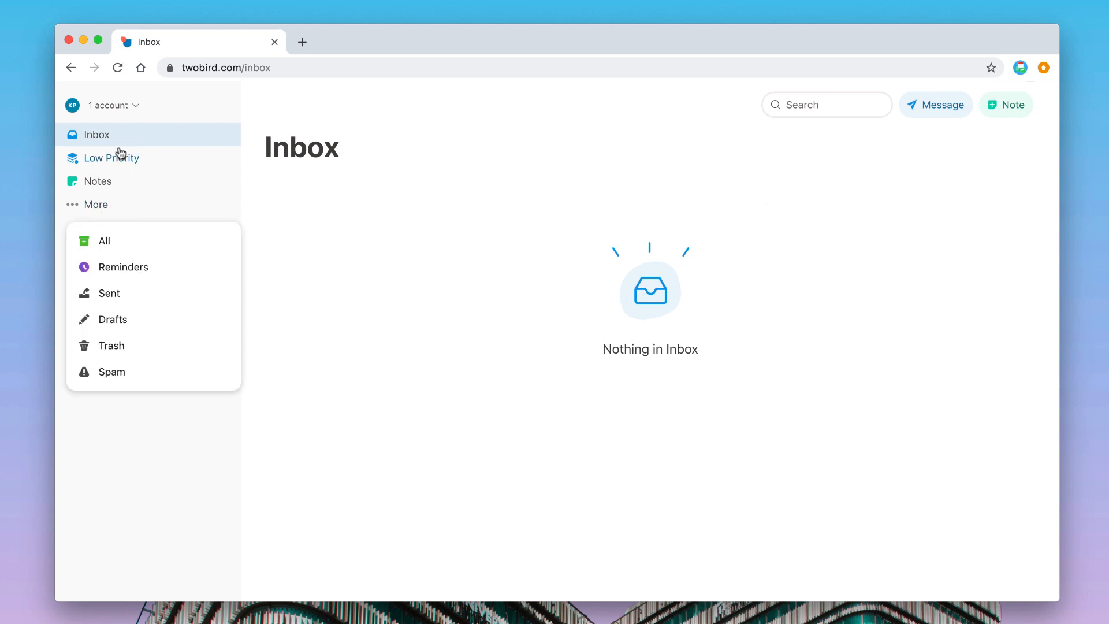
{"action": "mouse_move", "coordinate": [155, 166]}
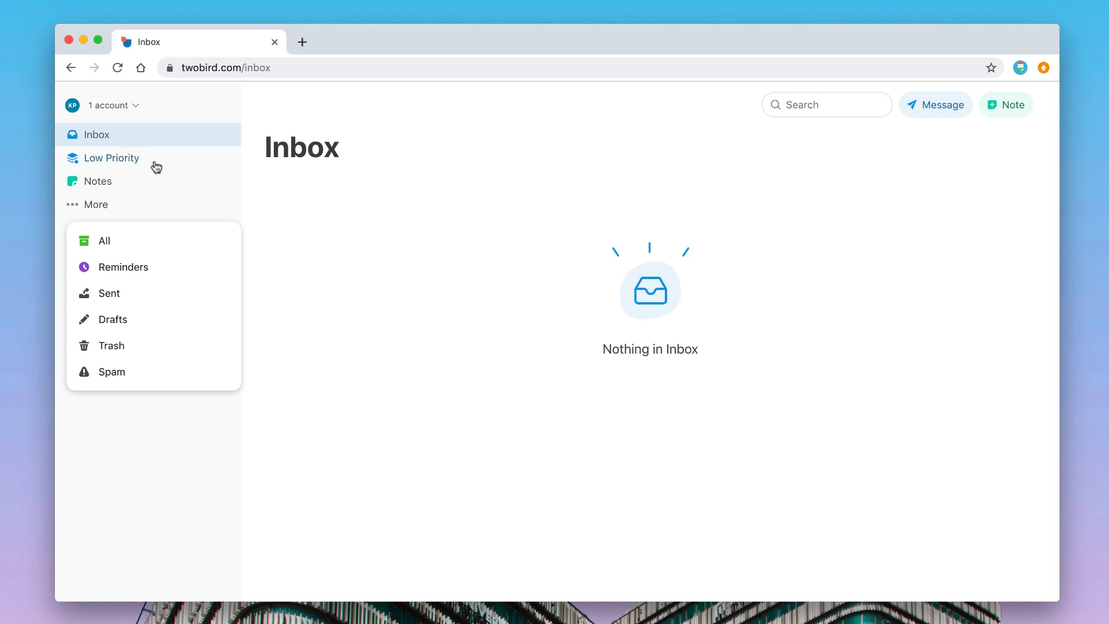
{"action": "mouse_move", "coordinate": [170, 295]}
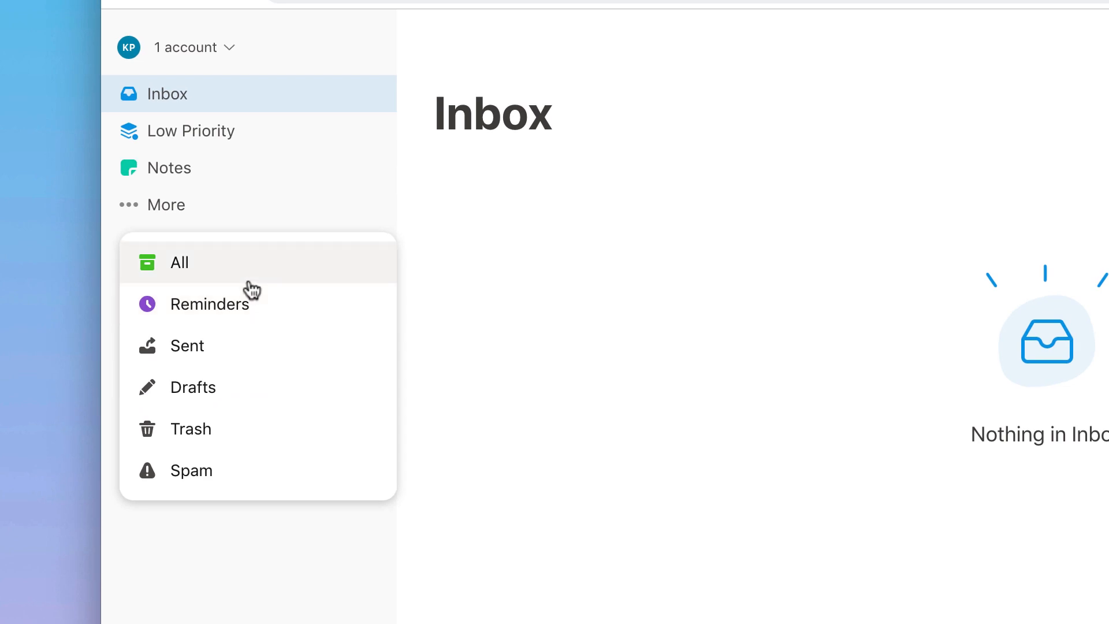
{"action": "left_click", "coordinate": [522, 227]}
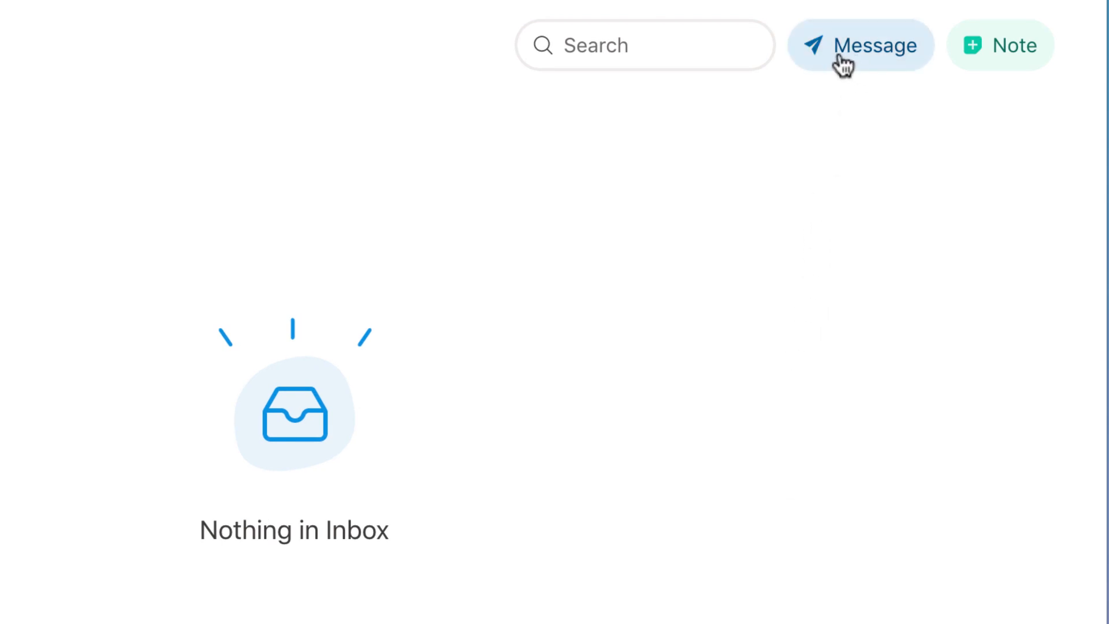
Start a new full-window message with the greeting 'Hello,' in the body.
{"action": "left_click", "coordinate": [859, 45]}
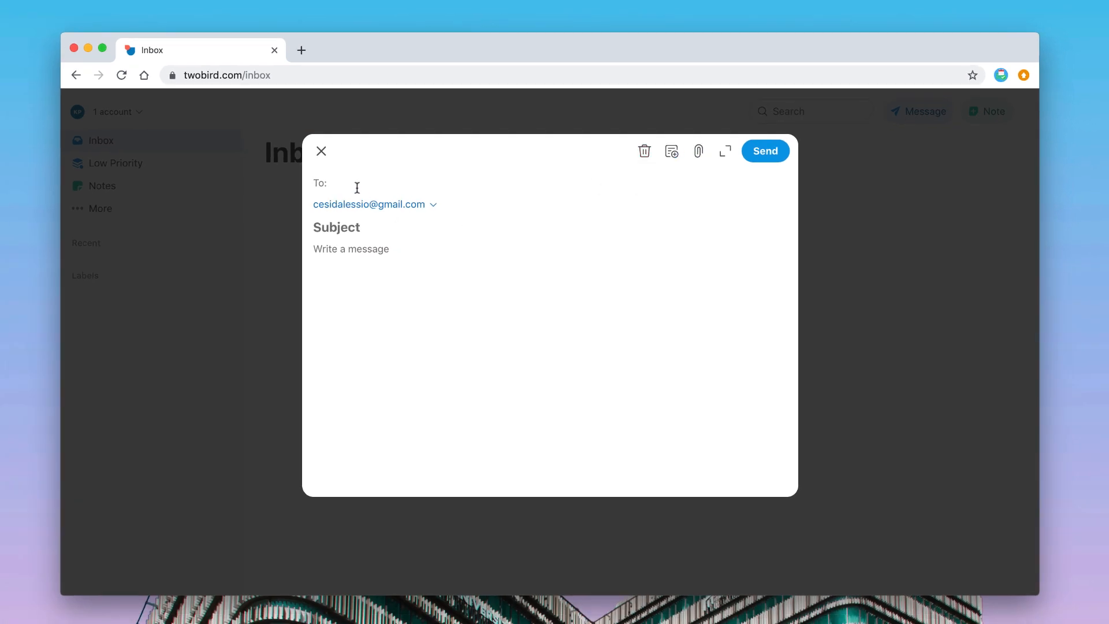
{"action": "mouse_move", "coordinate": [496, 196]}
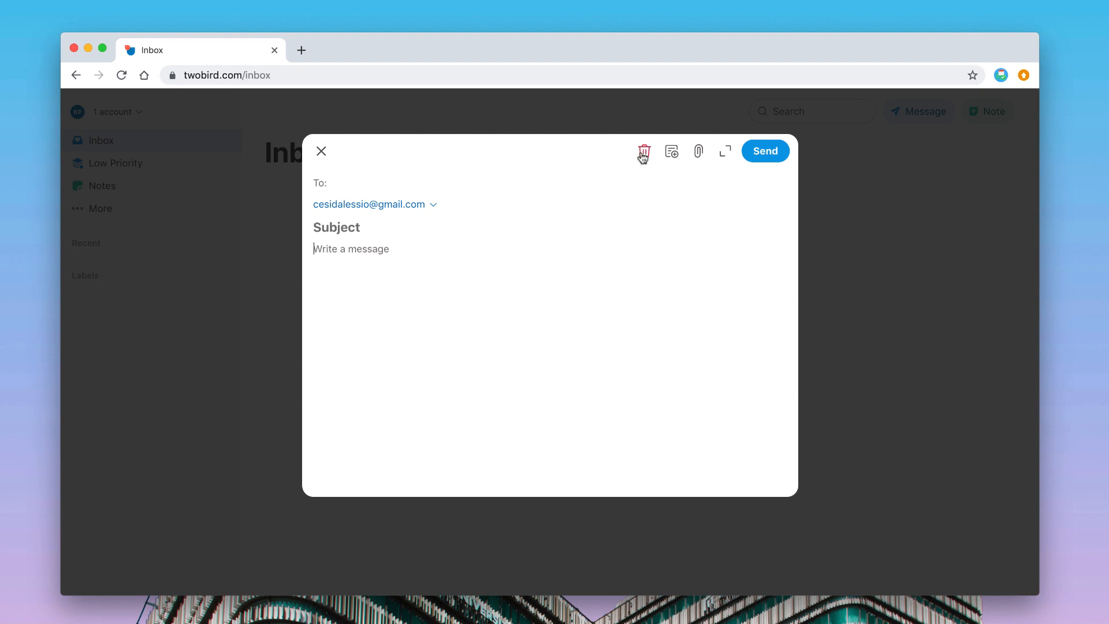
{"action": "mouse_move", "coordinate": [671, 150]}
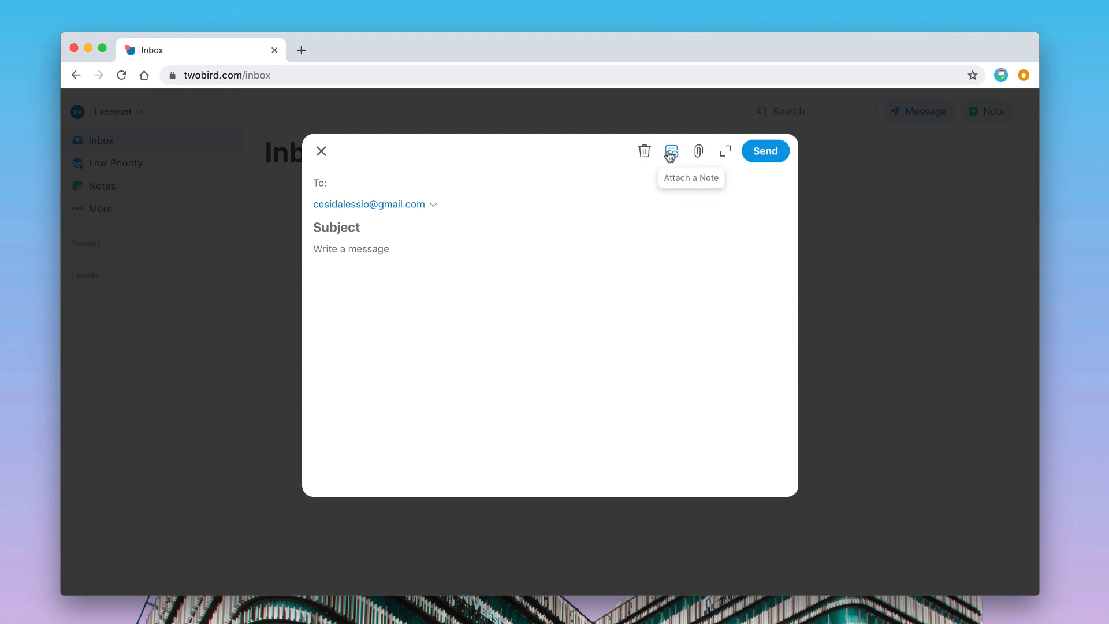
{"action": "mouse_move", "coordinate": [699, 151]}
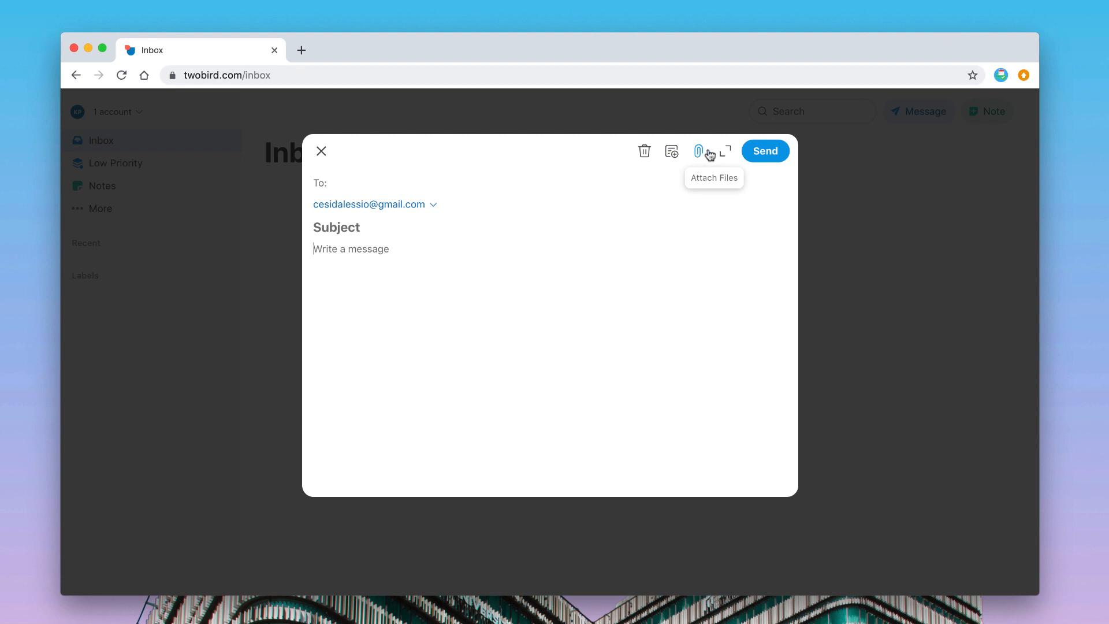
{"action": "left_click", "coordinate": [725, 150]}
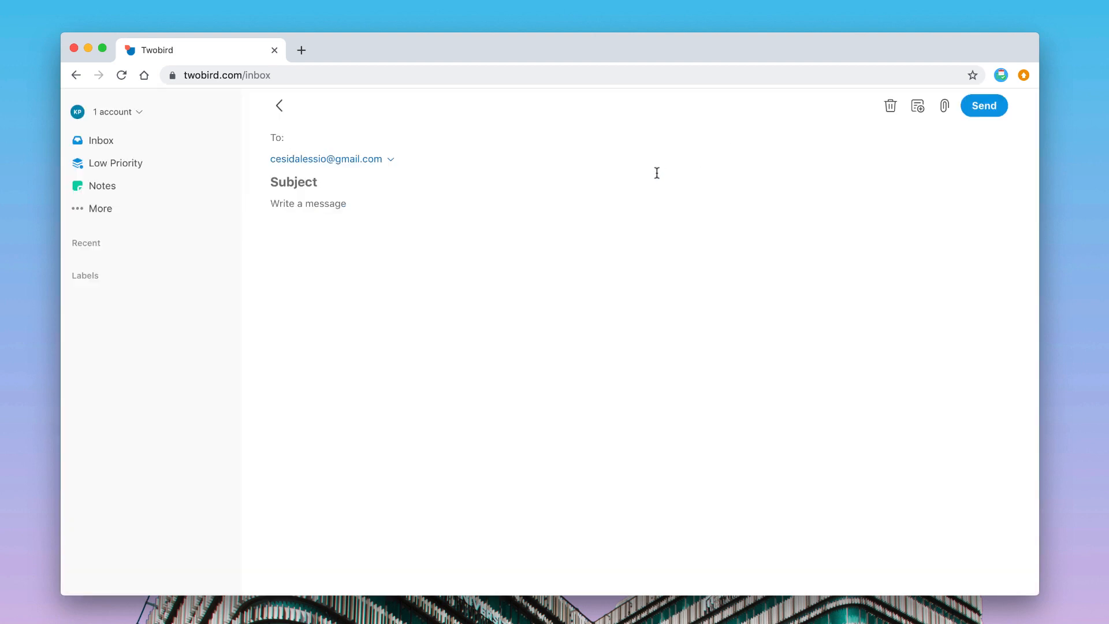
{"action": "mouse_move", "coordinate": [498, 275]}
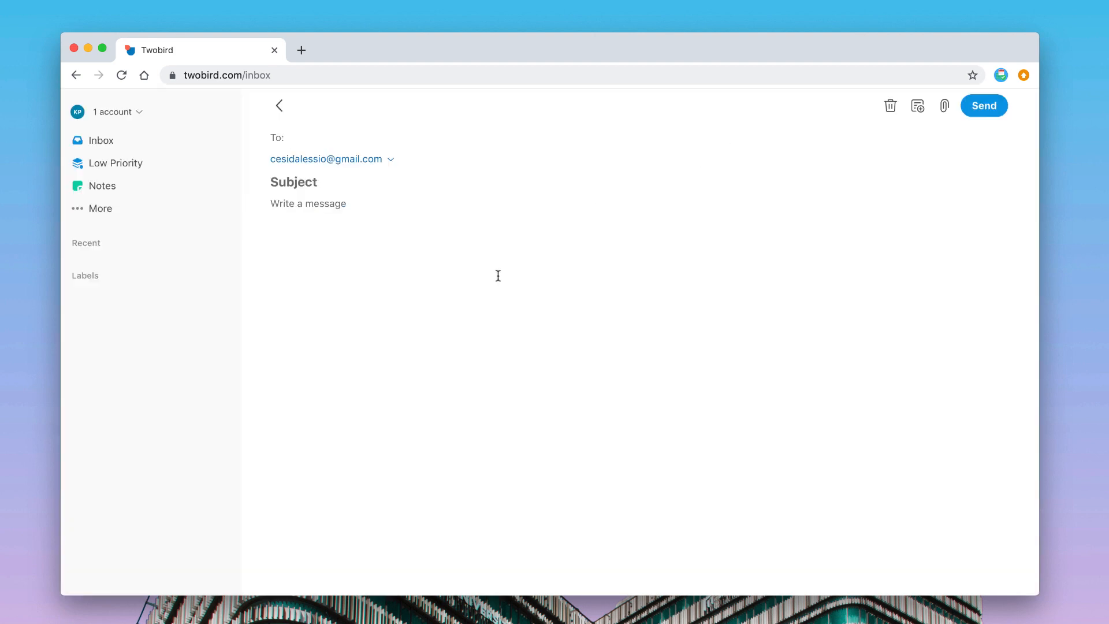
{"action": "mouse_move", "coordinate": [448, 298]}
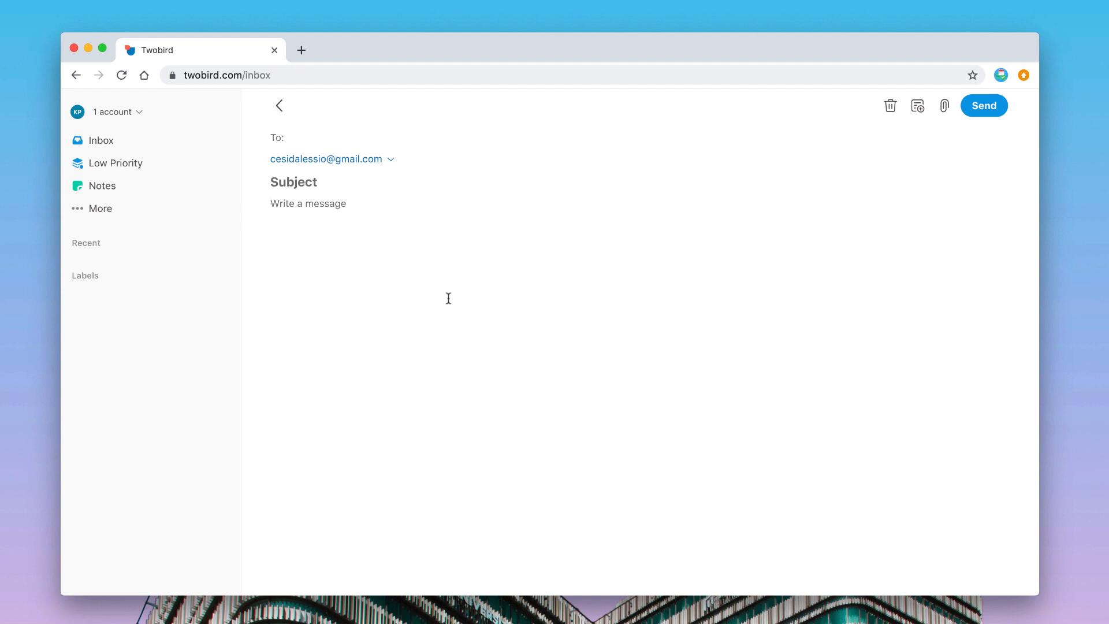
{"action": "type", "text": "Hello,"}
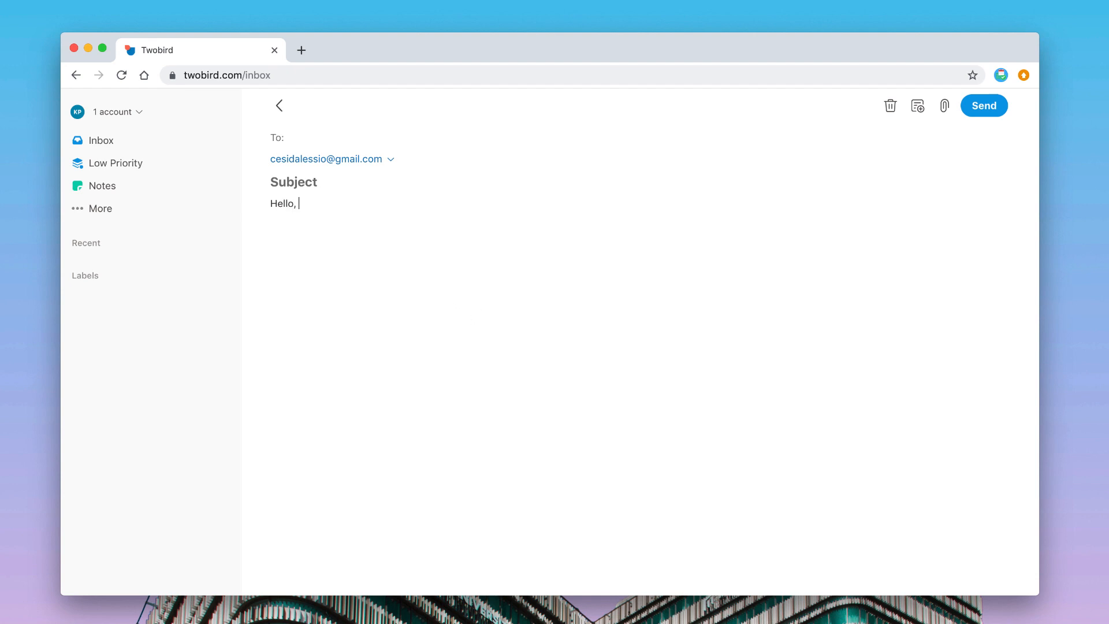
{"action": "double_click", "coordinate": [282, 203]}
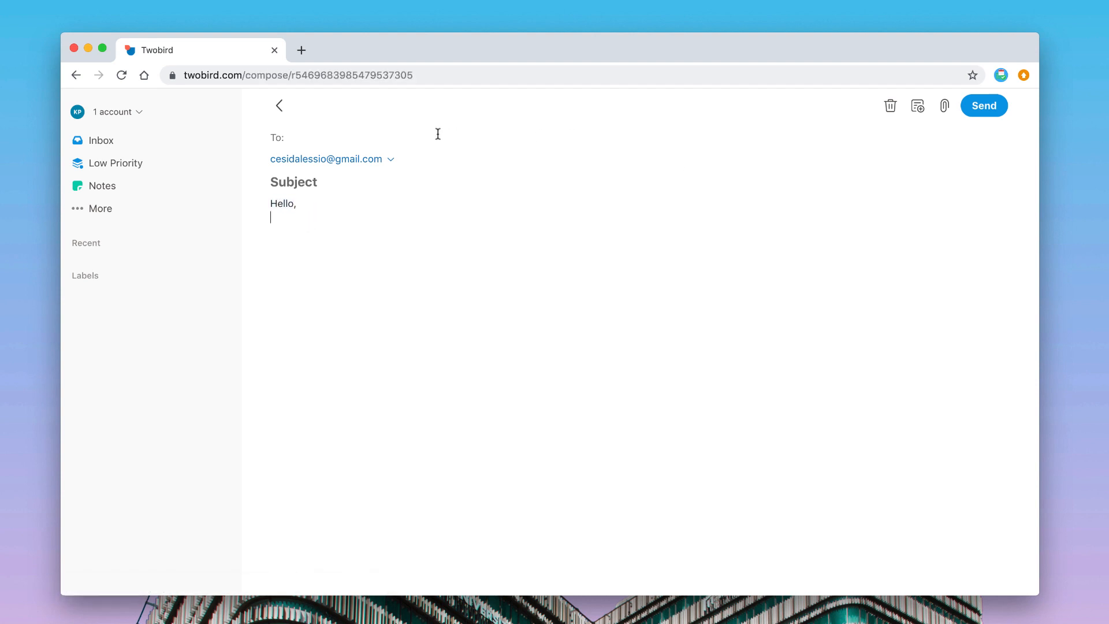
{"action": "mouse_move", "coordinate": [144, 264]}
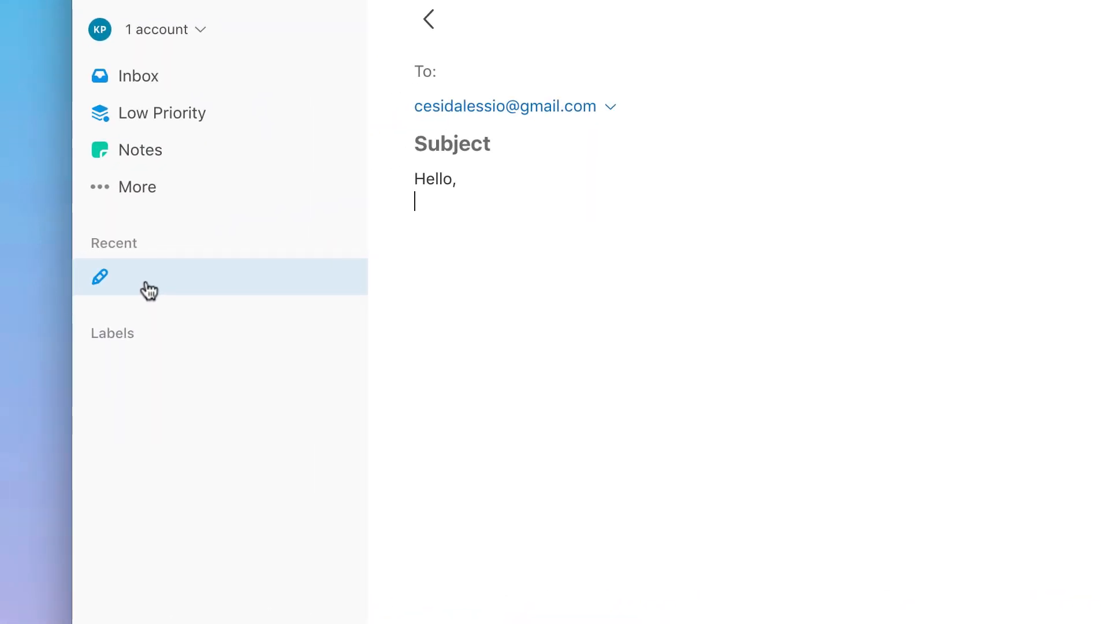
{"action": "mouse_move", "coordinate": [149, 297]}
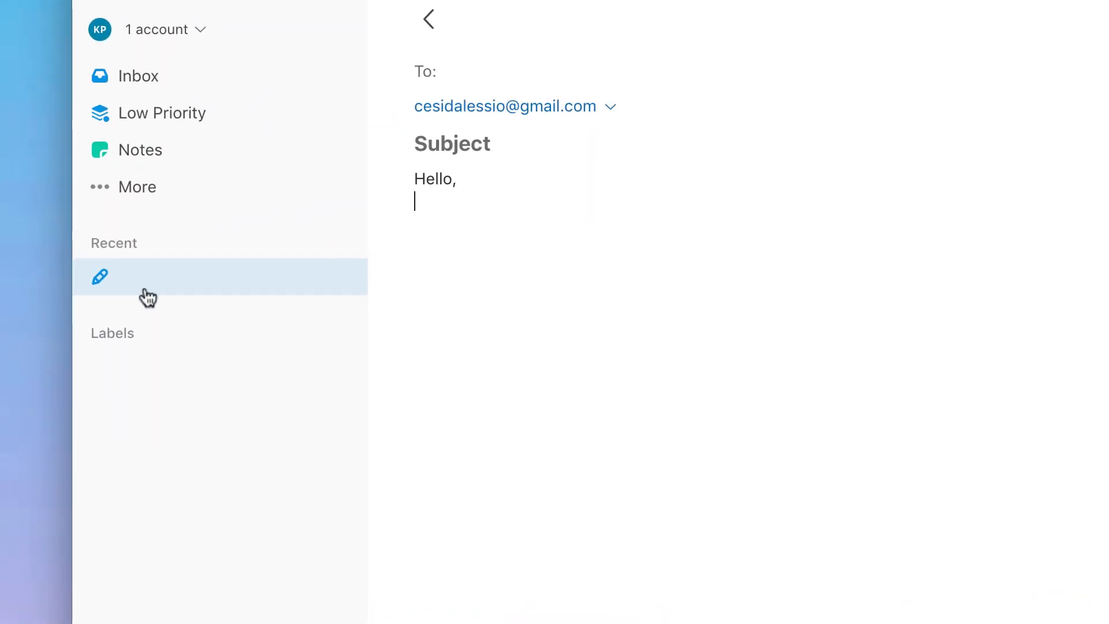
{"action": "mouse_move", "coordinate": [193, 290]}
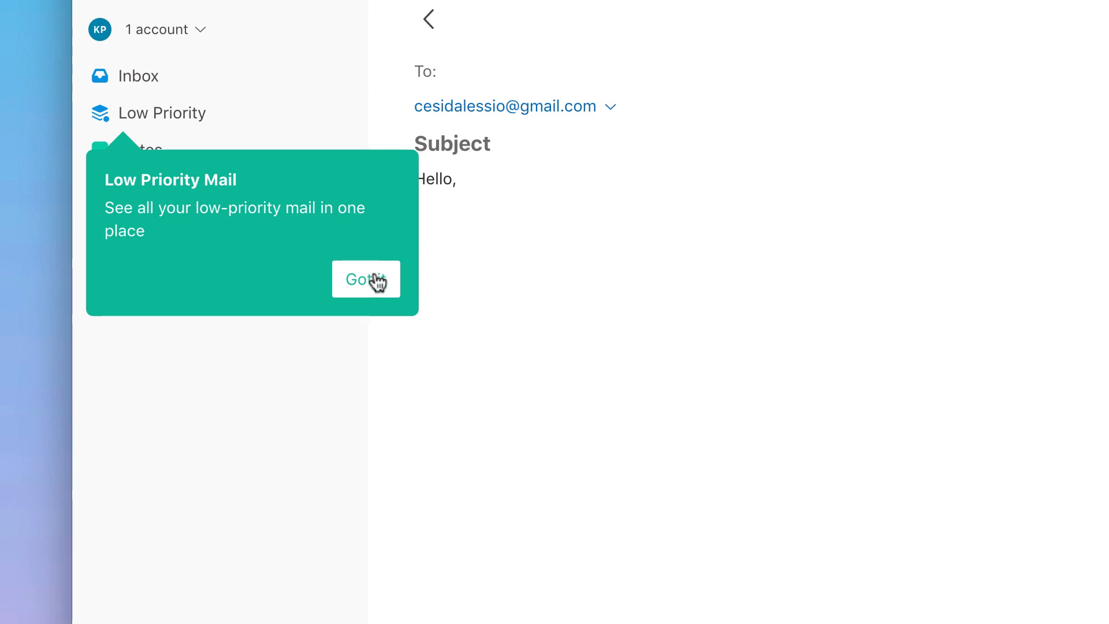
{"action": "left_click", "coordinate": [367, 279]}
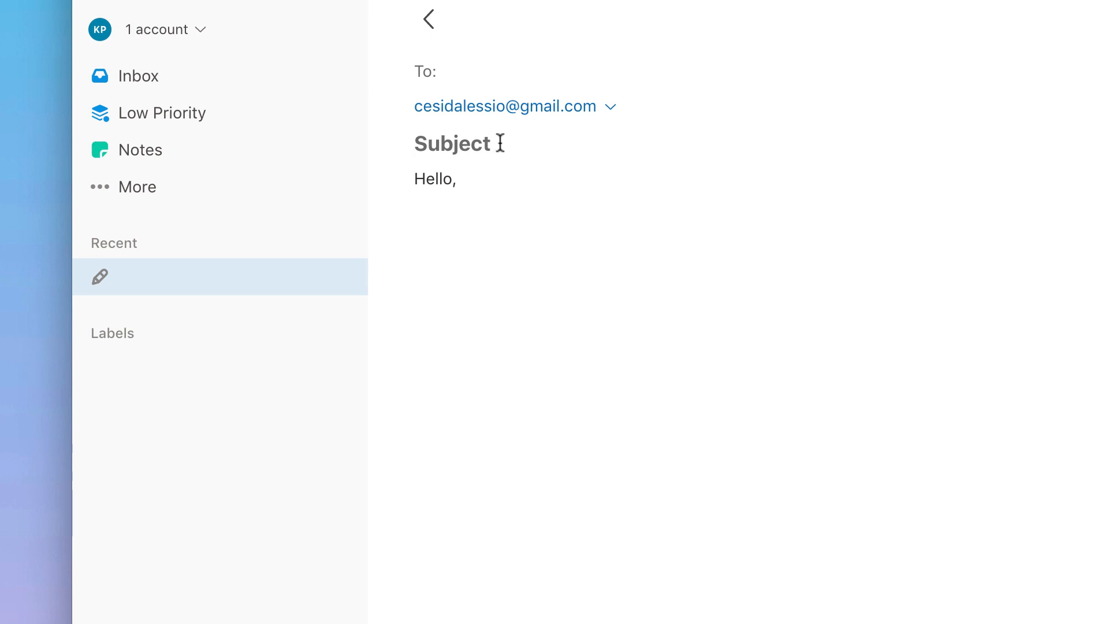
{"action": "type", "text": "TowB"}
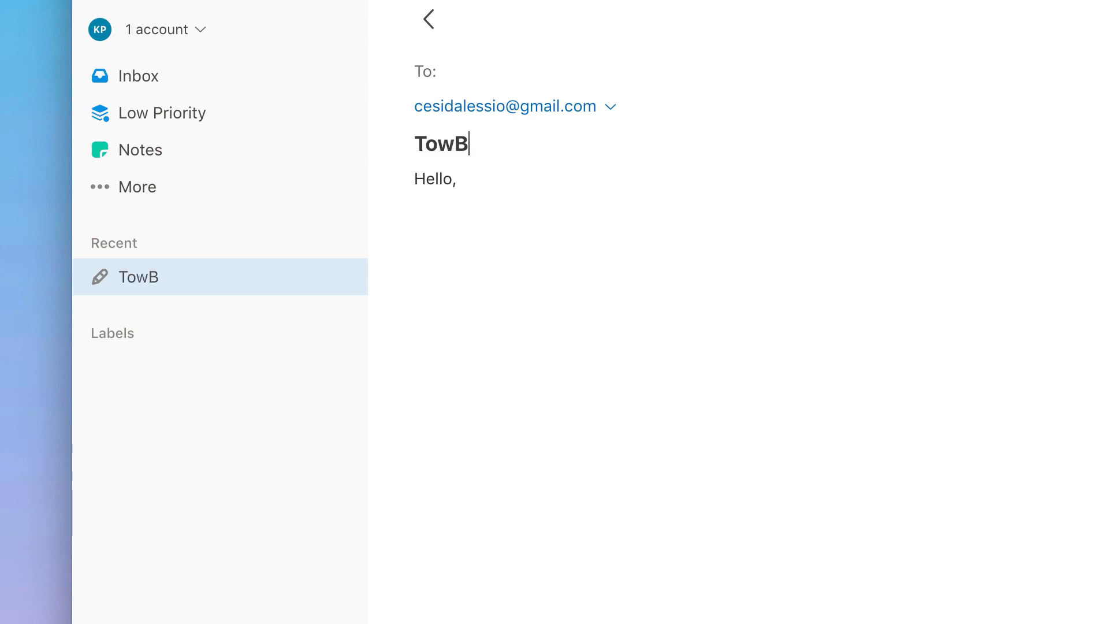
{"action": "type", "text": "woBird R"}
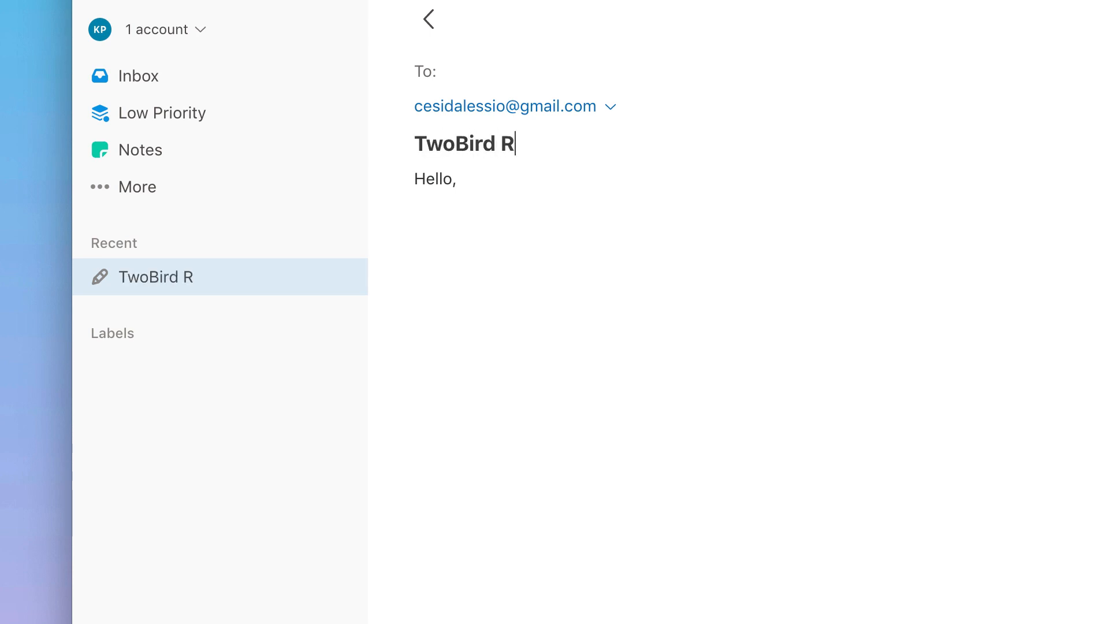
{"action": "type", "text": "eview"}
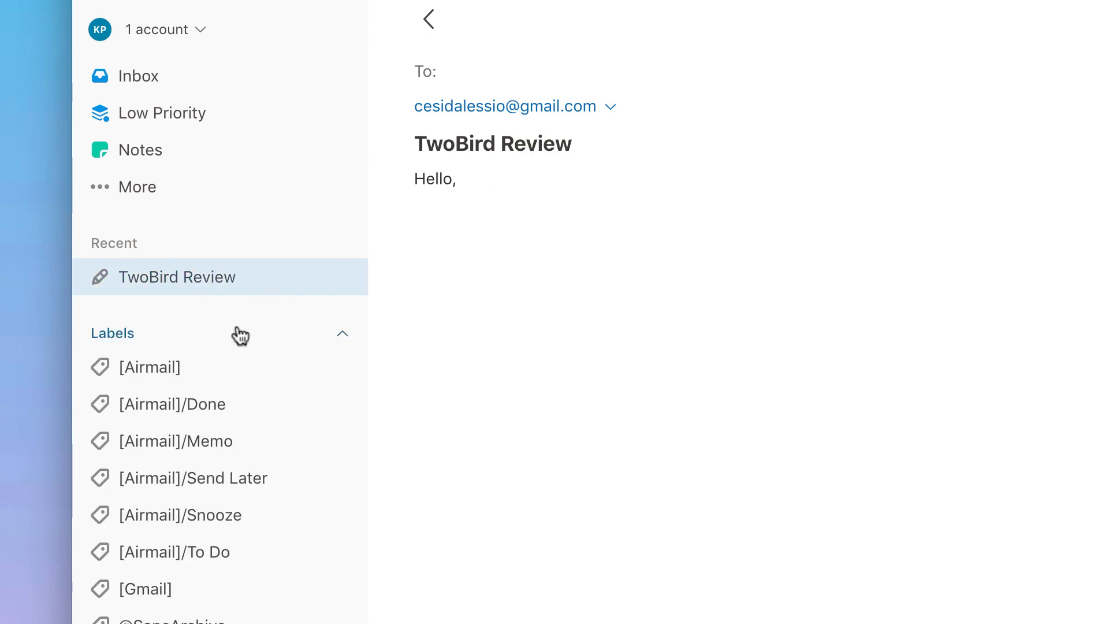
{"action": "mouse_move", "coordinate": [267, 548]}
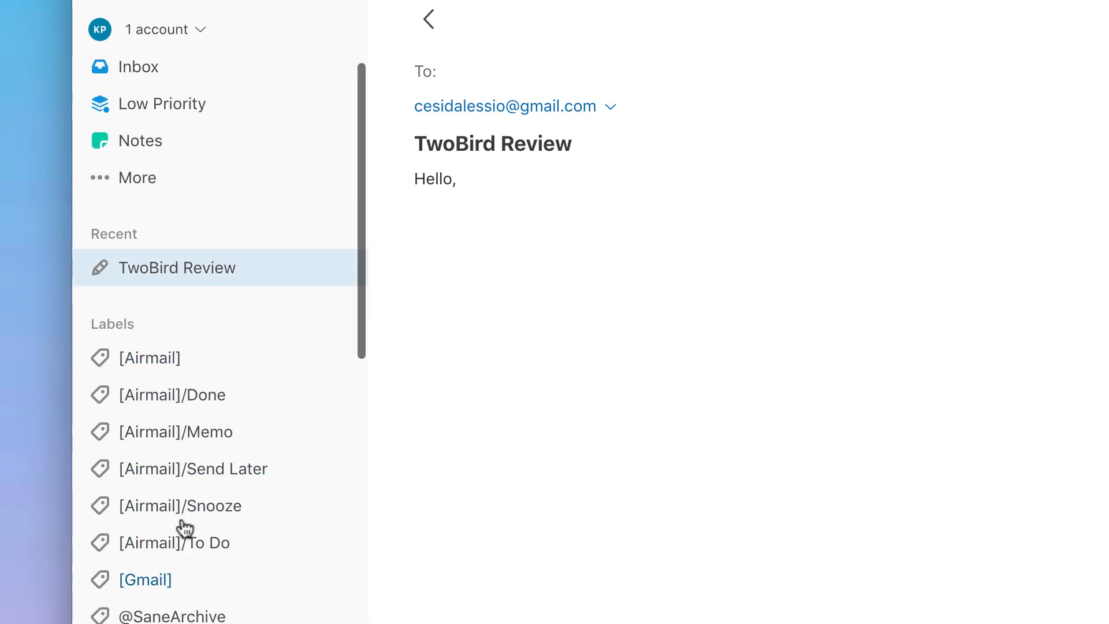
{"action": "scroll", "scroll_direction": "down", "scroll_amount": 3}
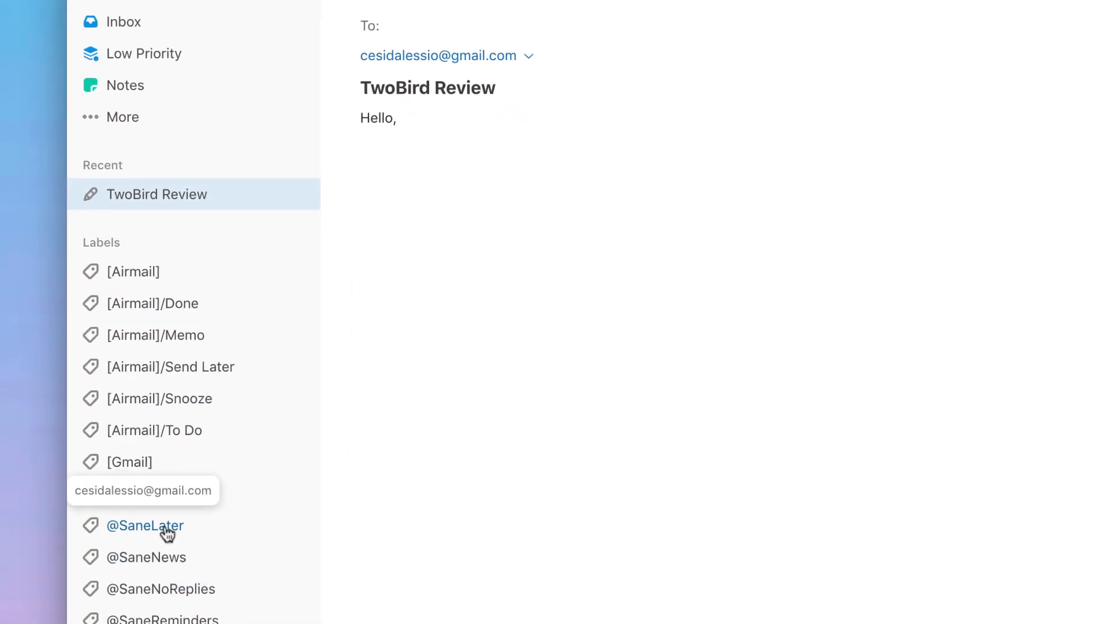
{"action": "left_click", "coordinate": [147, 525]}
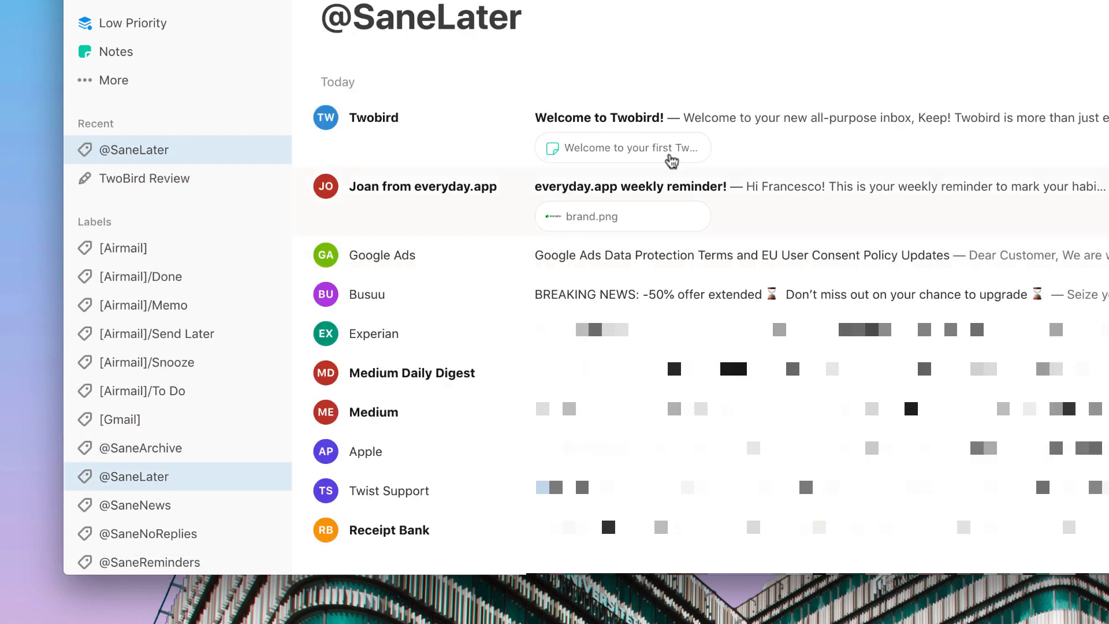
{"action": "mouse_move", "coordinate": [960, 254]}
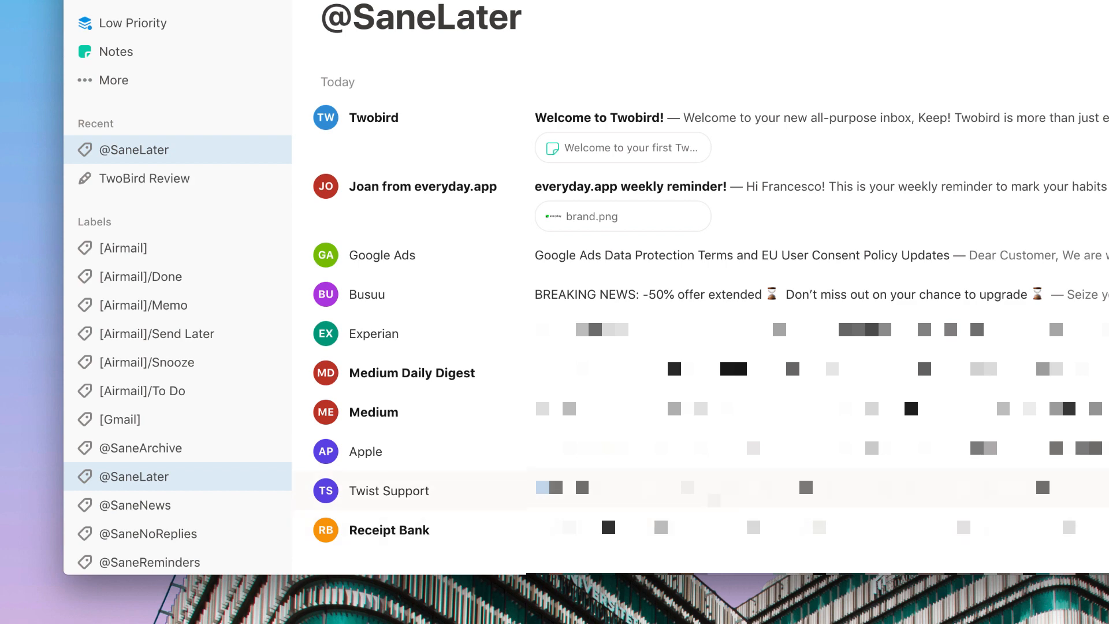
Read the Weekly Twist stats for Keep Productive message and pin it.
{"action": "left_click", "coordinate": [388, 490]}
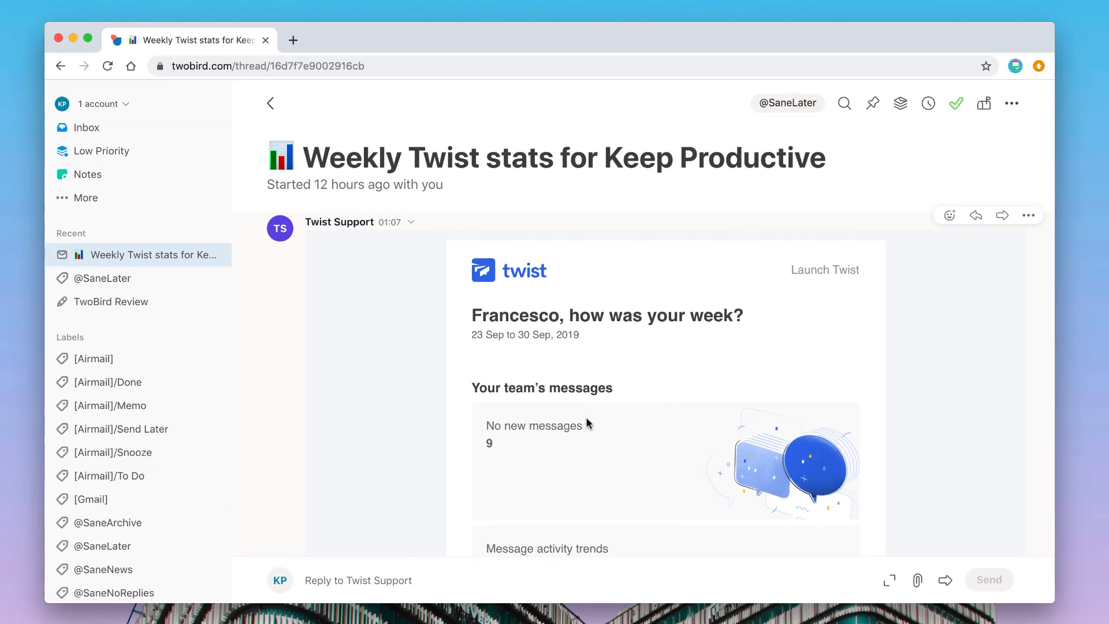
{"action": "mouse_move", "coordinate": [557, 326]}
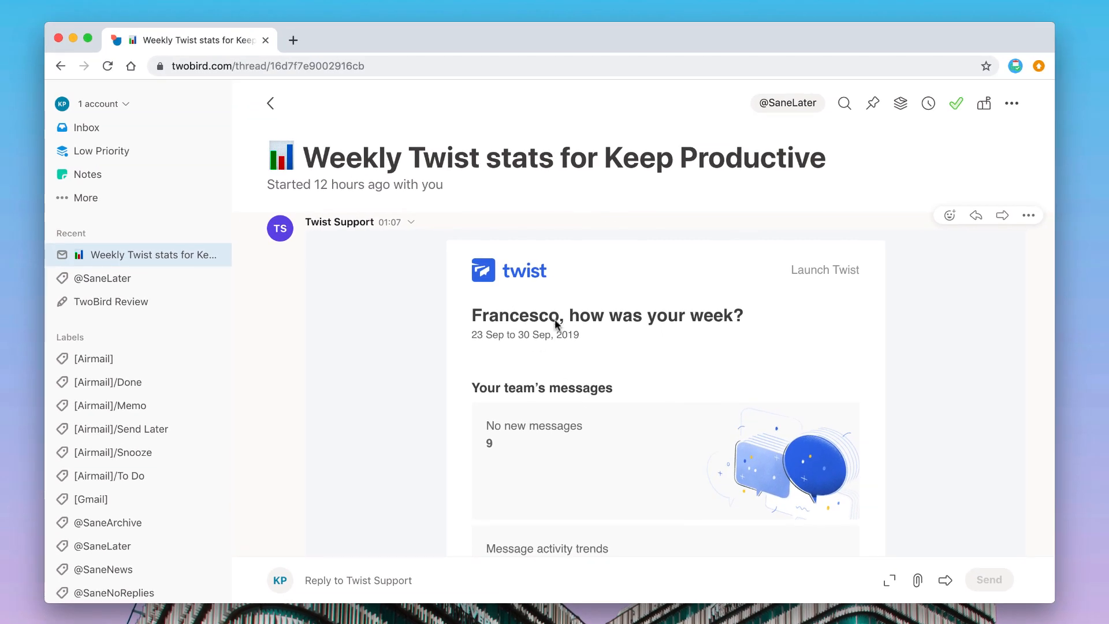
{"action": "scroll", "scroll_direction": "down", "scroll_amount": 3}
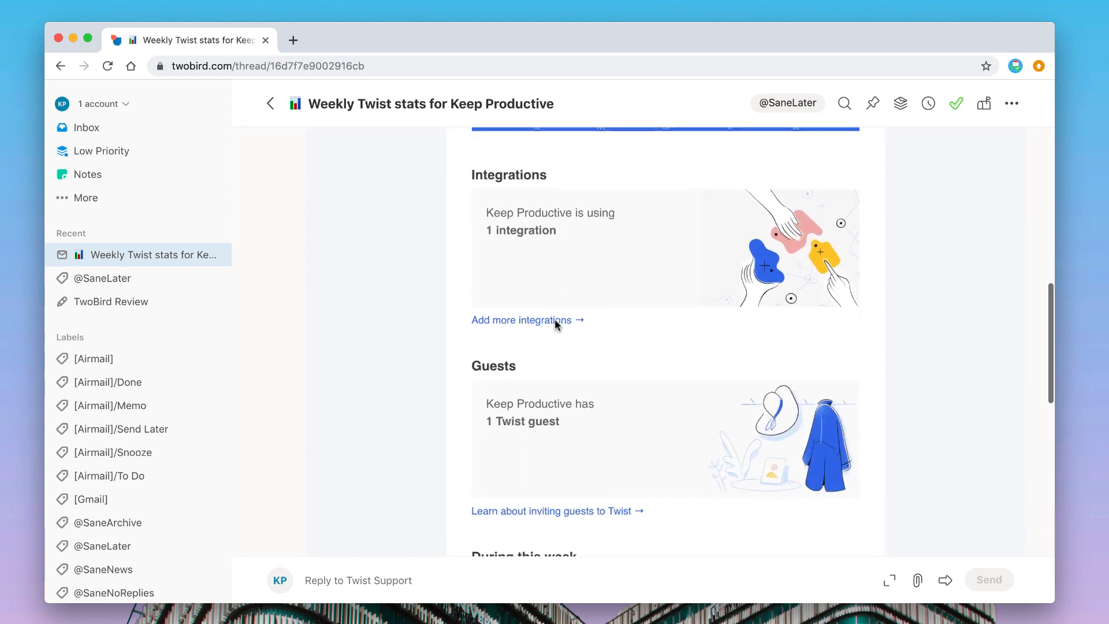
{"action": "scroll", "scroll_direction": "up", "scroll_amount": 3}
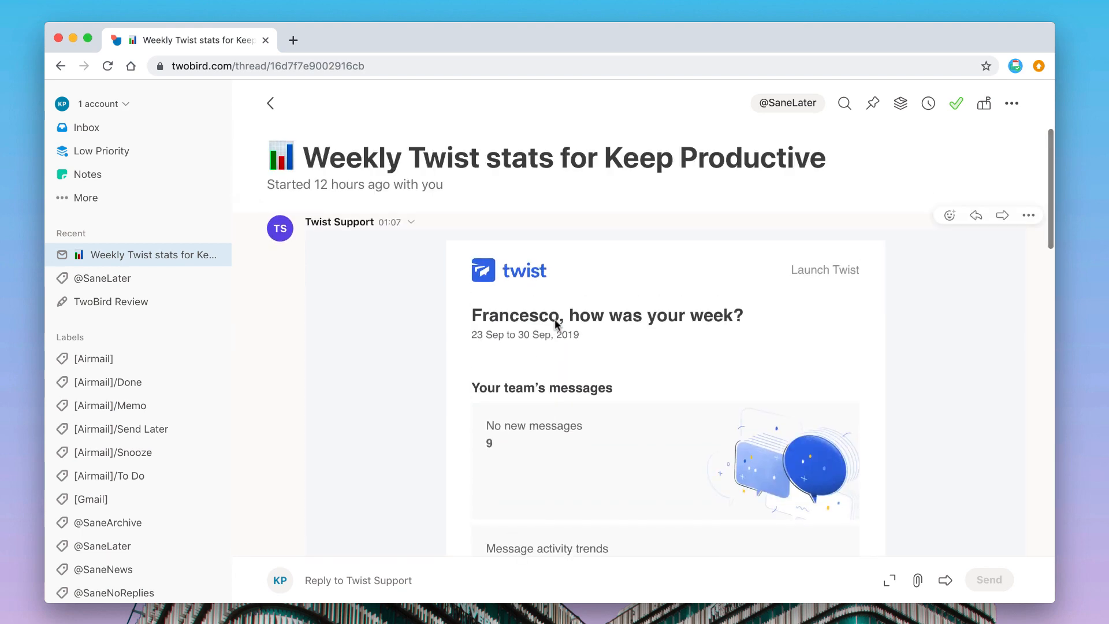
{"action": "mouse_move", "coordinate": [843, 103]}
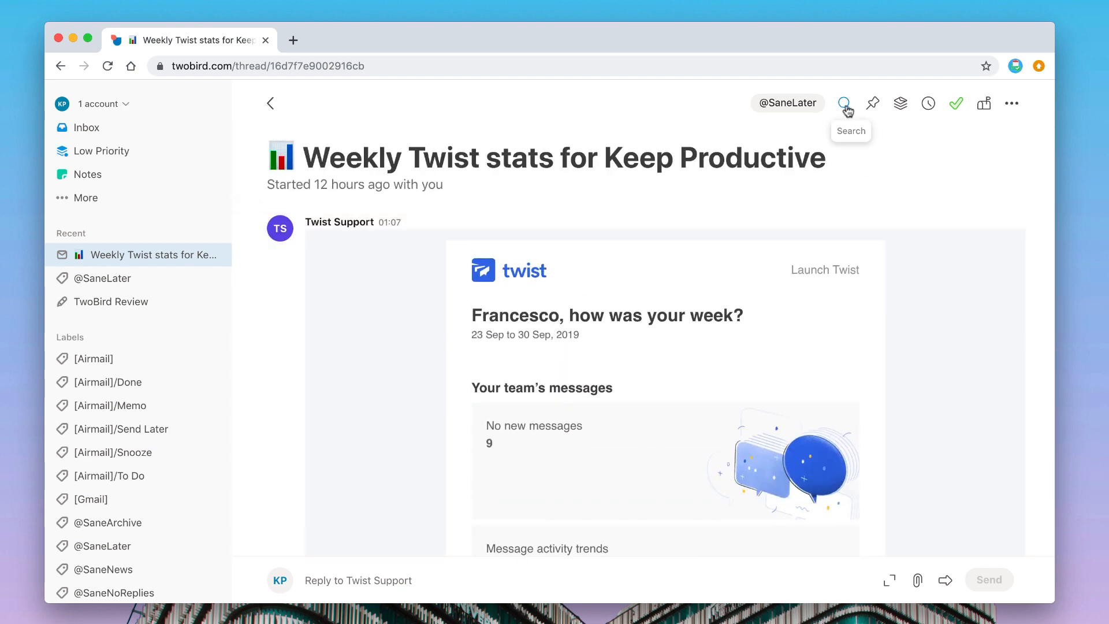
{"action": "left_click", "coordinate": [844, 103]}
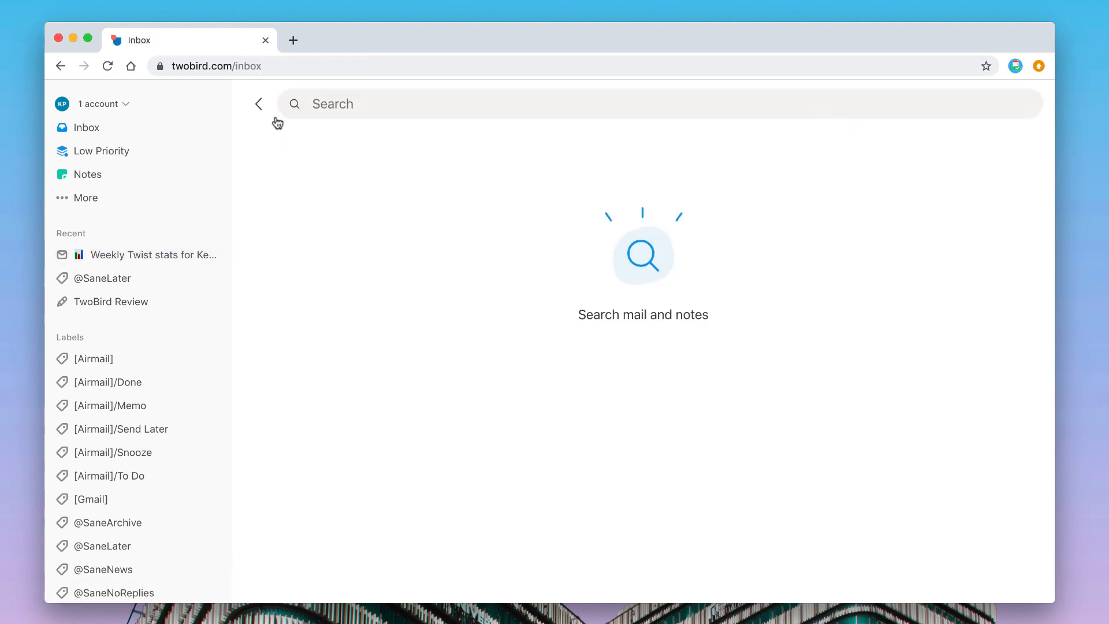
{"action": "left_click", "coordinate": [158, 254]}
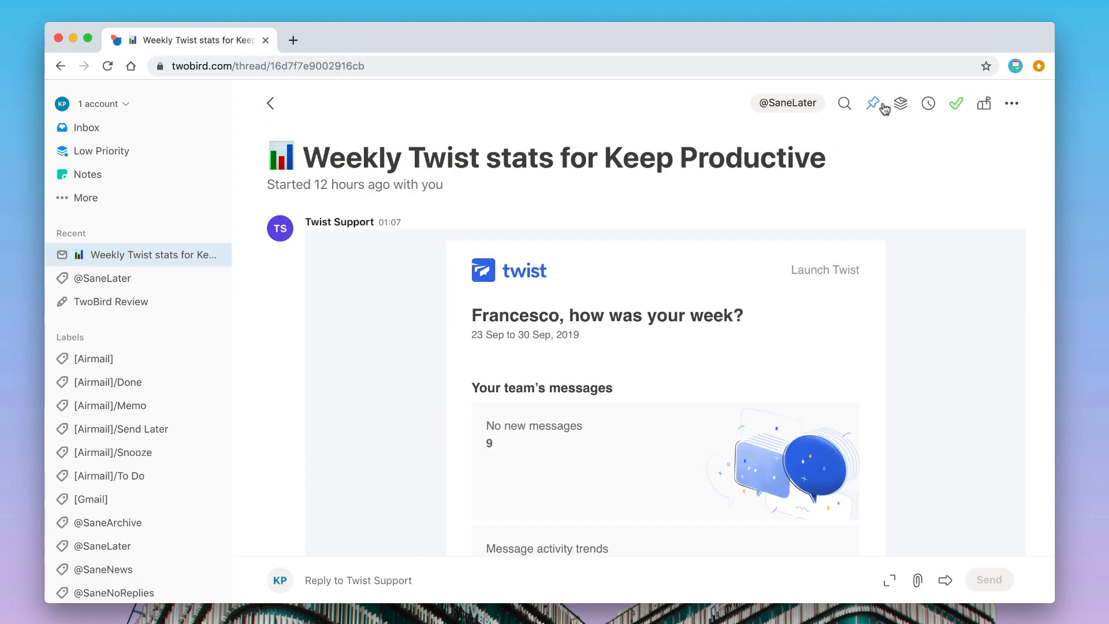
{"action": "mouse_move", "coordinate": [872, 103]}
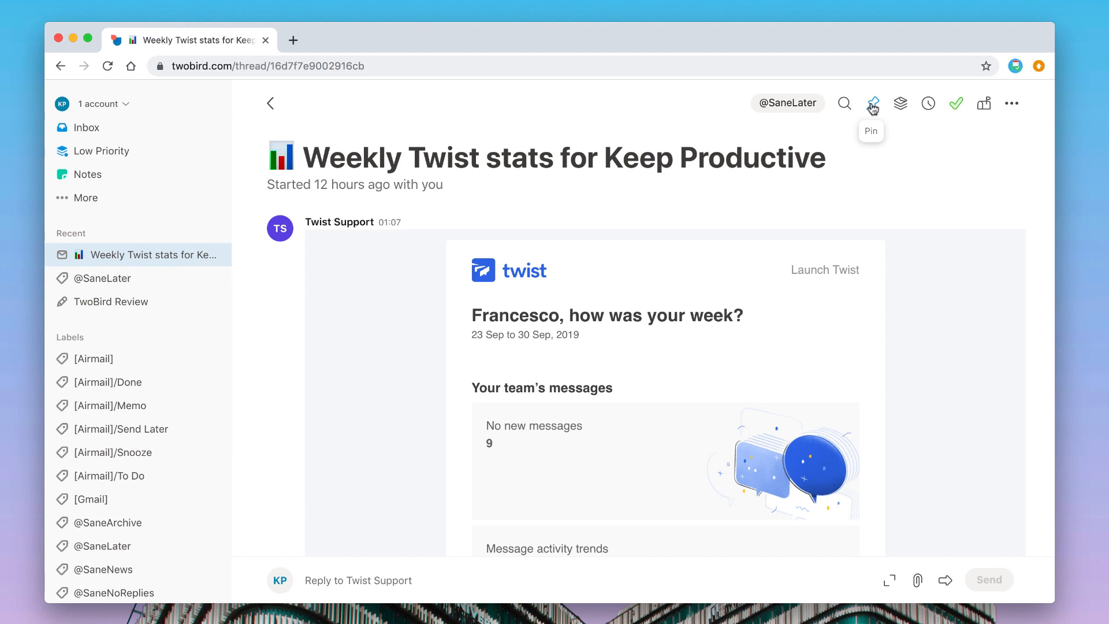
{"action": "left_click", "coordinate": [874, 103]}
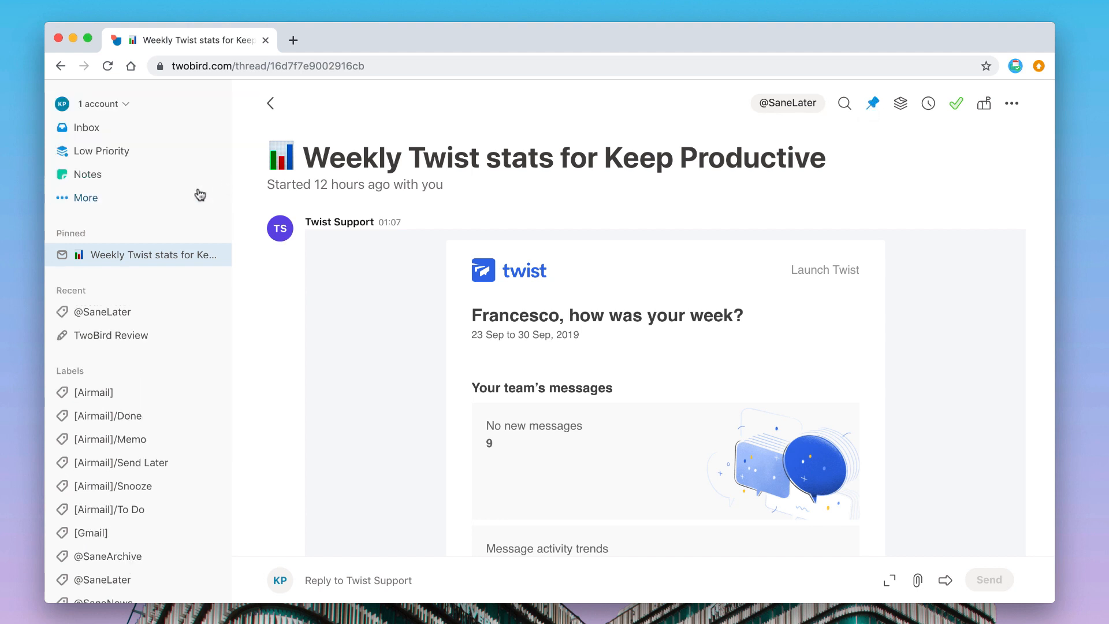
{"action": "mouse_move", "coordinate": [118, 254]}
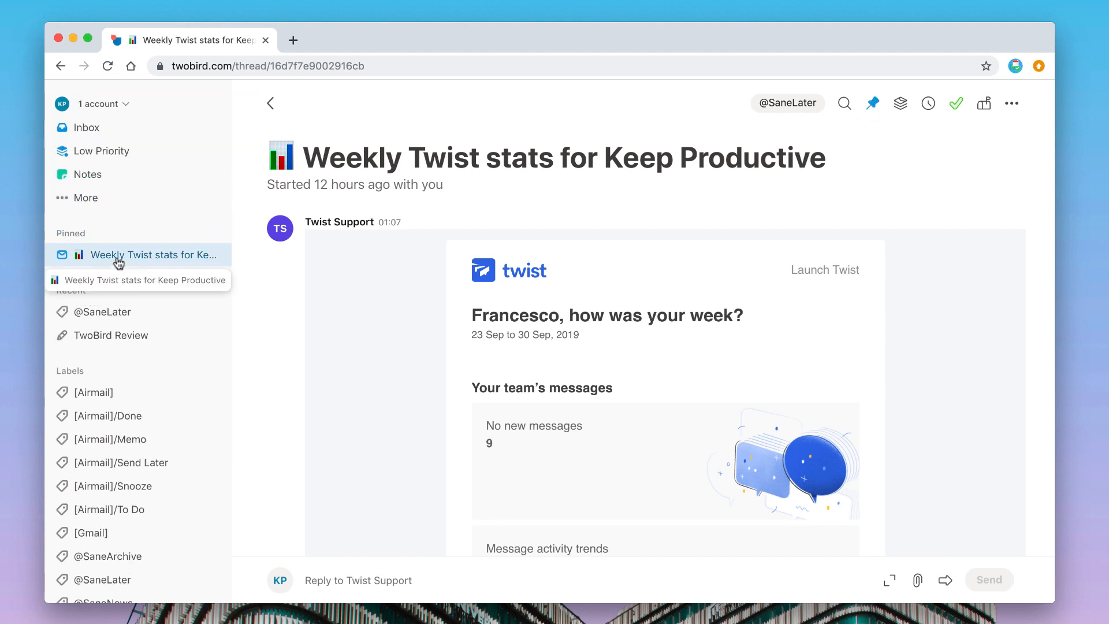
{"action": "mouse_move", "coordinate": [154, 264]}
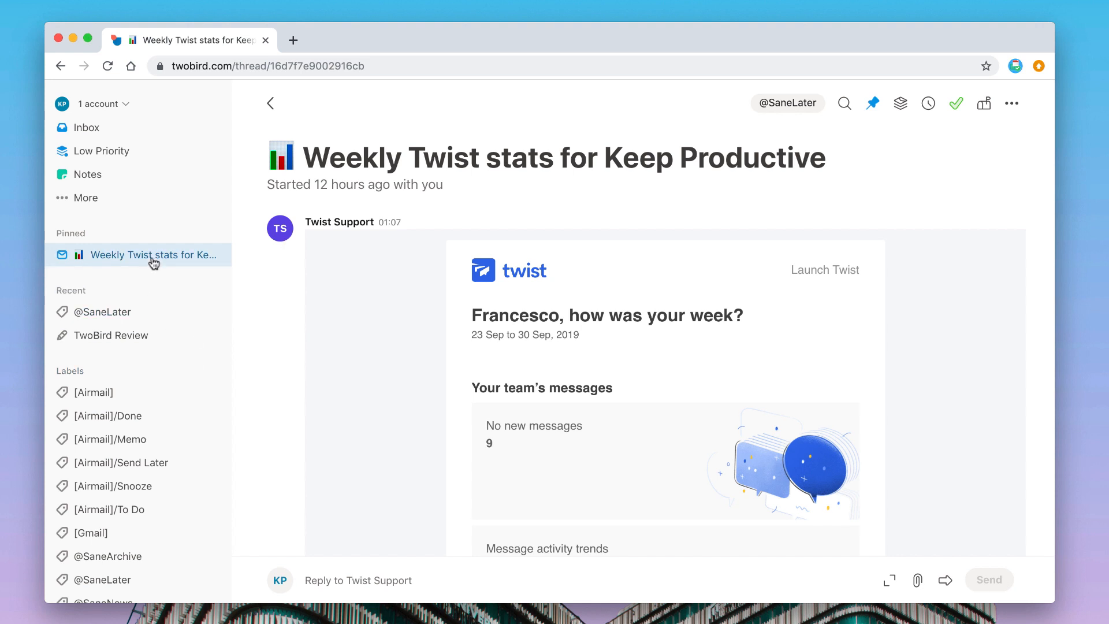
{"action": "mouse_move", "coordinate": [928, 103]}
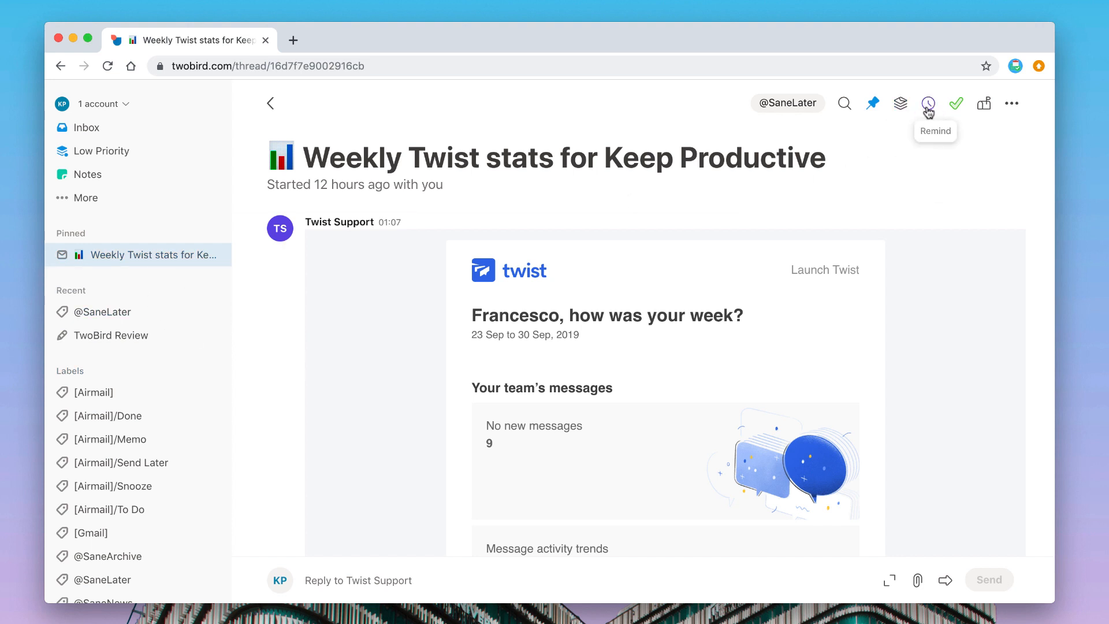
{"action": "left_click", "coordinate": [928, 102]}
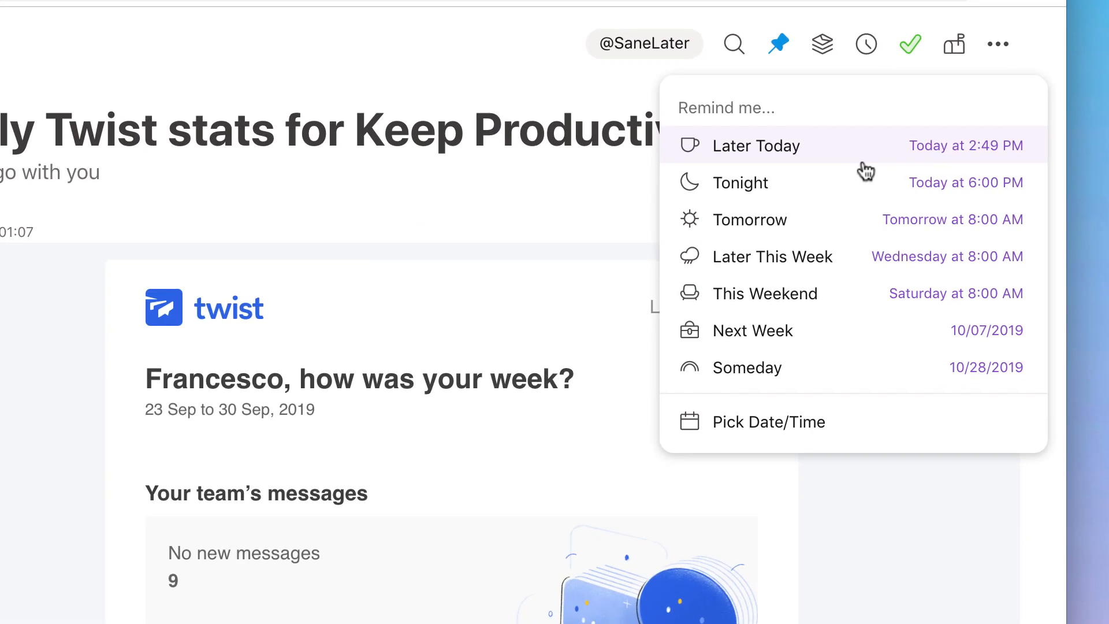
{"action": "mouse_move", "coordinate": [806, 164]}
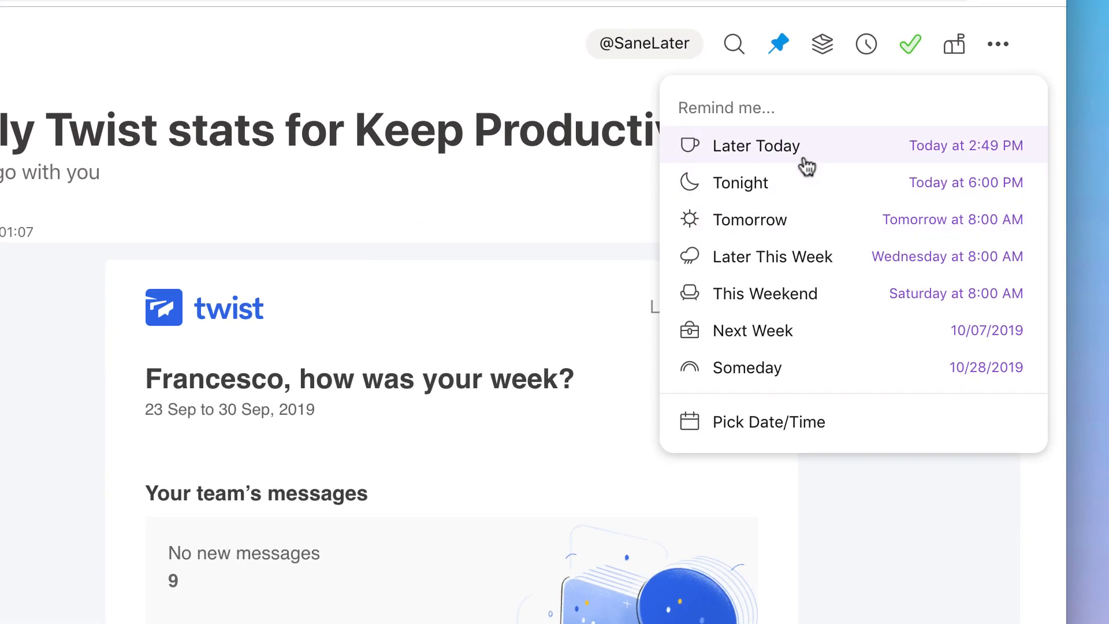
{"action": "mouse_move", "coordinate": [859, 178]}
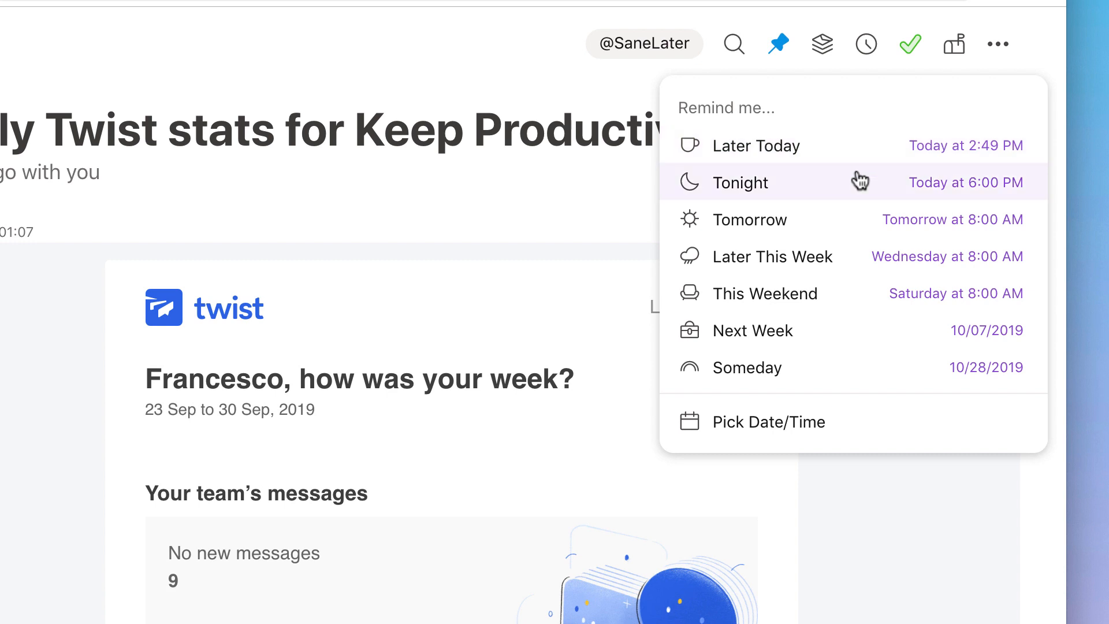
{"action": "mouse_move", "coordinate": [937, 203]}
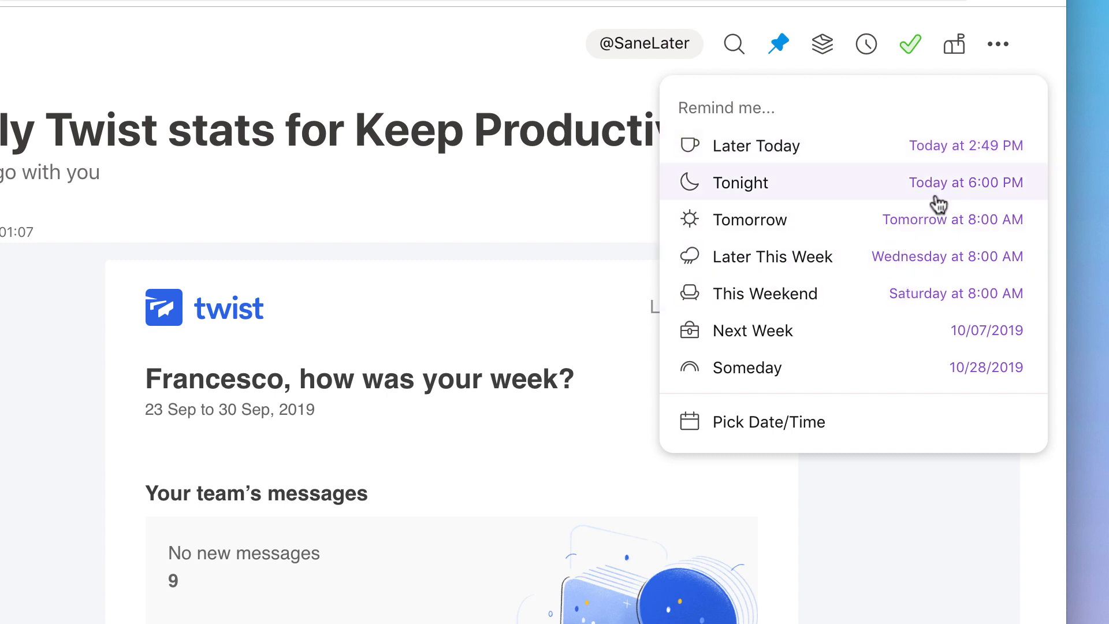
{"action": "mouse_move", "coordinate": [956, 234]}
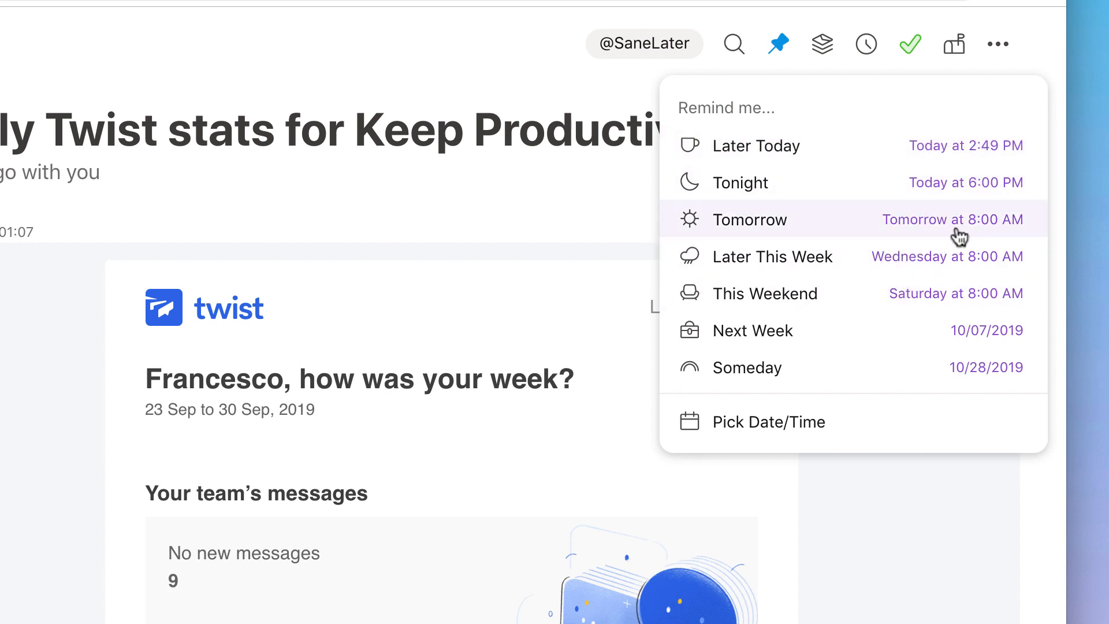
{"action": "left_click", "coordinate": [770, 423]}
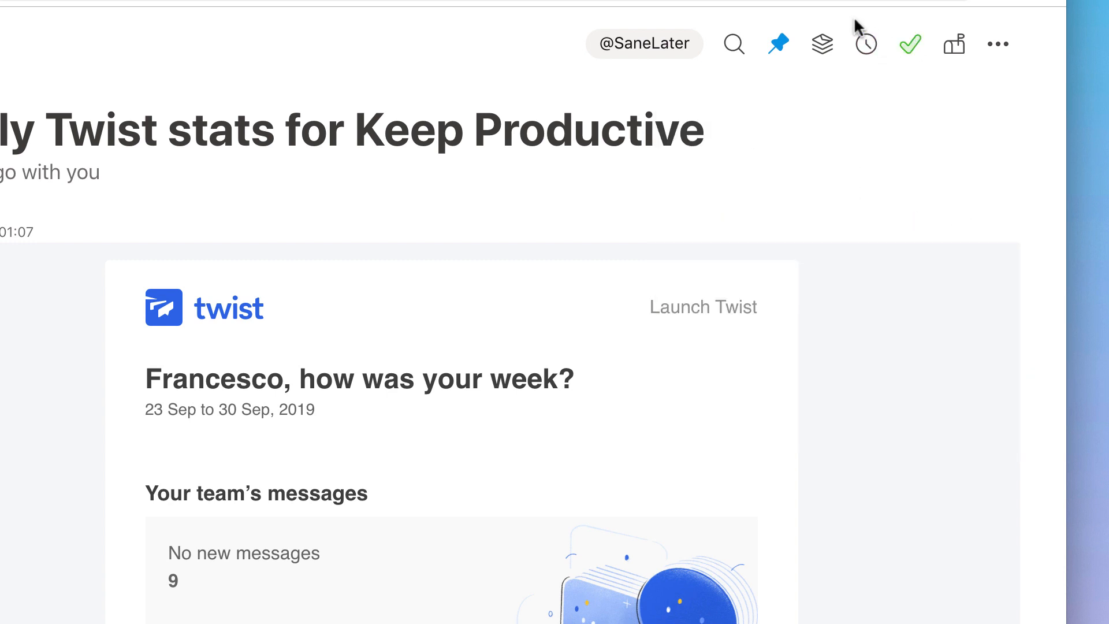
{"action": "mouse_move", "coordinate": [864, 44]}
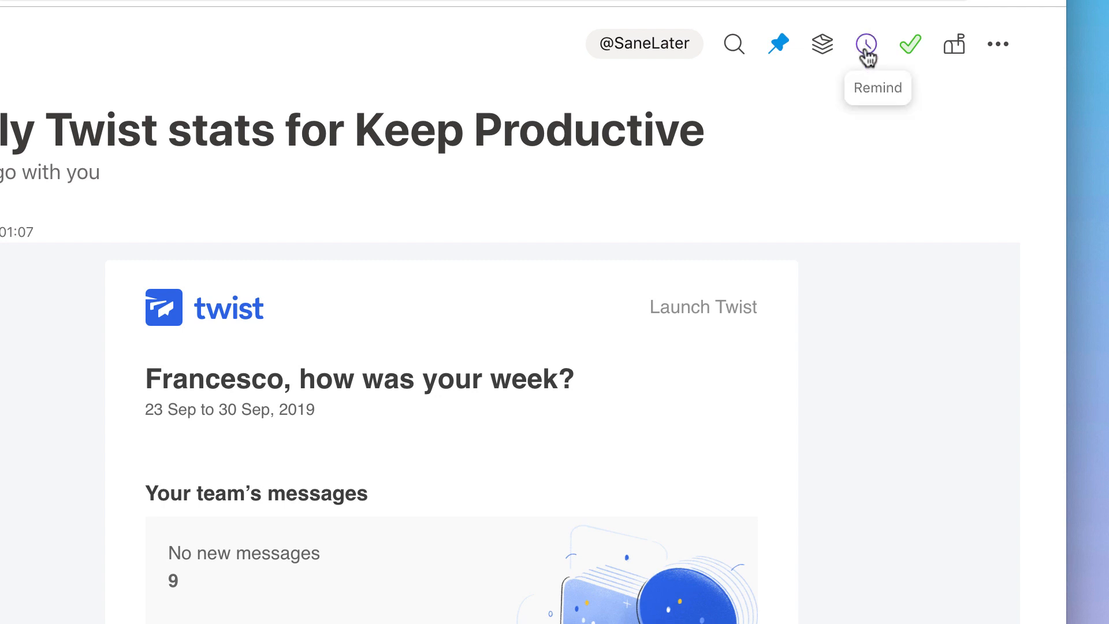
{"action": "mouse_move", "coordinate": [912, 44]}
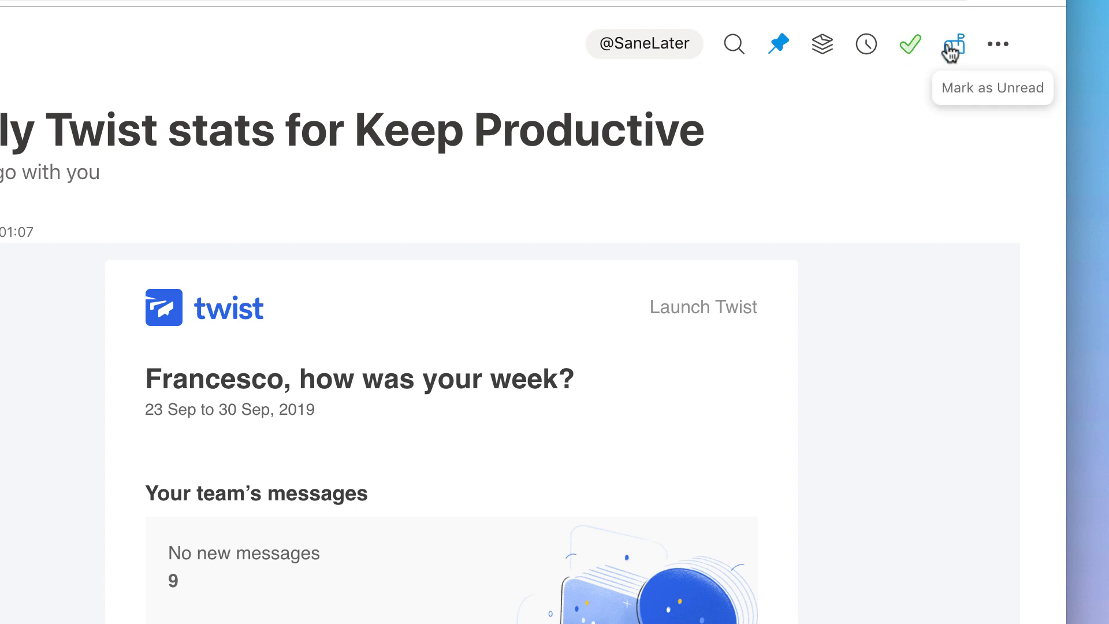
{"action": "left_click", "coordinate": [954, 44]}
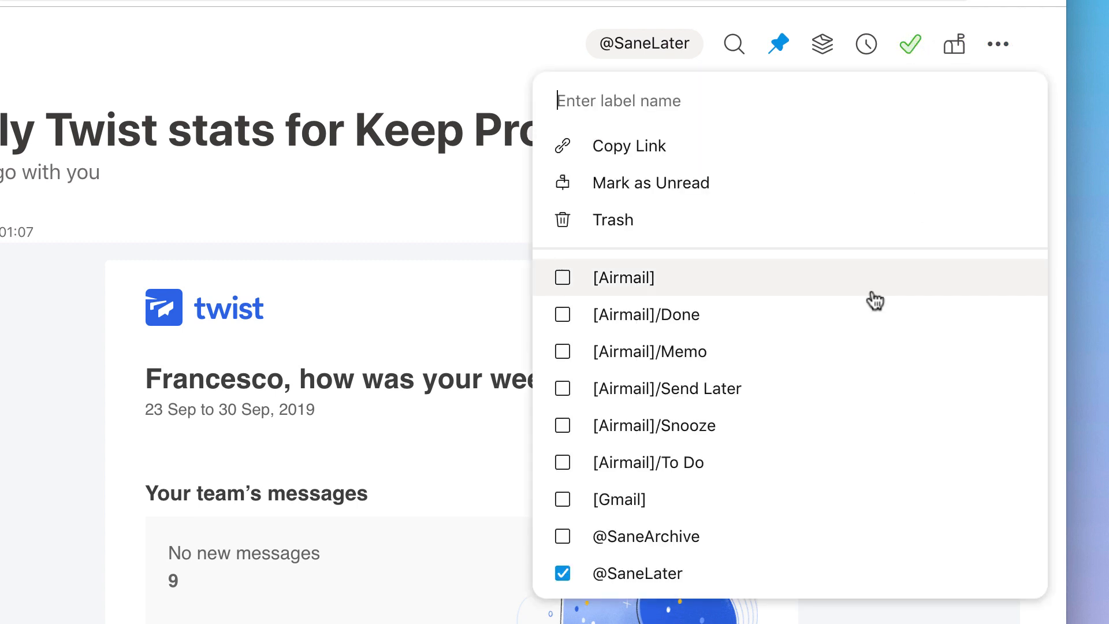
{"action": "mouse_move", "coordinate": [799, 471]}
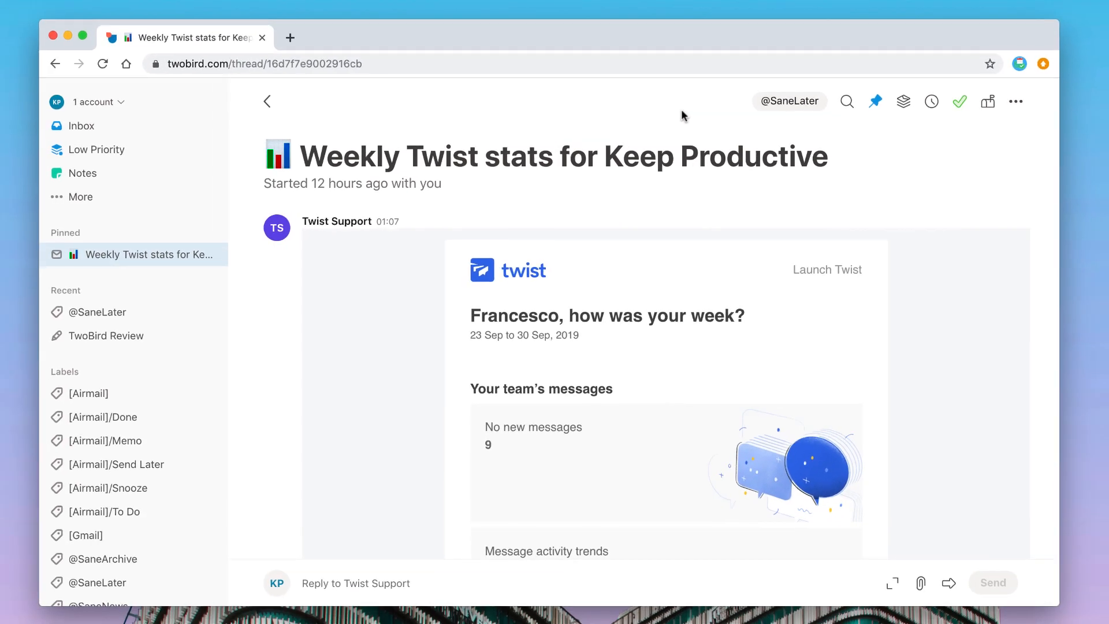
{"action": "mouse_move", "coordinate": [138, 180]}
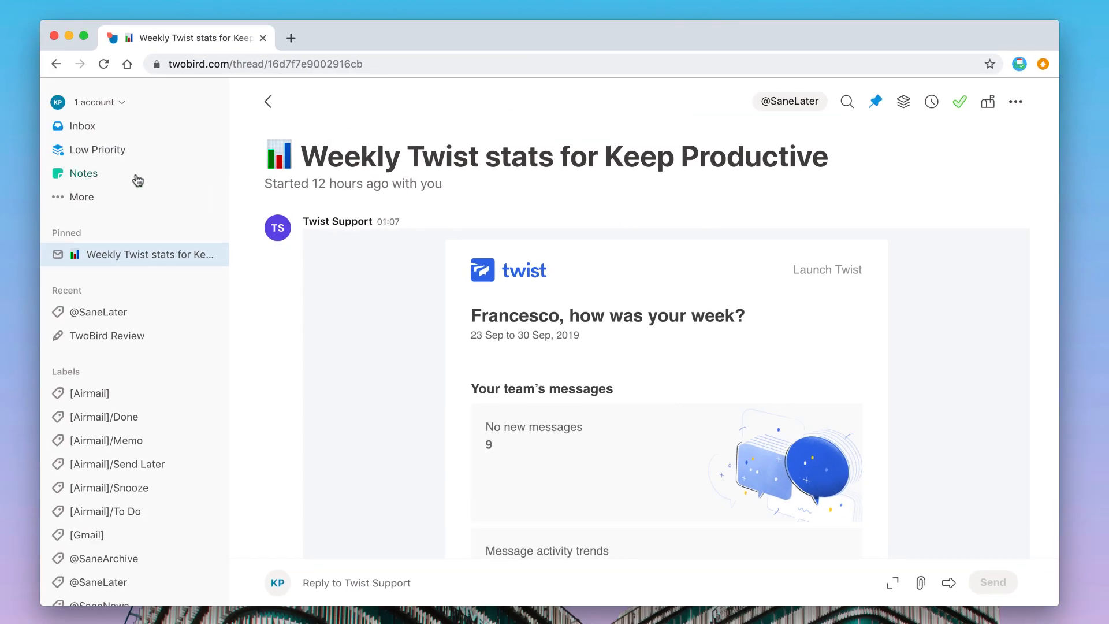
Archive the Security alert email from Low Priority and return to the empty Inbox.
{"action": "left_click", "coordinate": [98, 149]}
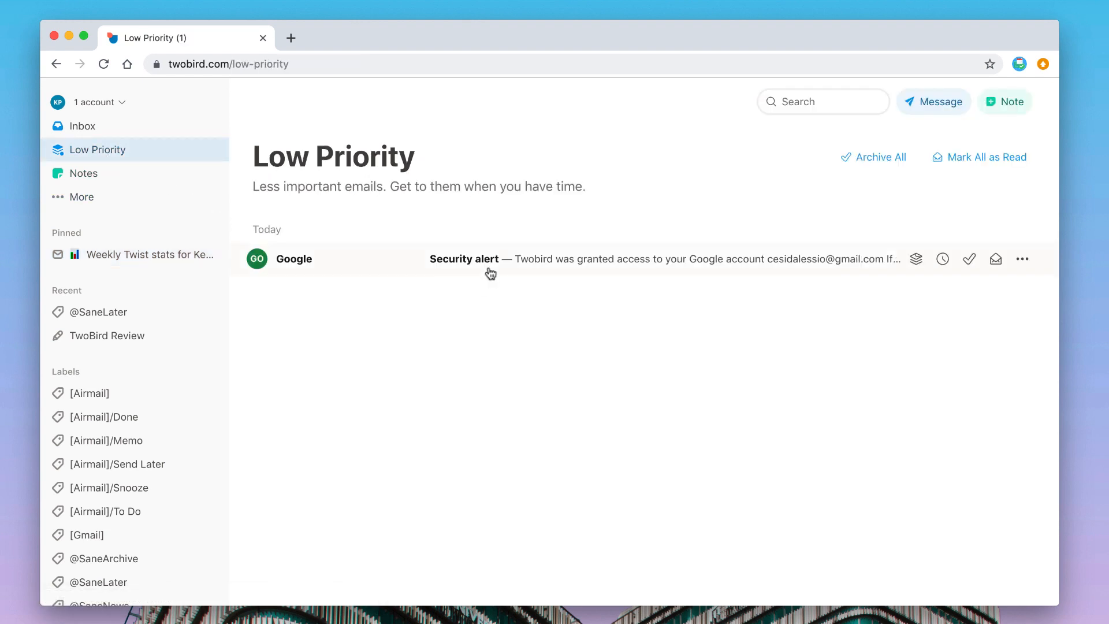
{"action": "mouse_move", "coordinate": [545, 262]}
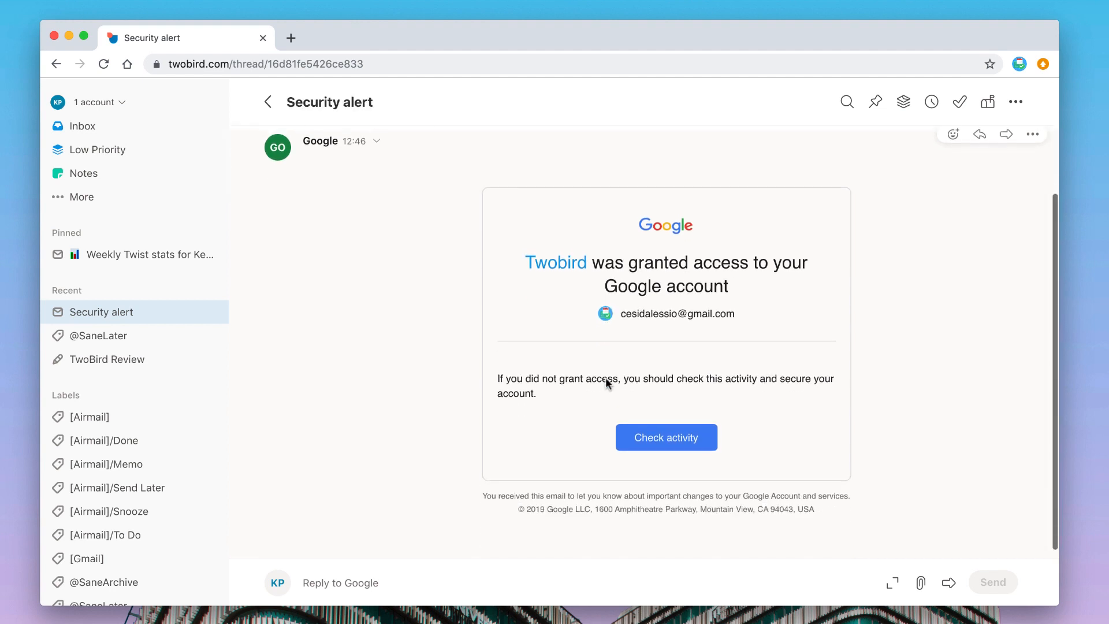
{"action": "scroll", "scroll_direction": "up", "scroll_amount": 3}
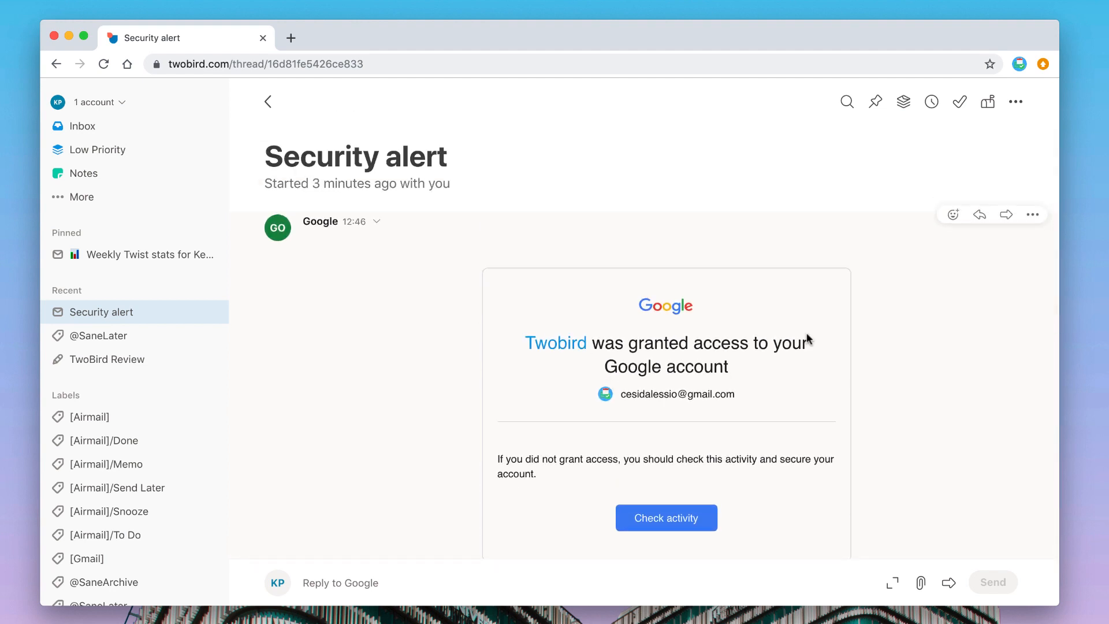
{"action": "mouse_move", "coordinate": [960, 102]}
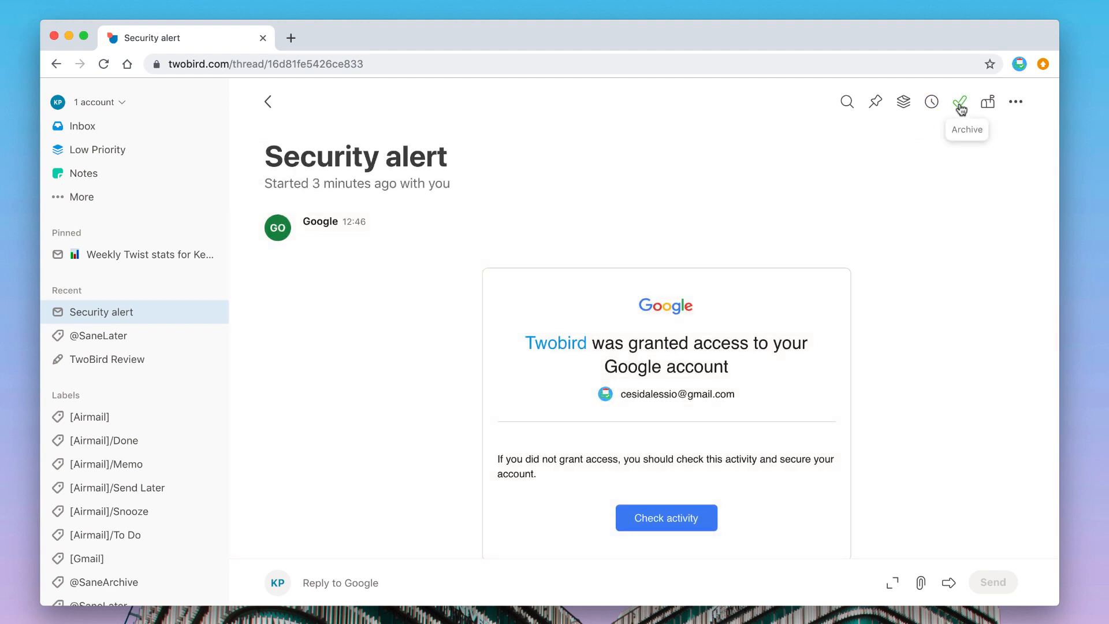
{"action": "left_click", "coordinate": [959, 101]}
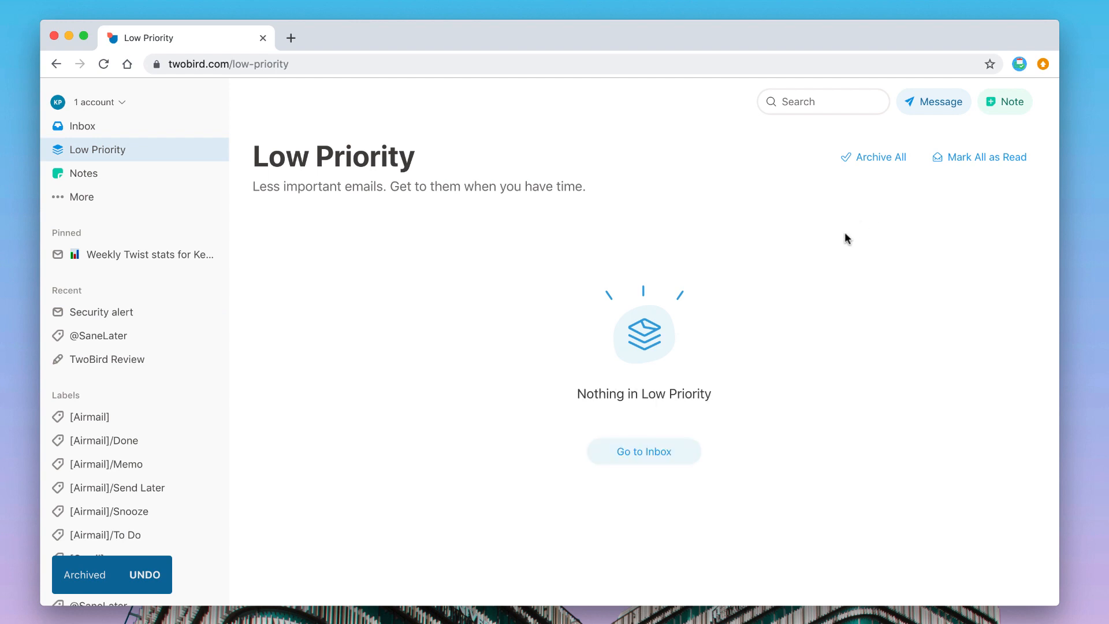
{"action": "left_click", "coordinate": [83, 124]}
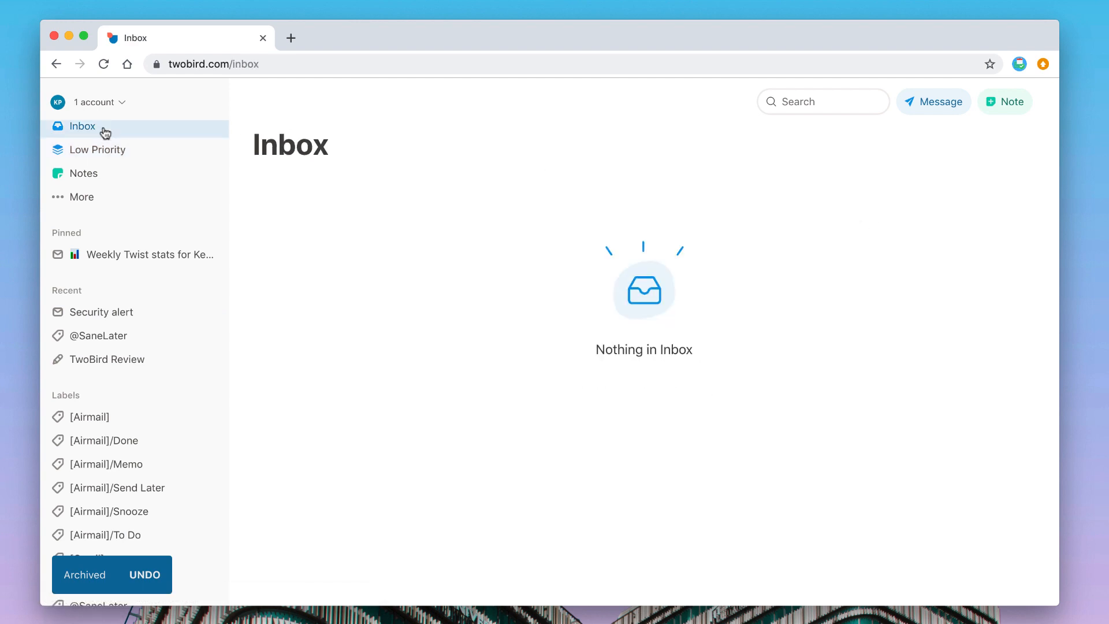
{"action": "mouse_move", "coordinate": [1011, 101]}
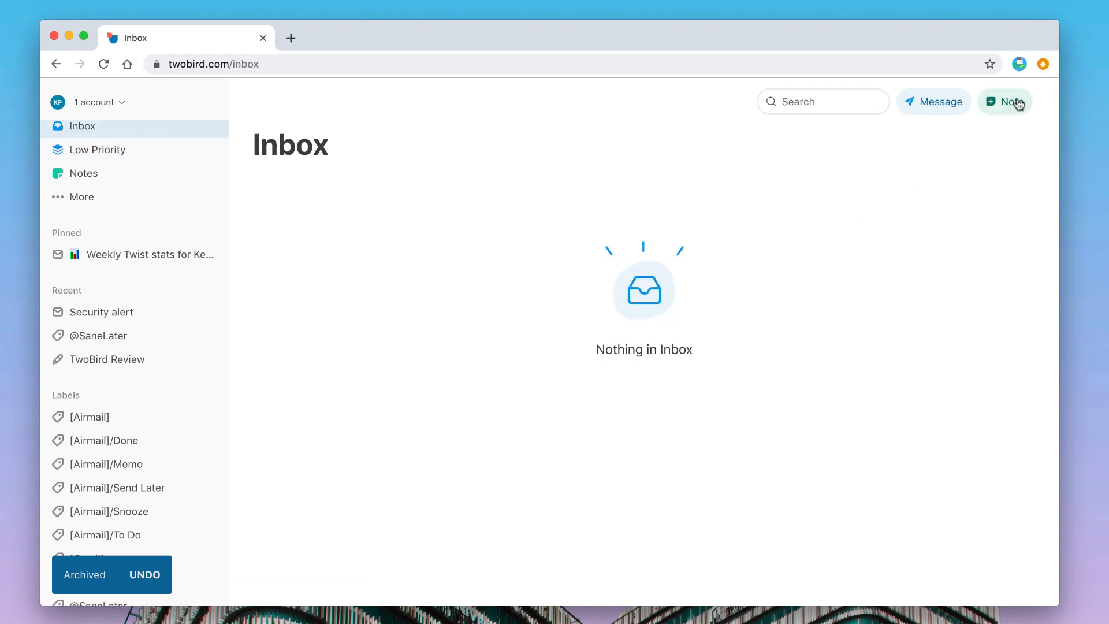
Create a new note titled 'Things to do today!'.
{"action": "left_click", "coordinate": [1004, 102]}
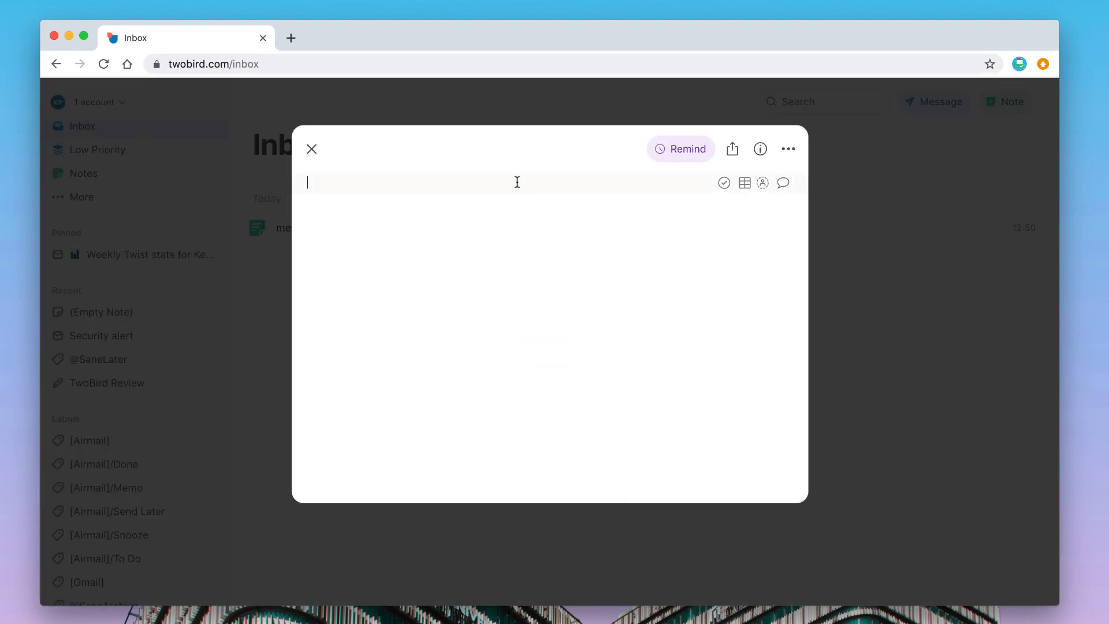
{"action": "mouse_move", "coordinate": [421, 180]}
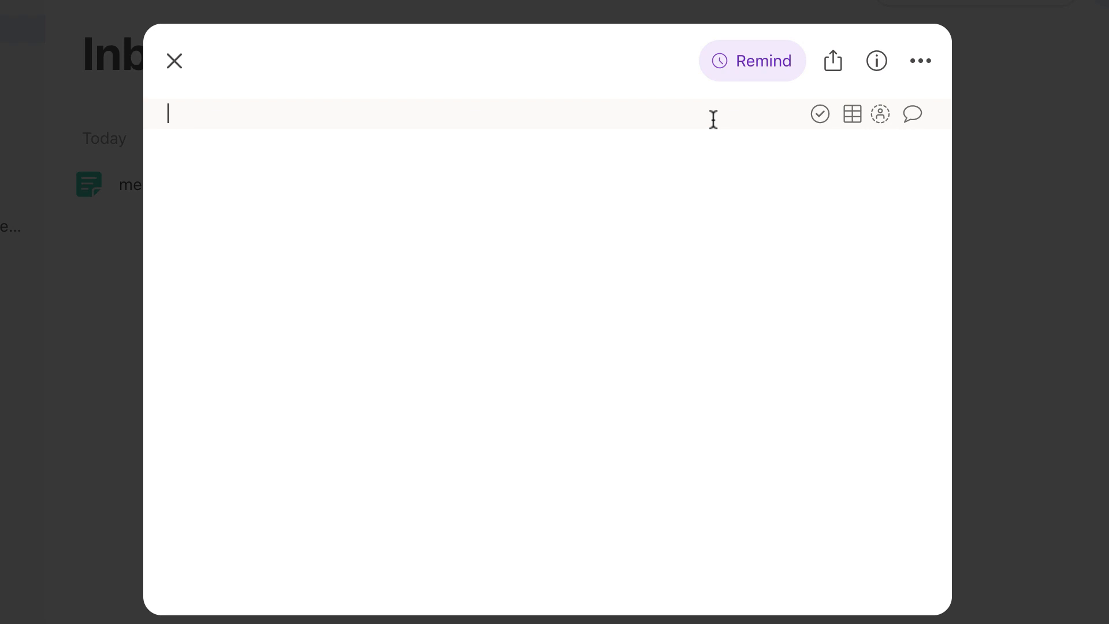
{"action": "type", "text": "Things t id"}
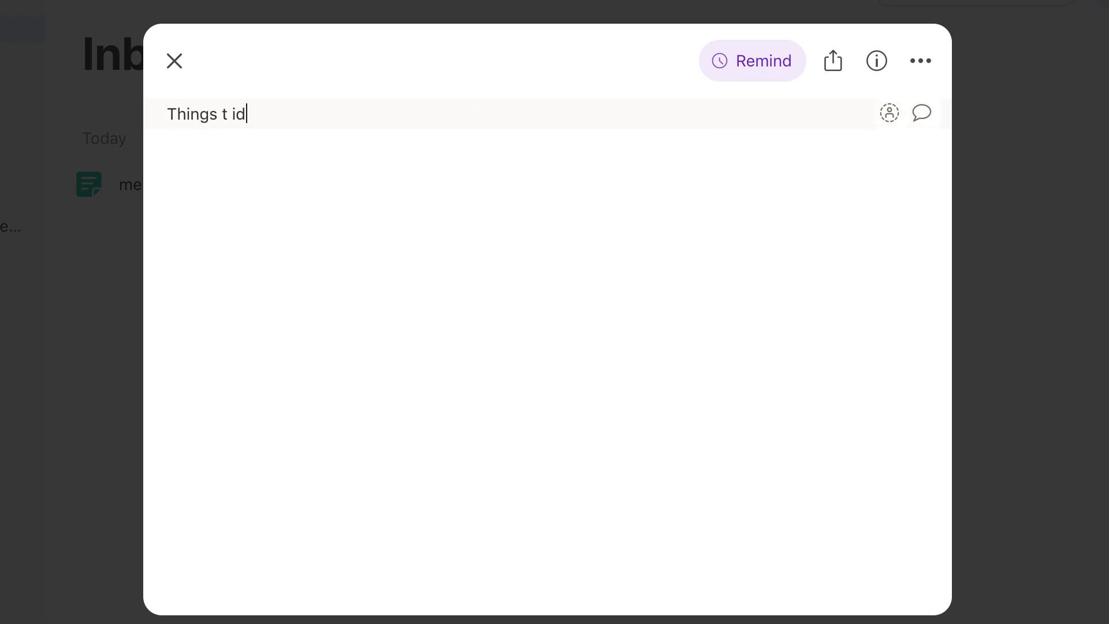
{"action": "type", "text": "oddo"}
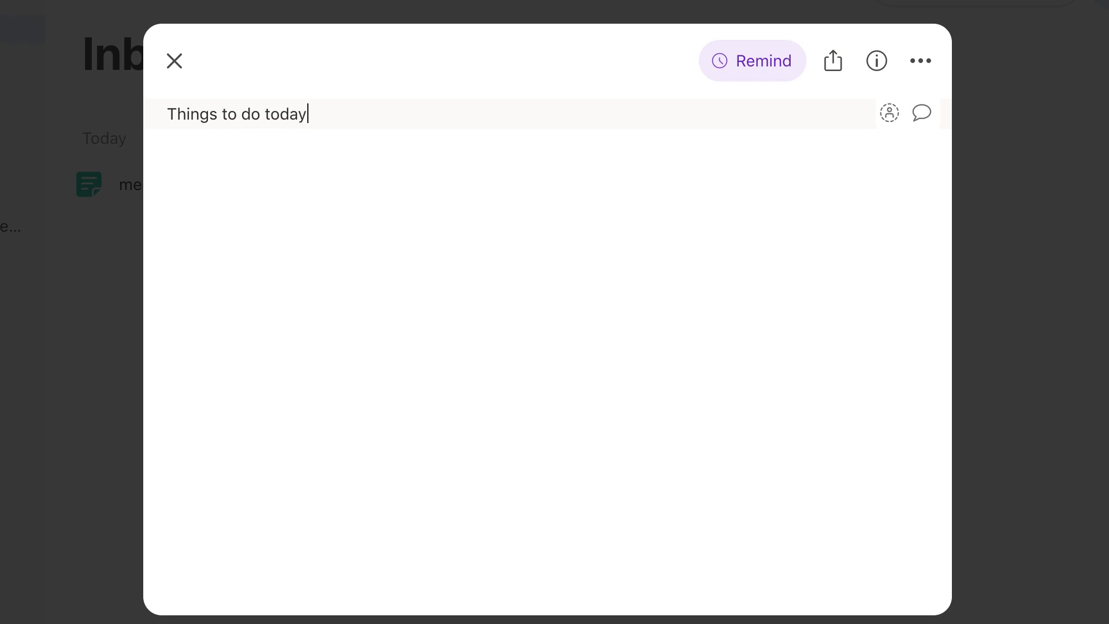
{"action": "type", "text": "!"}
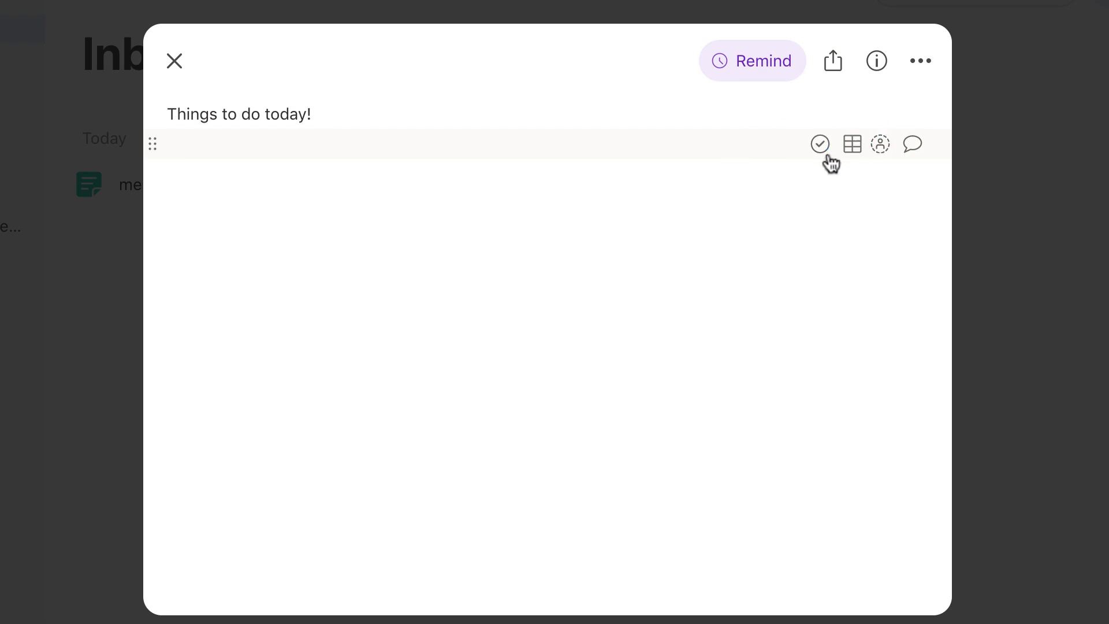
{"action": "mouse_move", "coordinate": [852, 143]}
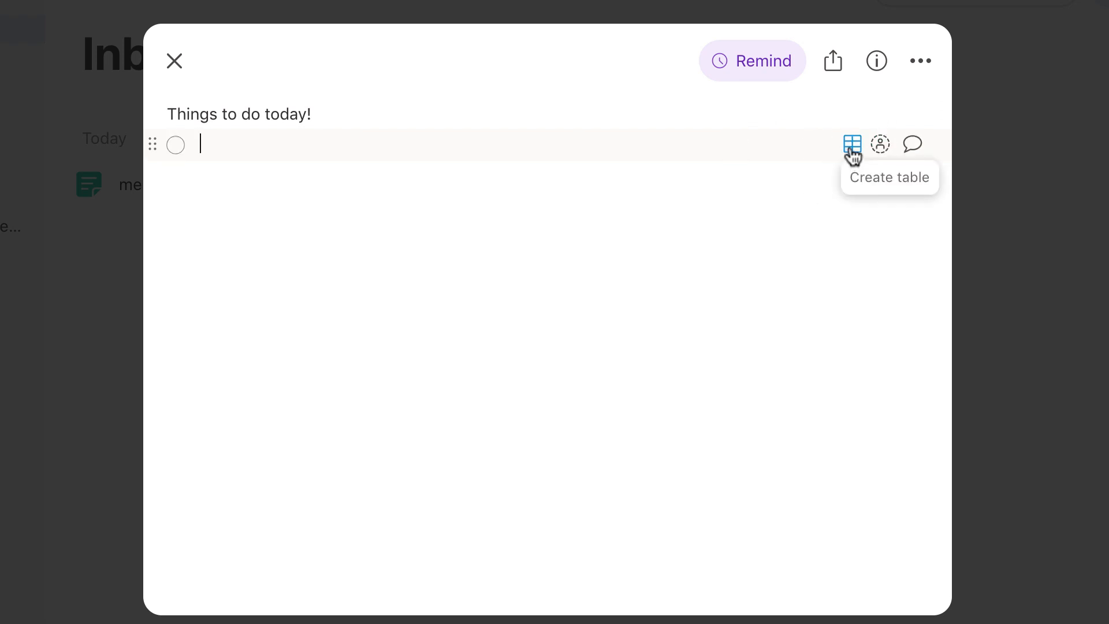
{"action": "mouse_move", "coordinate": [148, 155]}
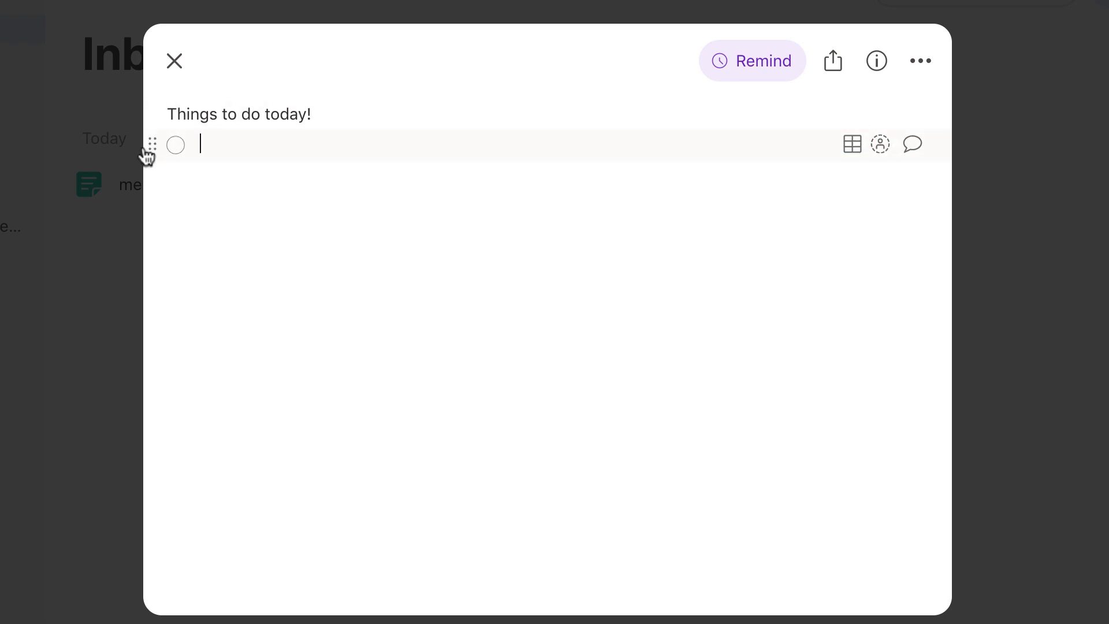
{"action": "mouse_move", "coordinate": [150, 167]}
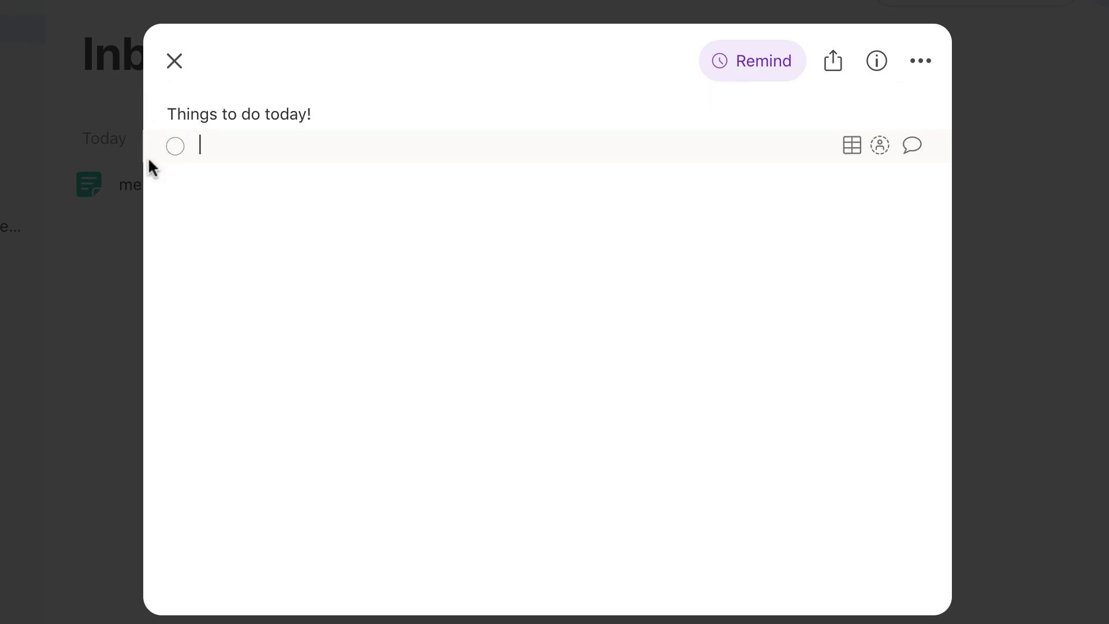
Try the table, assign-person and comment options on the note's first line, leaving it empty.
{"action": "left_click", "coordinate": [852, 146]}
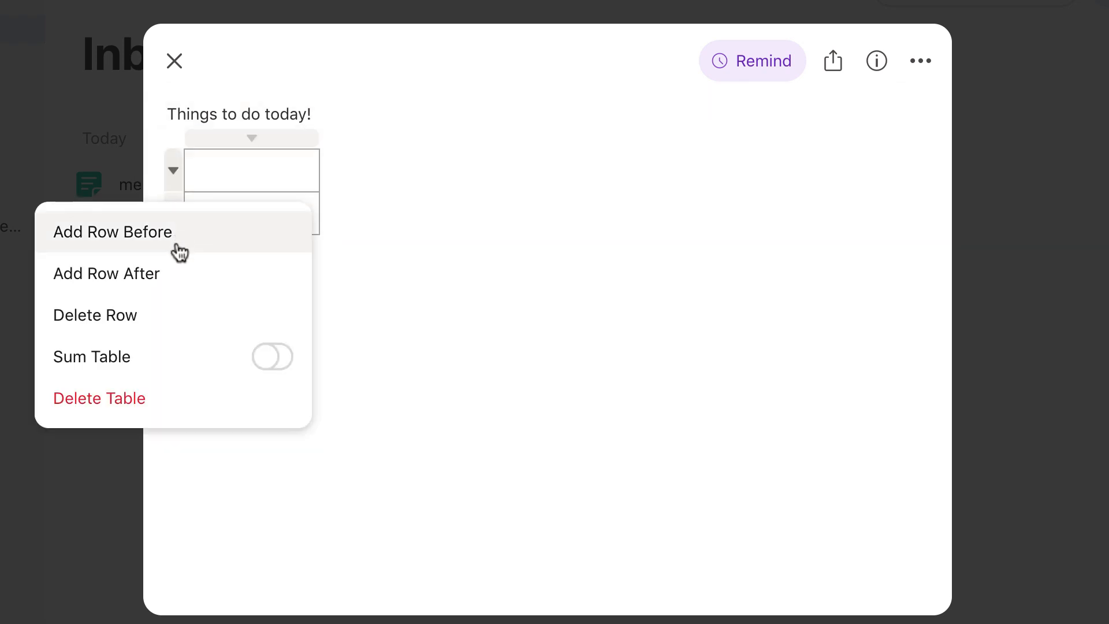
{"action": "left_click", "coordinate": [99, 398]}
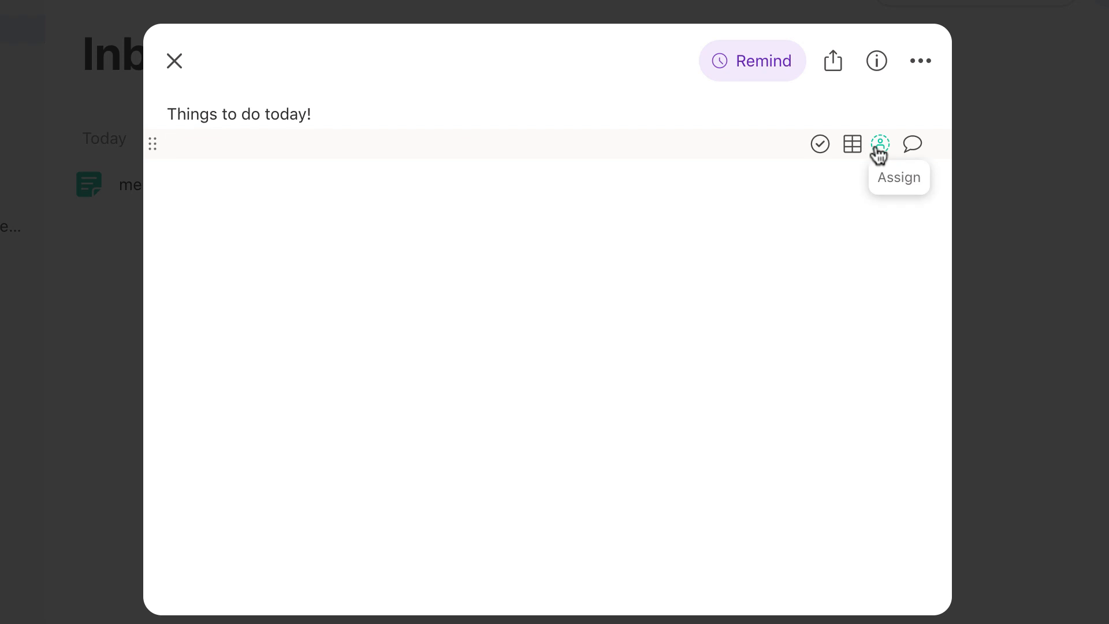
{"action": "left_click", "coordinate": [880, 143]}
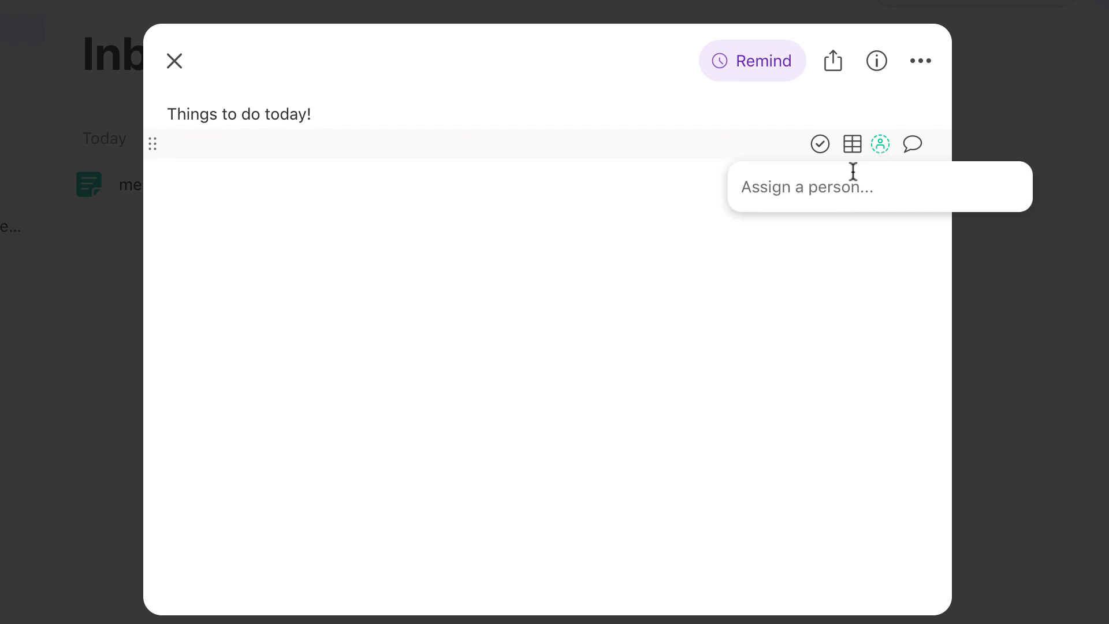
{"action": "left_click", "coordinate": [913, 145]}
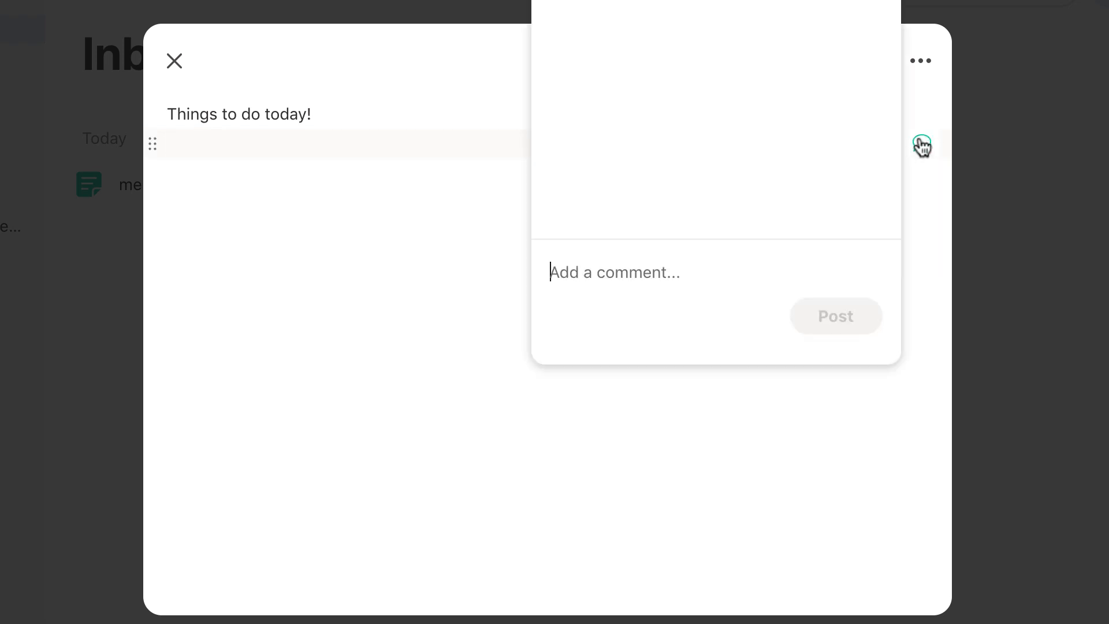
{"action": "mouse_move", "coordinate": [660, 267]}
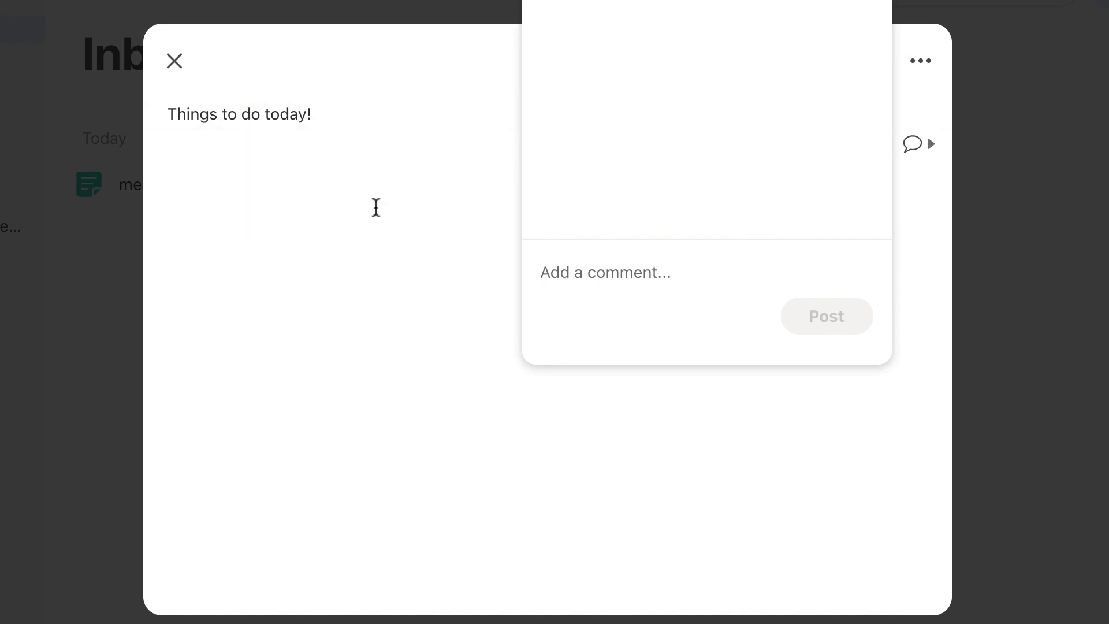
{"action": "left_click", "coordinate": [874, 60]}
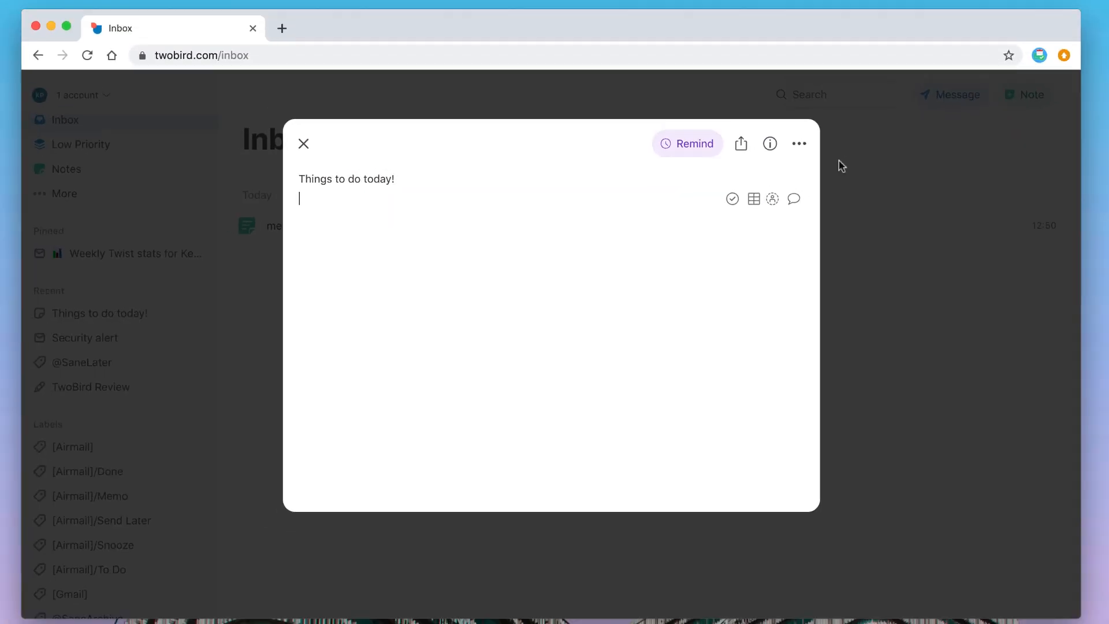
Reopen the 'Things to do today!' note from the inbox and pin it.
{"action": "left_click", "coordinate": [798, 143]}
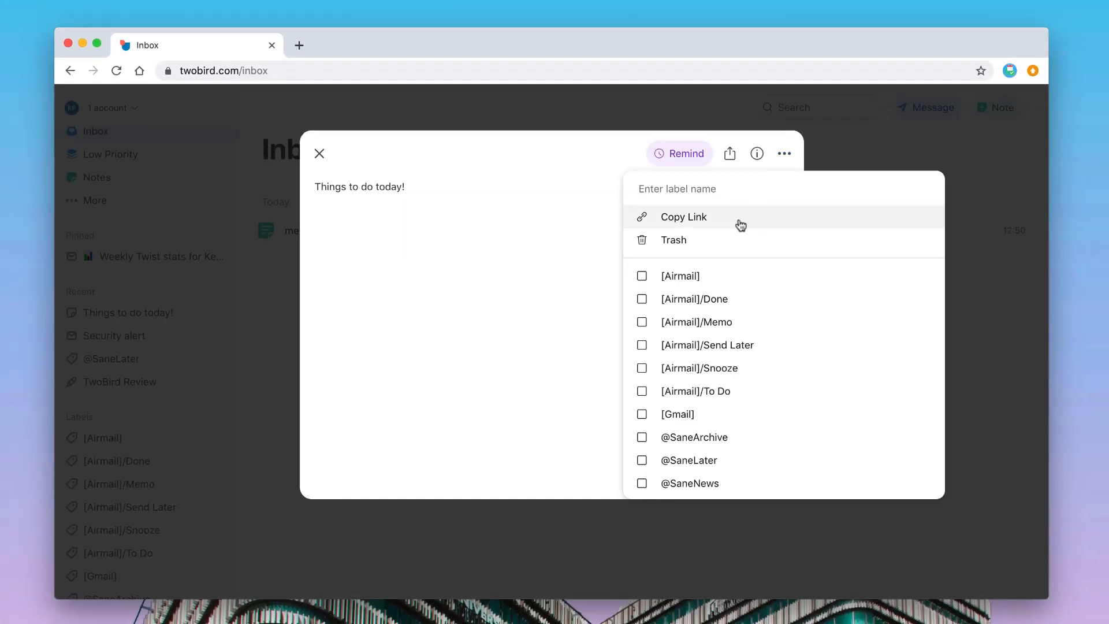
{"action": "left_click", "coordinate": [319, 153]}
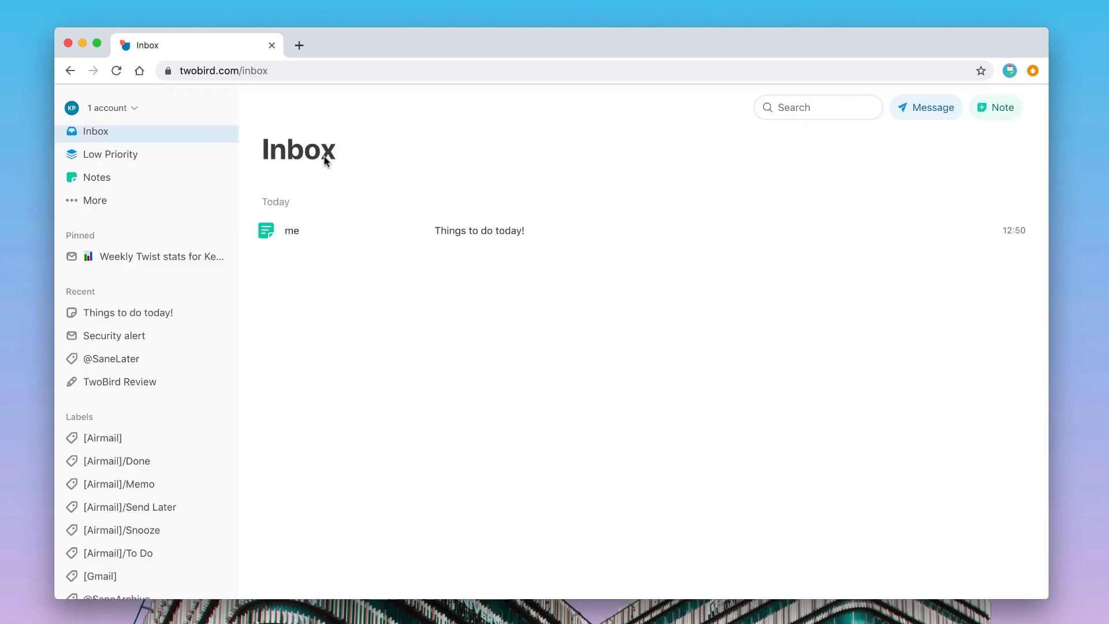
{"action": "mouse_move", "coordinate": [351, 236]}
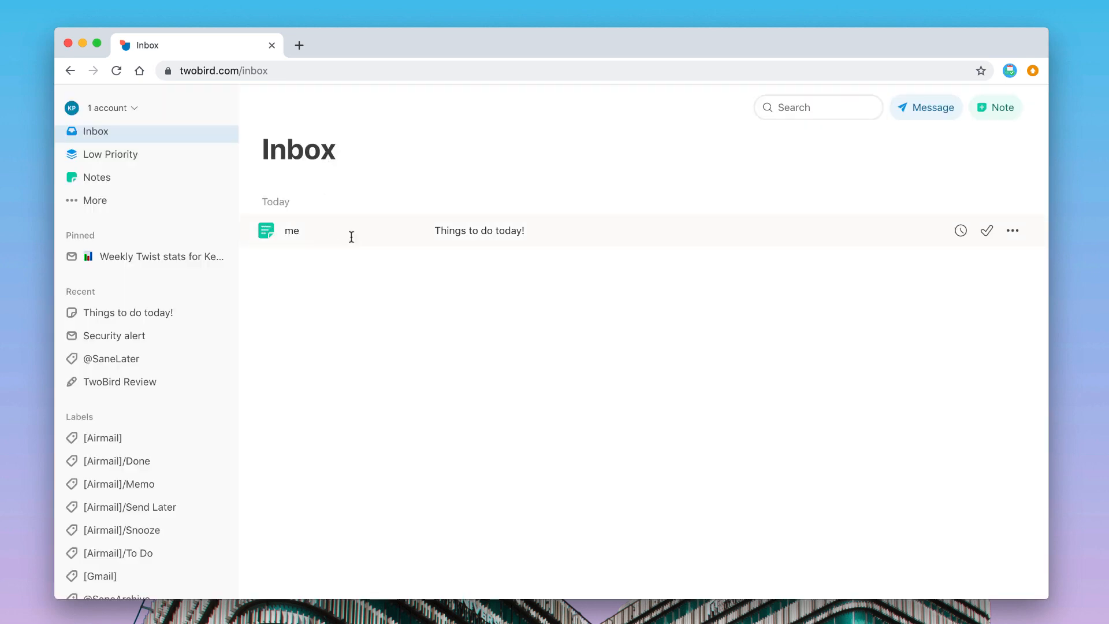
{"action": "left_click", "coordinate": [479, 230]}
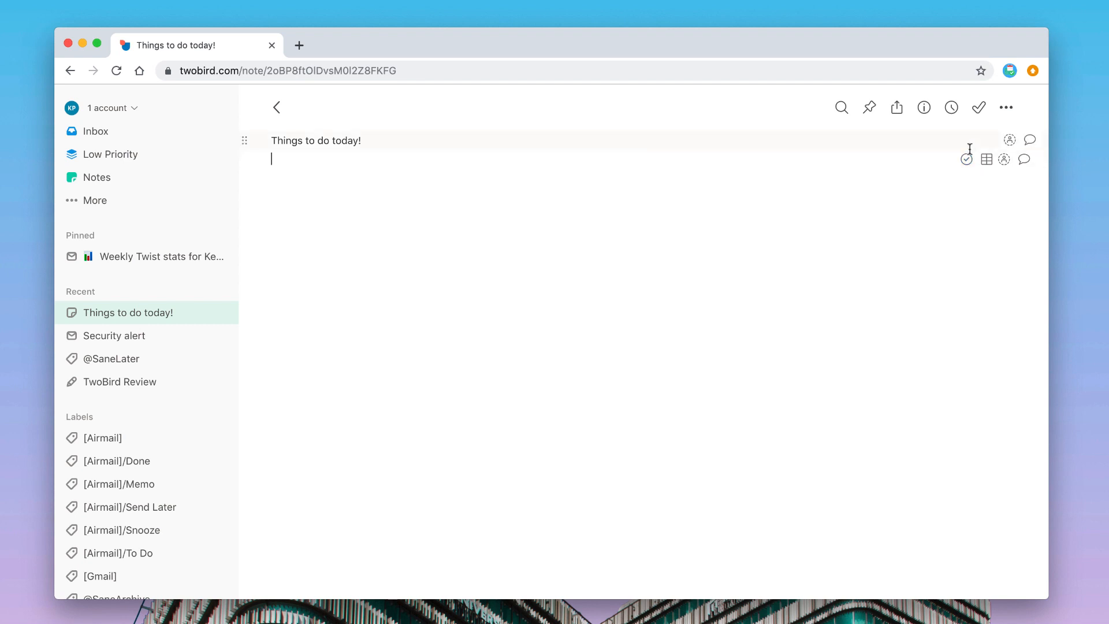
{"action": "mouse_move", "coordinate": [133, 318]}
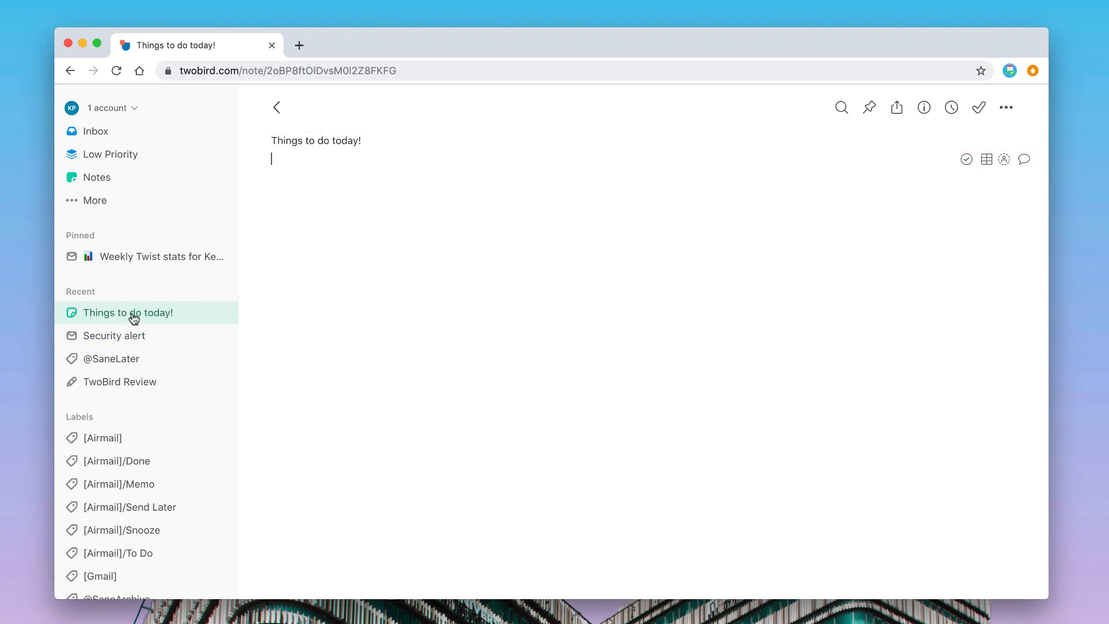
{"action": "left_click", "coordinate": [869, 107]}
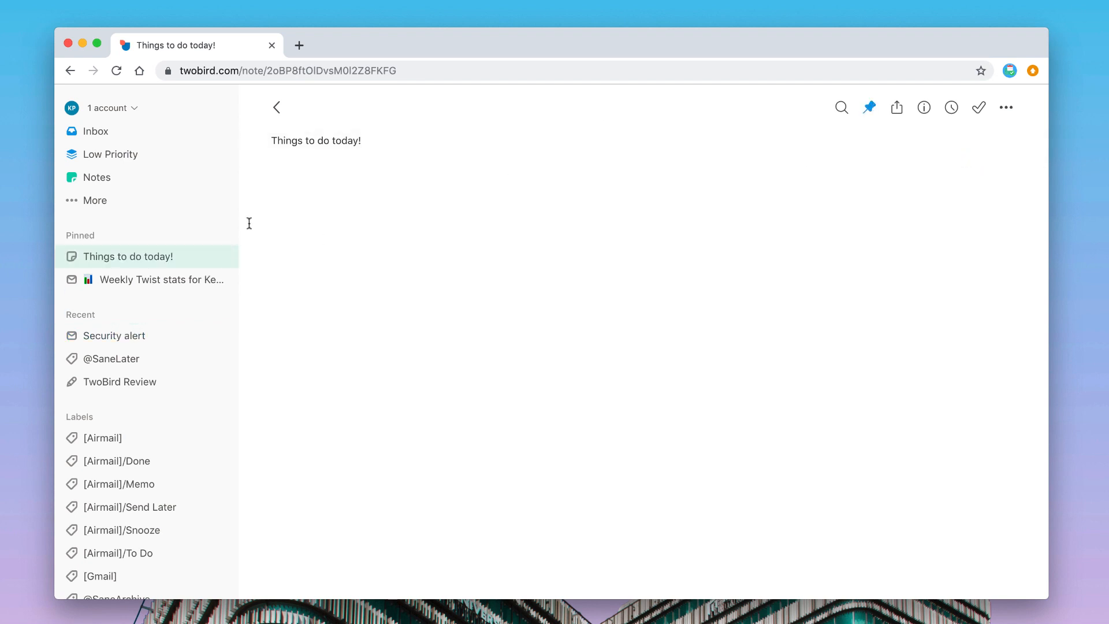
Collapse the Pinned list and reopen the pinned note from the Inbox.
{"action": "left_click", "coordinate": [80, 235]}
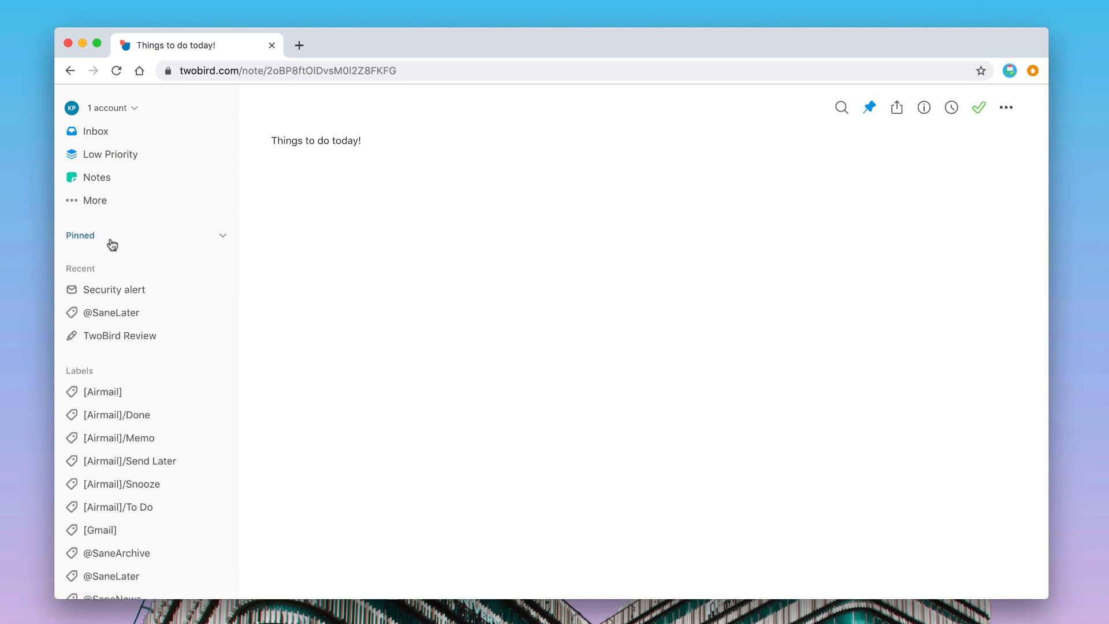
{"action": "left_click", "coordinate": [94, 131]}
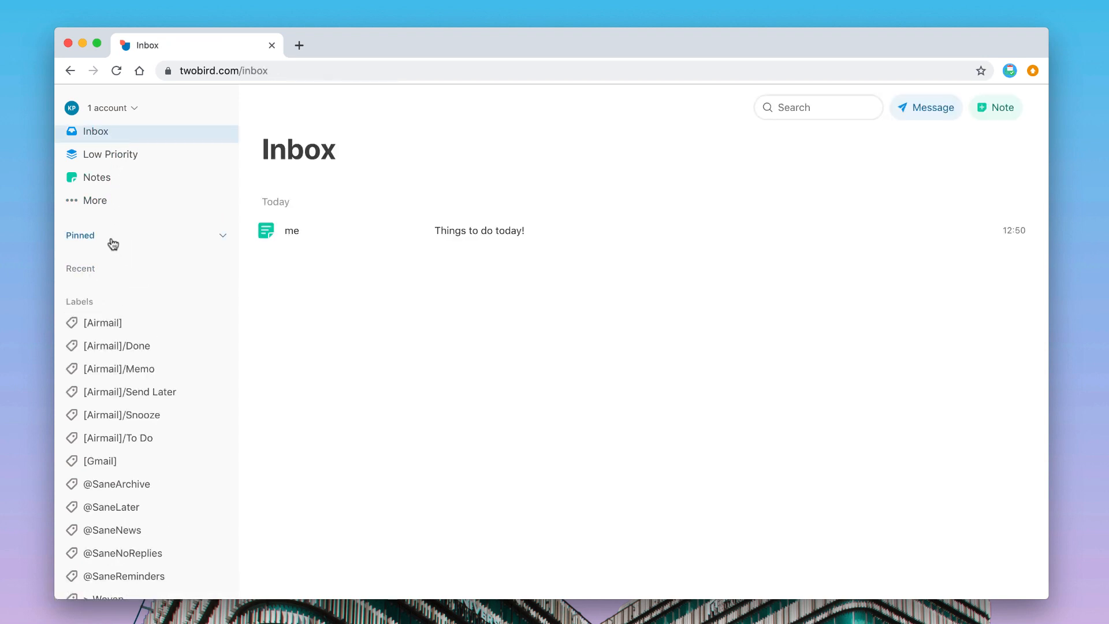
{"action": "left_click", "coordinate": [478, 230]}
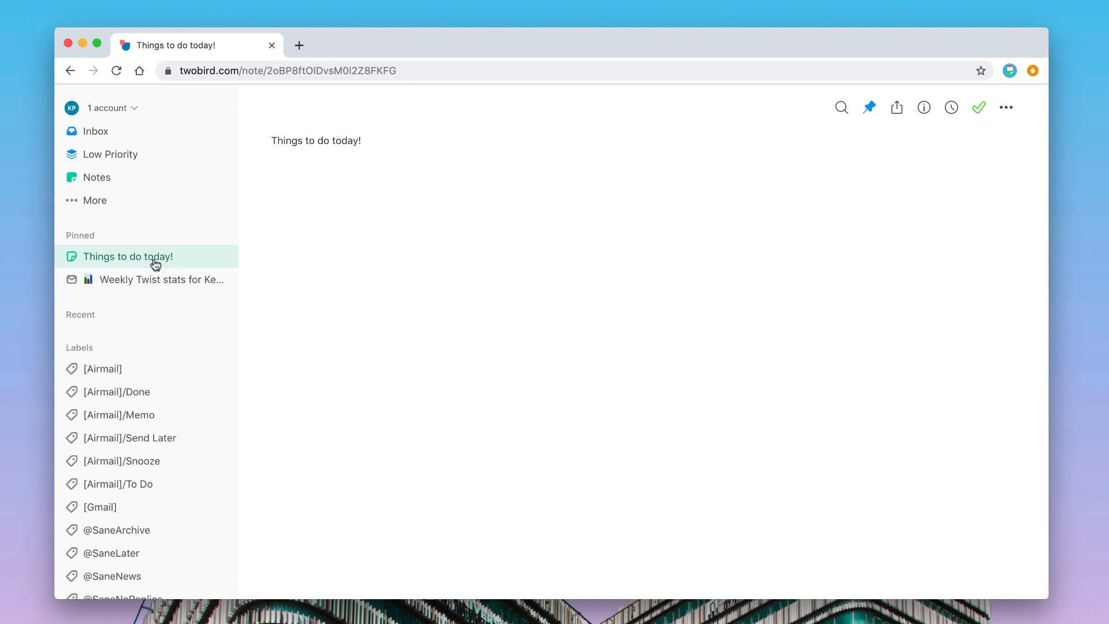
Check off Milk in the Welcome note's grocery list.
{"action": "left_click", "coordinate": [97, 177]}
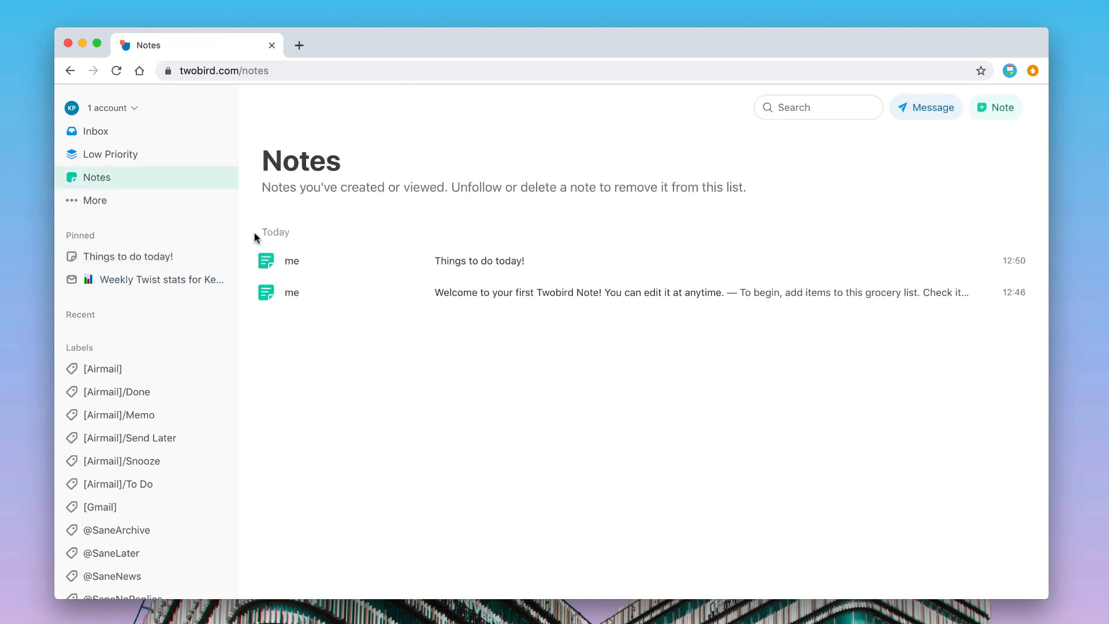
{"action": "mouse_move", "coordinate": [648, 231]}
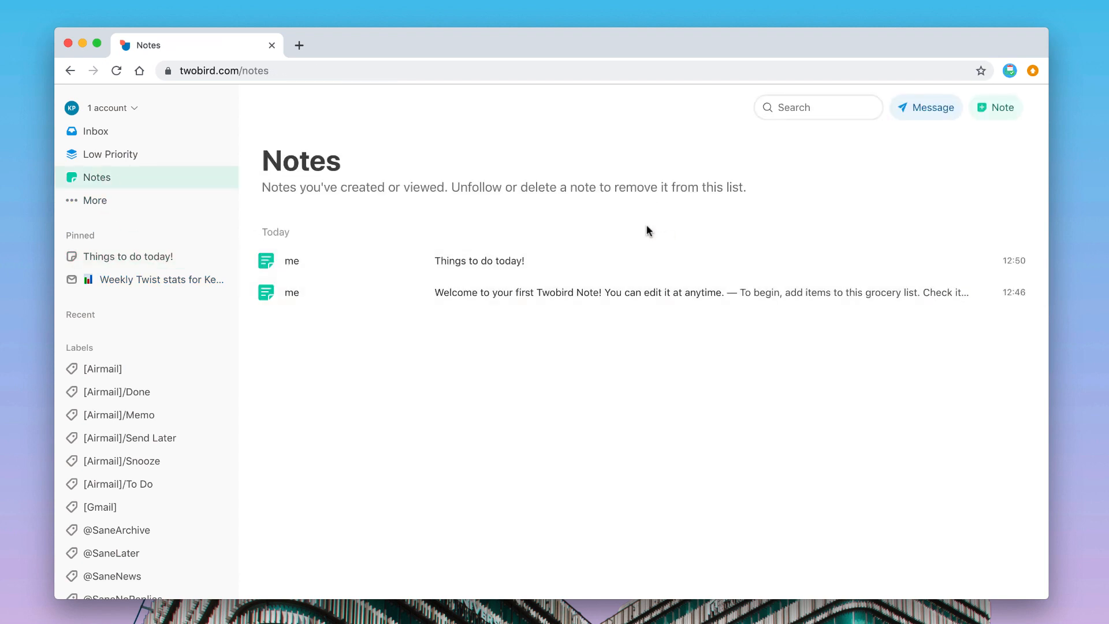
{"action": "left_click", "coordinate": [637, 293]}
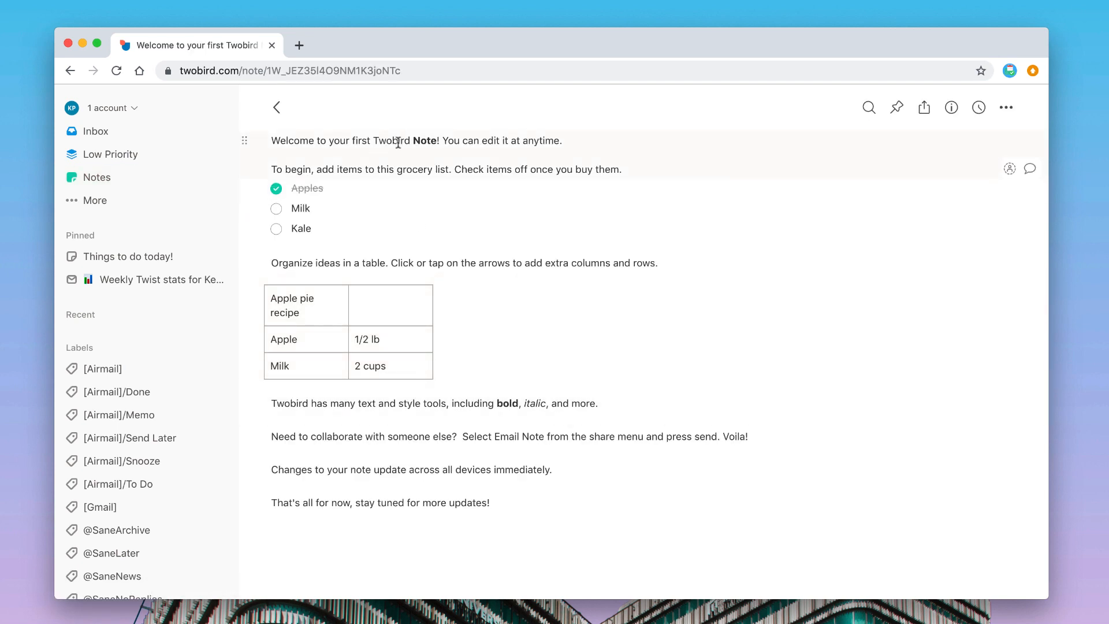
{"action": "mouse_move", "coordinate": [387, 236]}
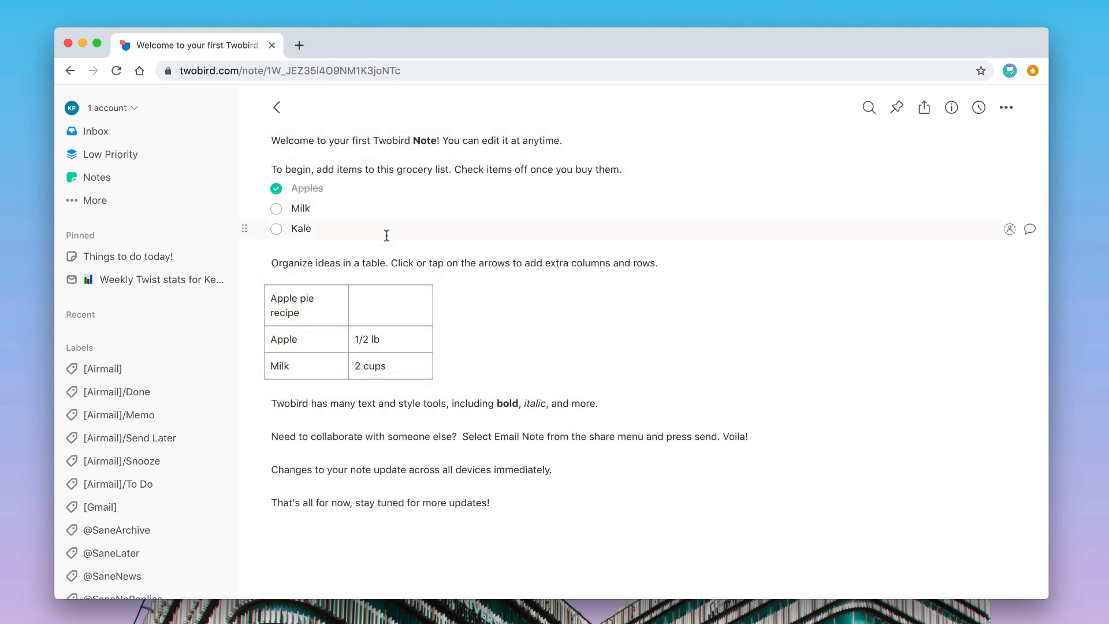
{"action": "left_click", "coordinate": [277, 208]}
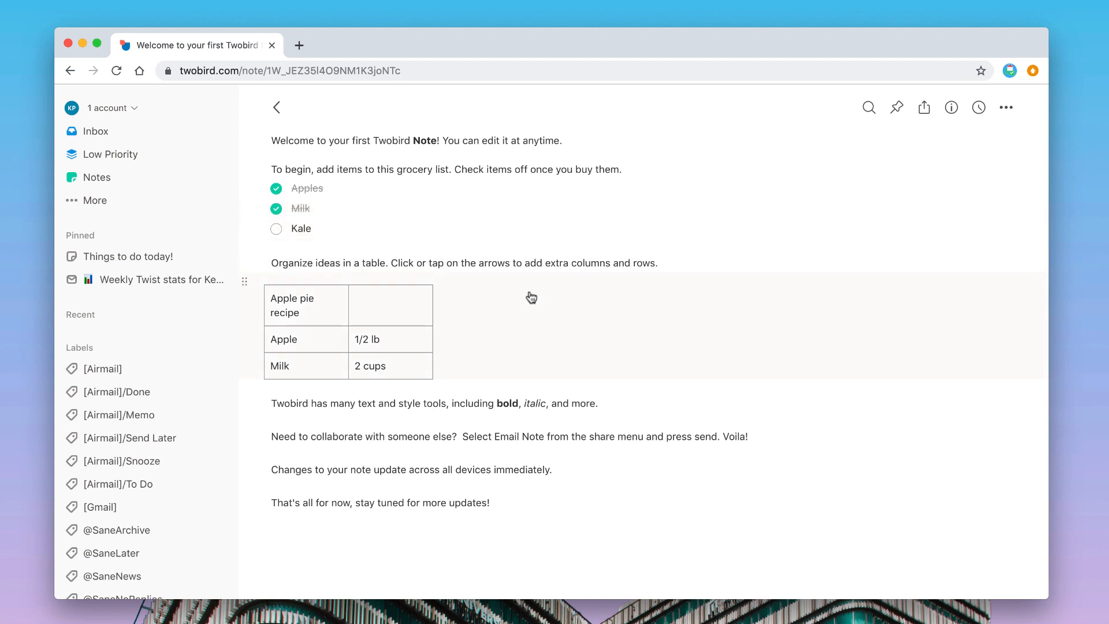
Assign the Milk item to the first contact matching 'fr'.
{"action": "left_click", "coordinate": [1010, 209]}
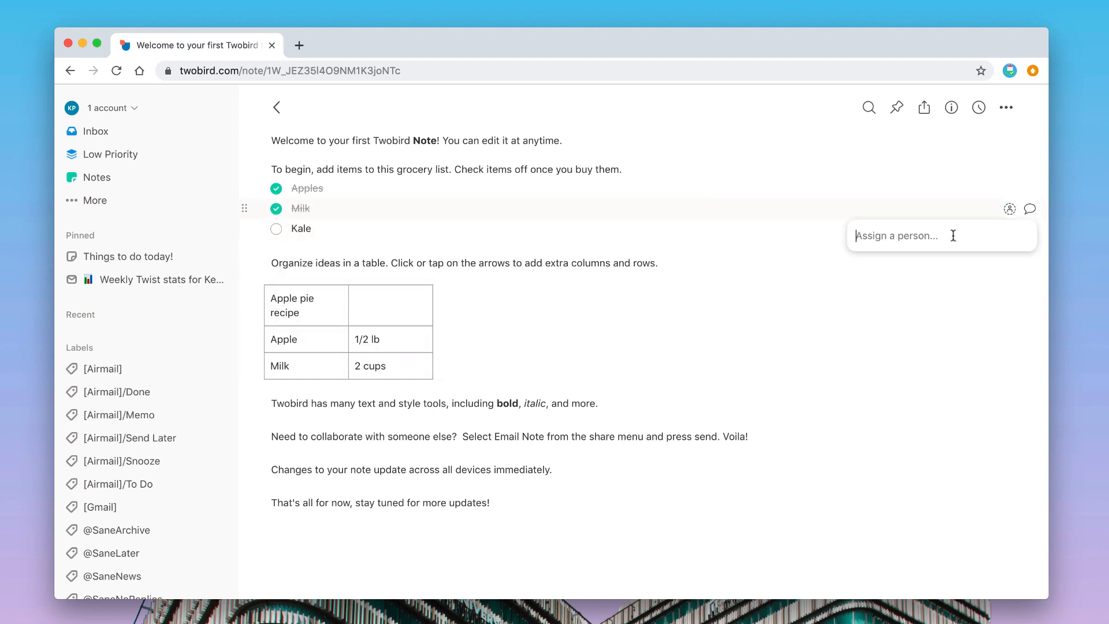
{"action": "type", "text": "fr"}
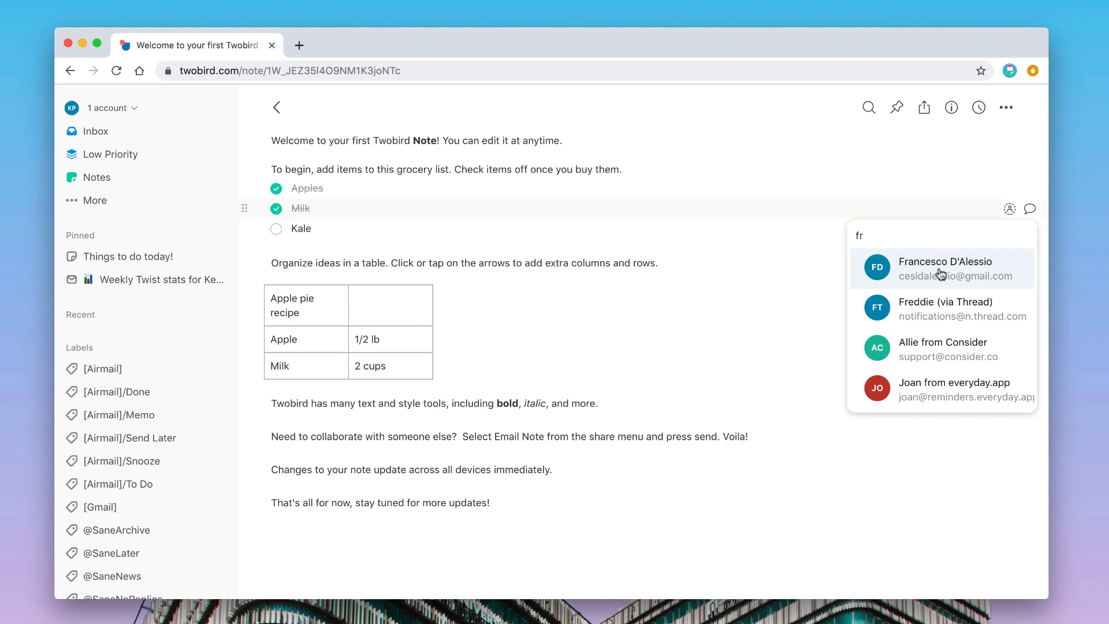
{"action": "left_click", "coordinate": [944, 267]}
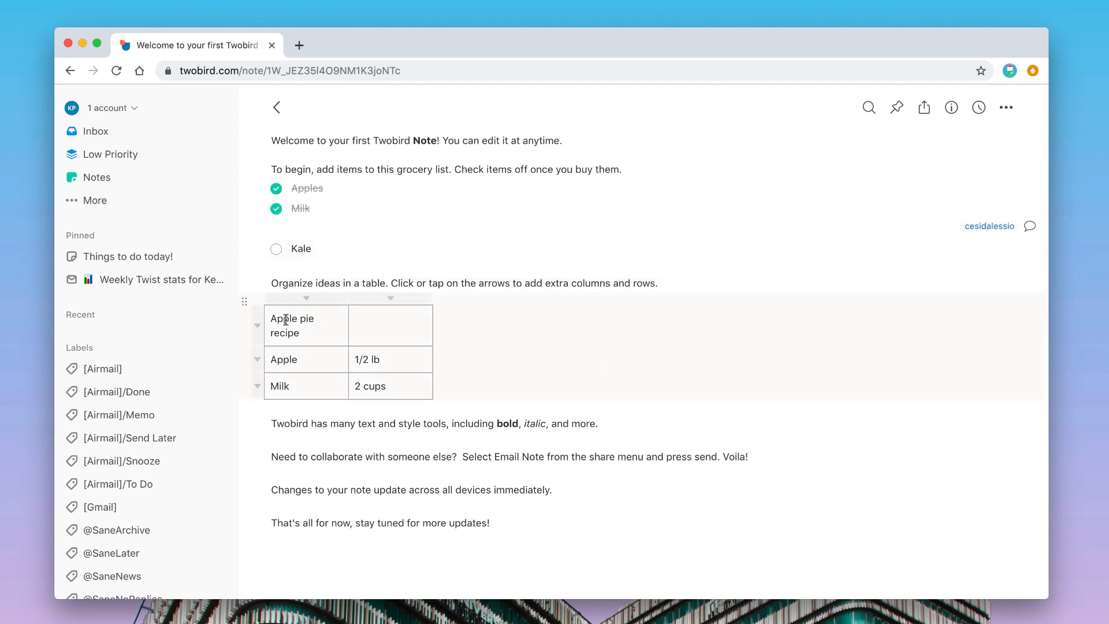
{"action": "scroll", "scroll_direction": "down", "scroll_amount": 3}
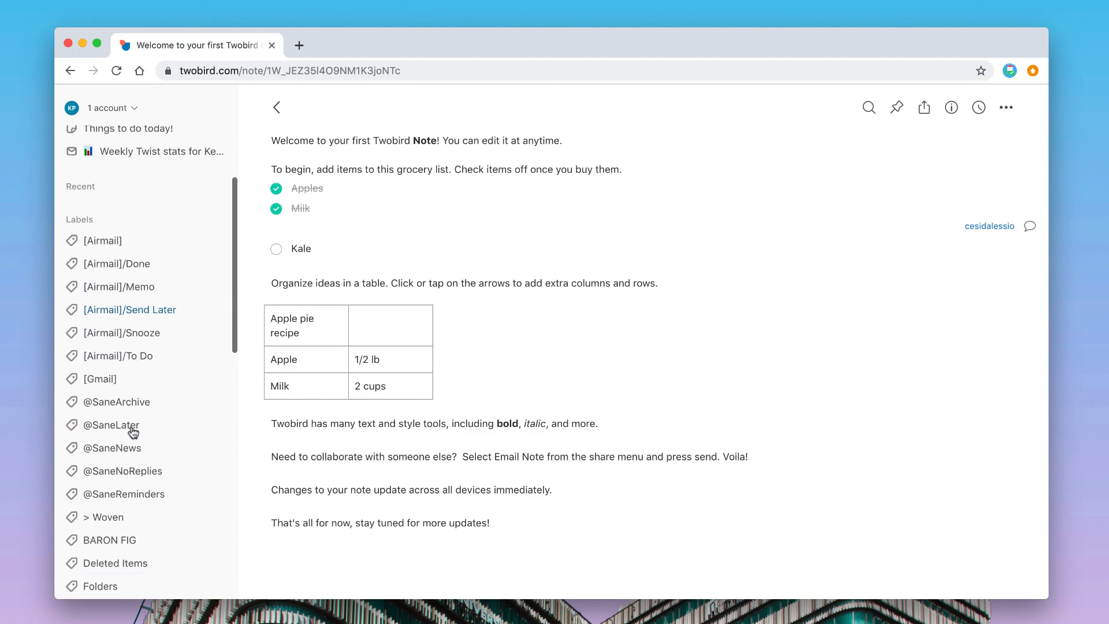
{"action": "scroll", "scroll_direction": "up", "scroll_amount": 3}
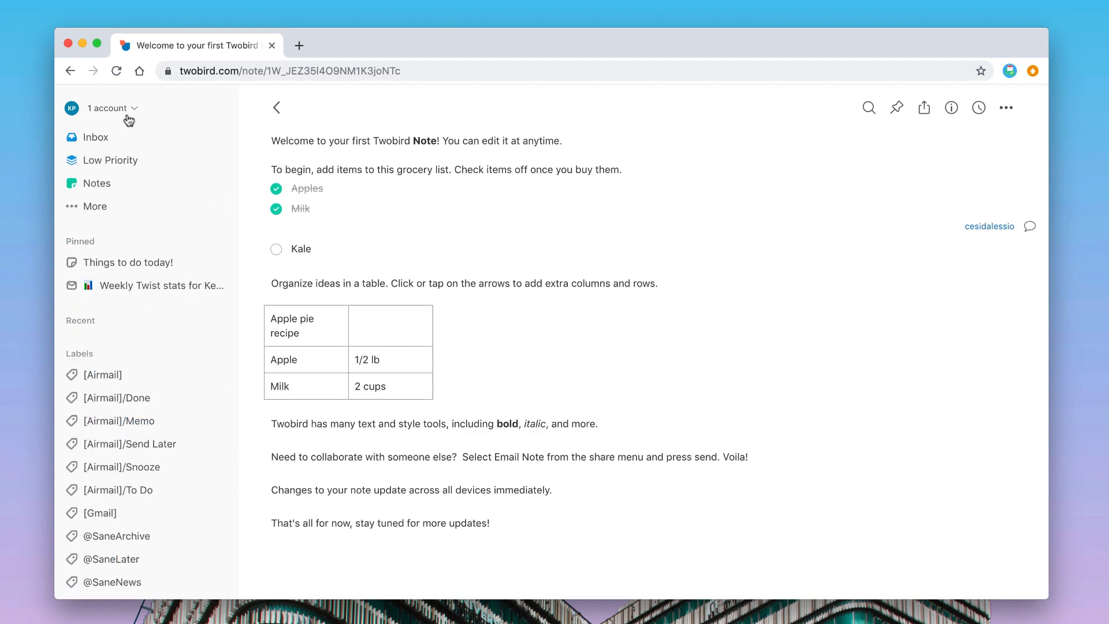
Switch to dark mode from the account menu and archive the 'Things to do today!' note.
{"action": "left_click", "coordinate": [112, 109]}
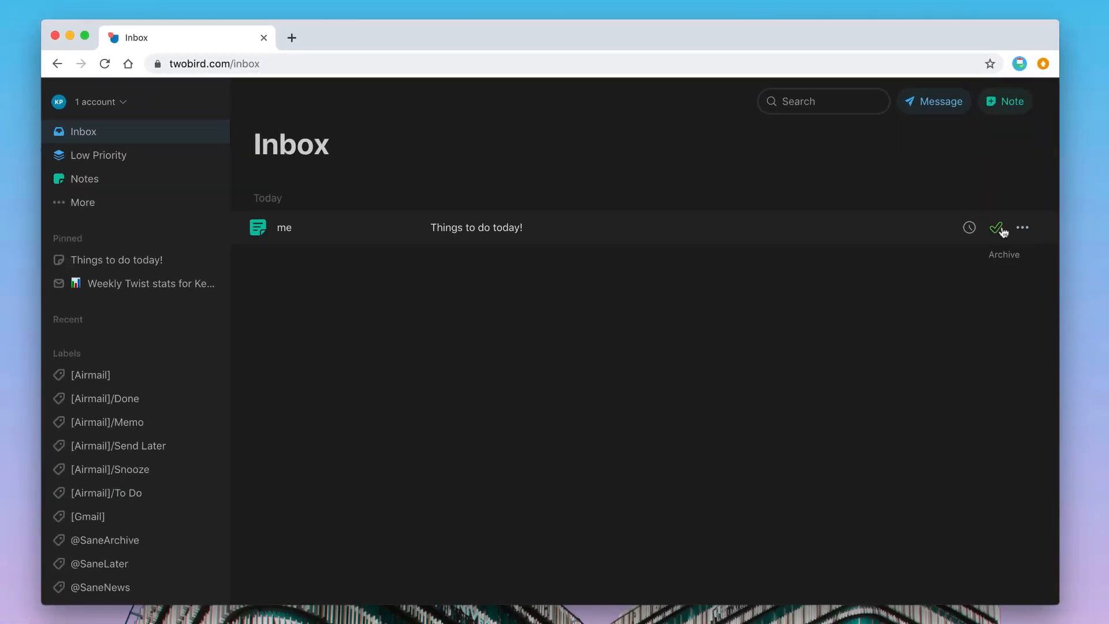
{"action": "left_click", "coordinate": [997, 228]}
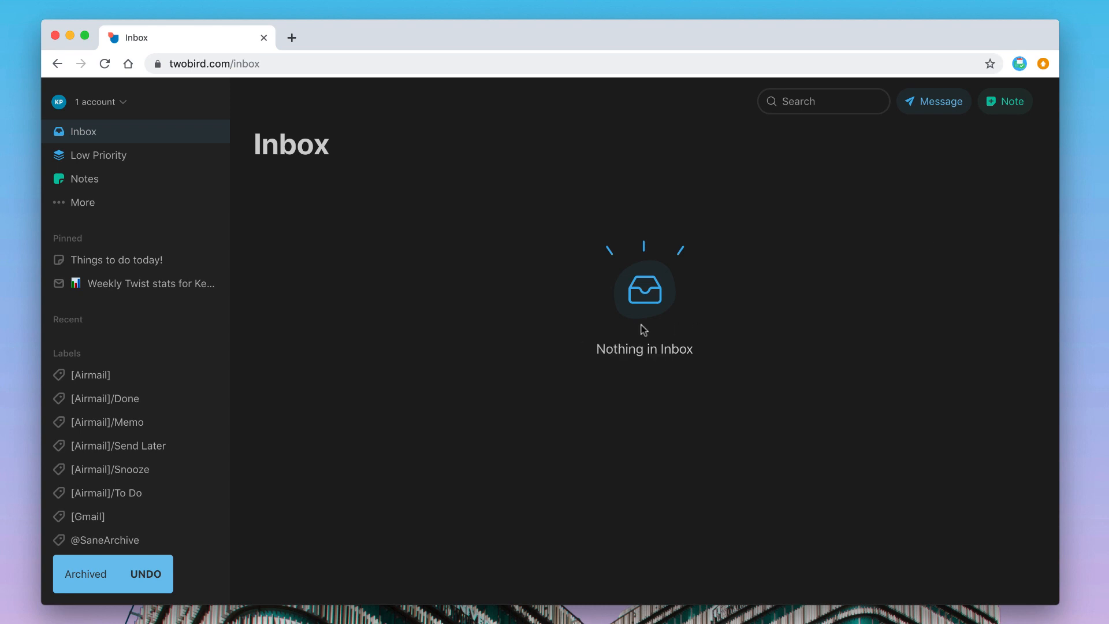
{"action": "mouse_move", "coordinate": [440, 250]}
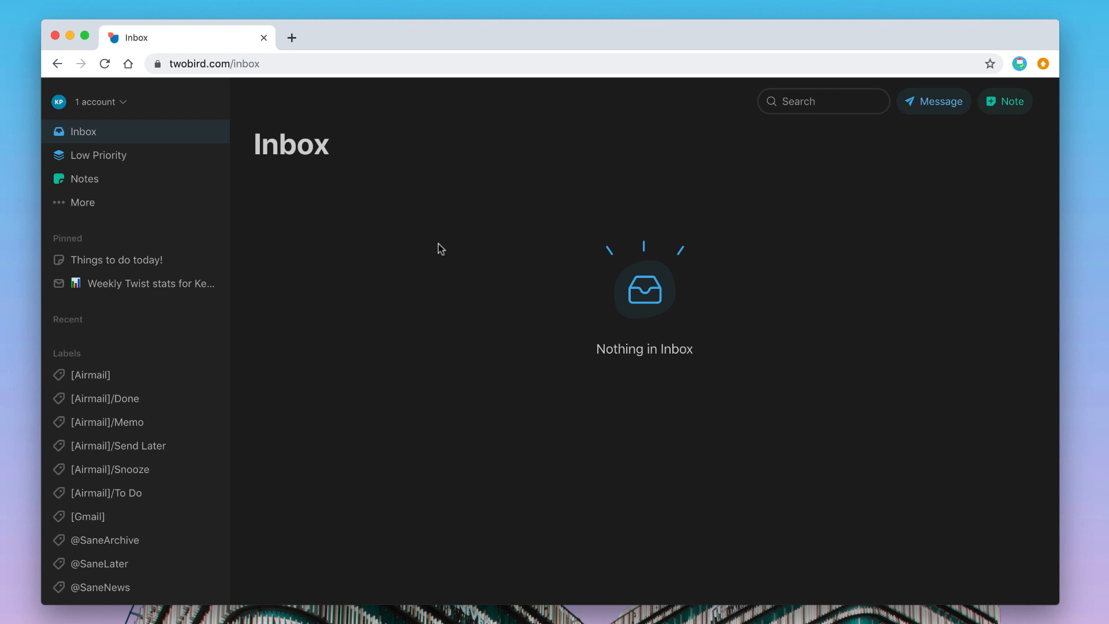
Show the empty Low Priority mailbox and expand the All, Reminders, Sent, Drafts, Trash, Spam folders.
{"action": "left_click", "coordinate": [116, 260]}
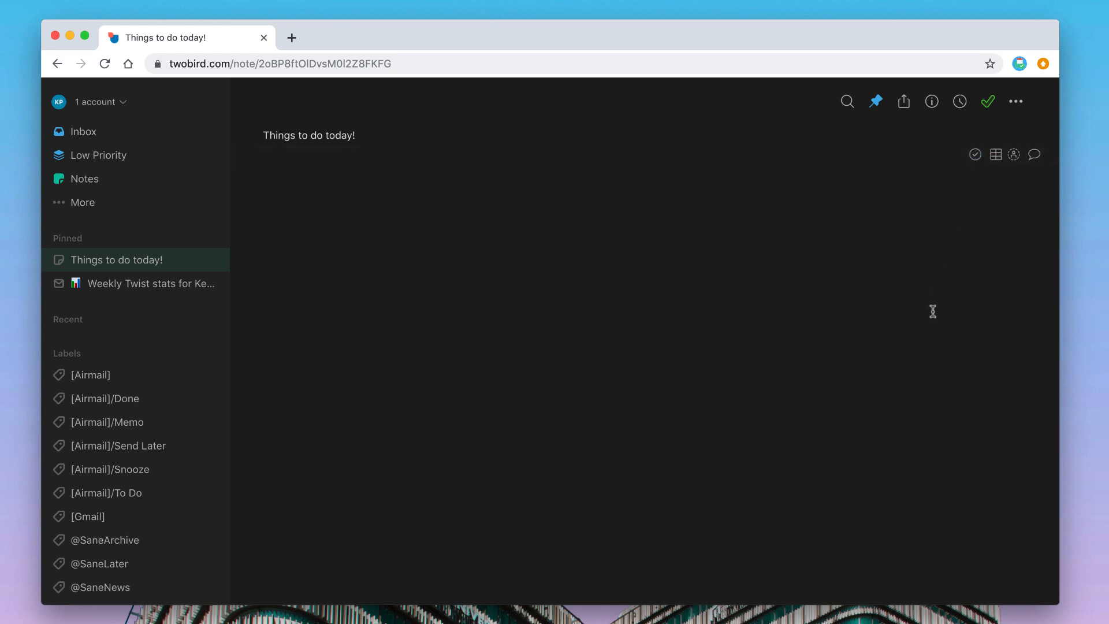
{"action": "mouse_move", "coordinate": [441, 251]}
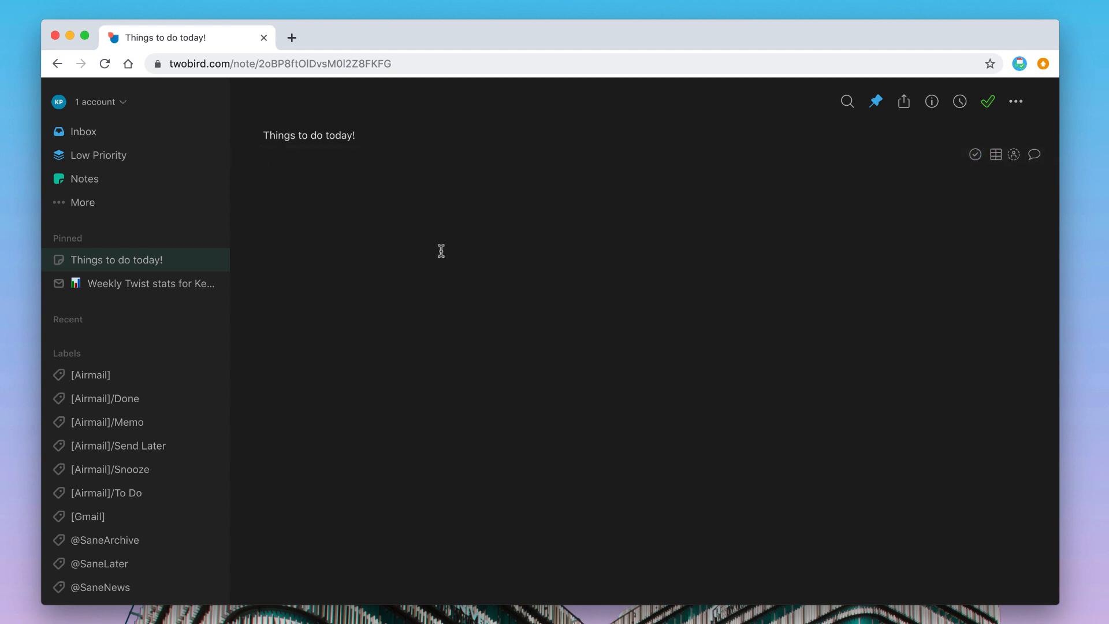
{"action": "mouse_move", "coordinate": [103, 232]}
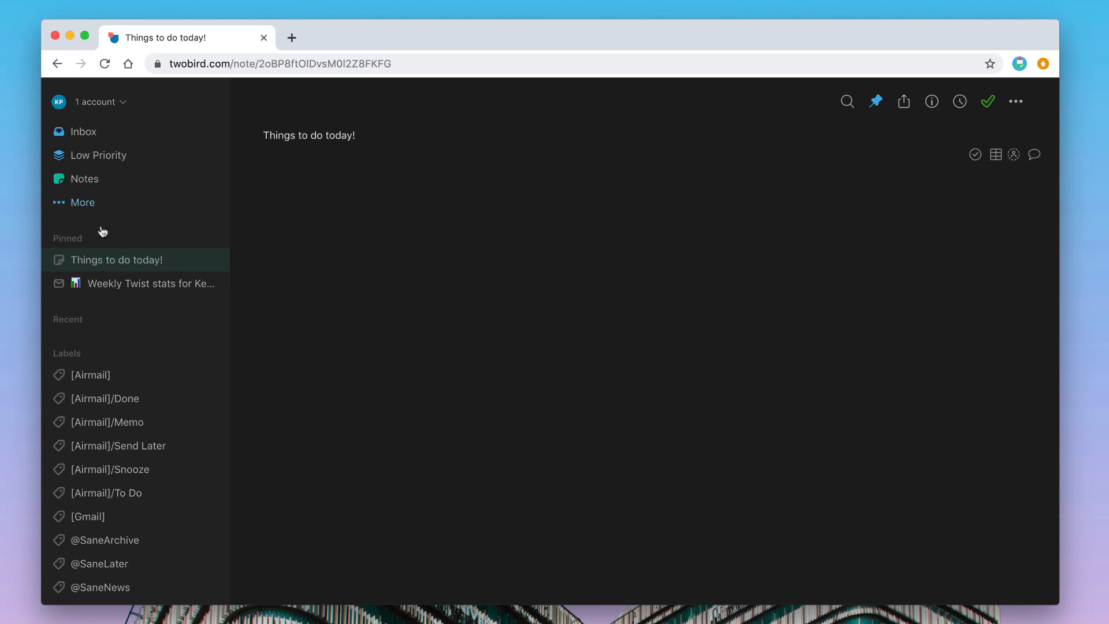
{"action": "mouse_move", "coordinate": [78, 210]}
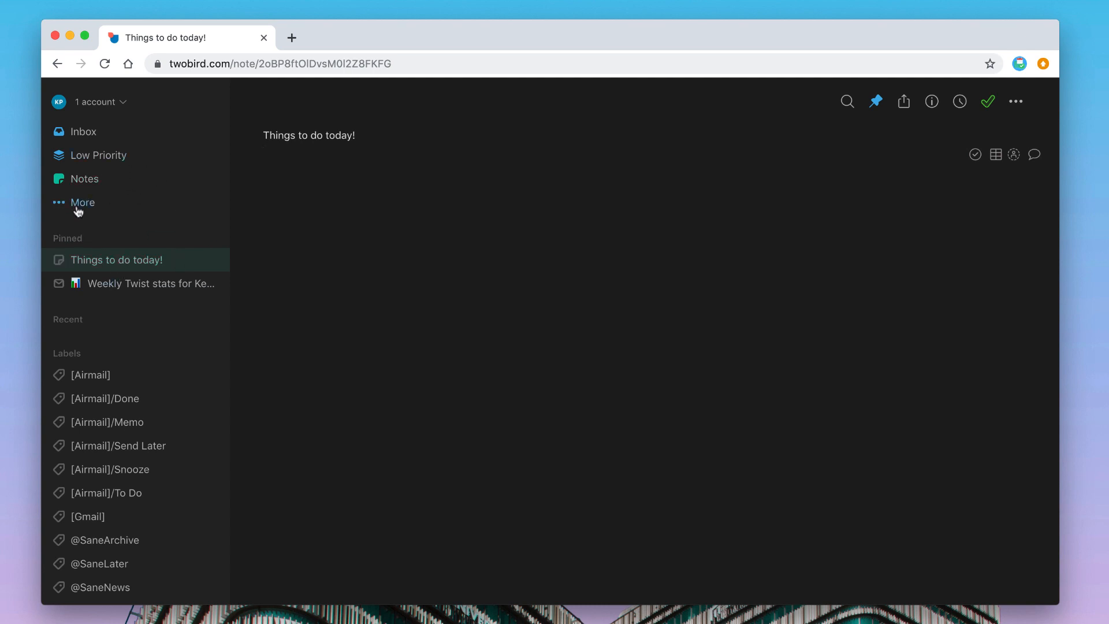
{"action": "left_click", "coordinate": [83, 202]}
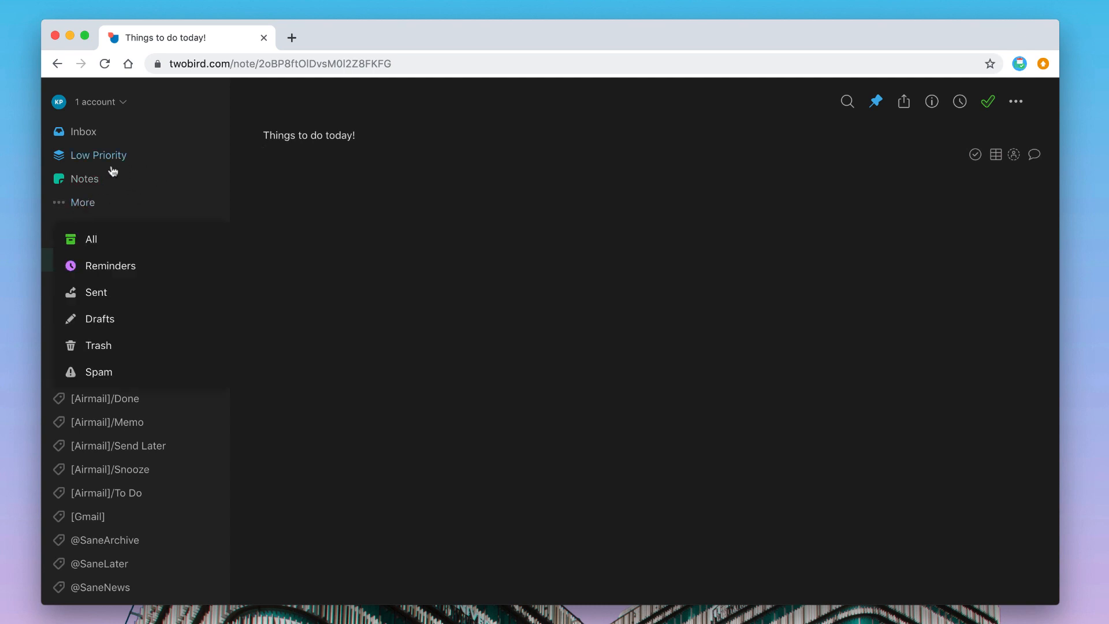
{"action": "mouse_move", "coordinate": [99, 173]}
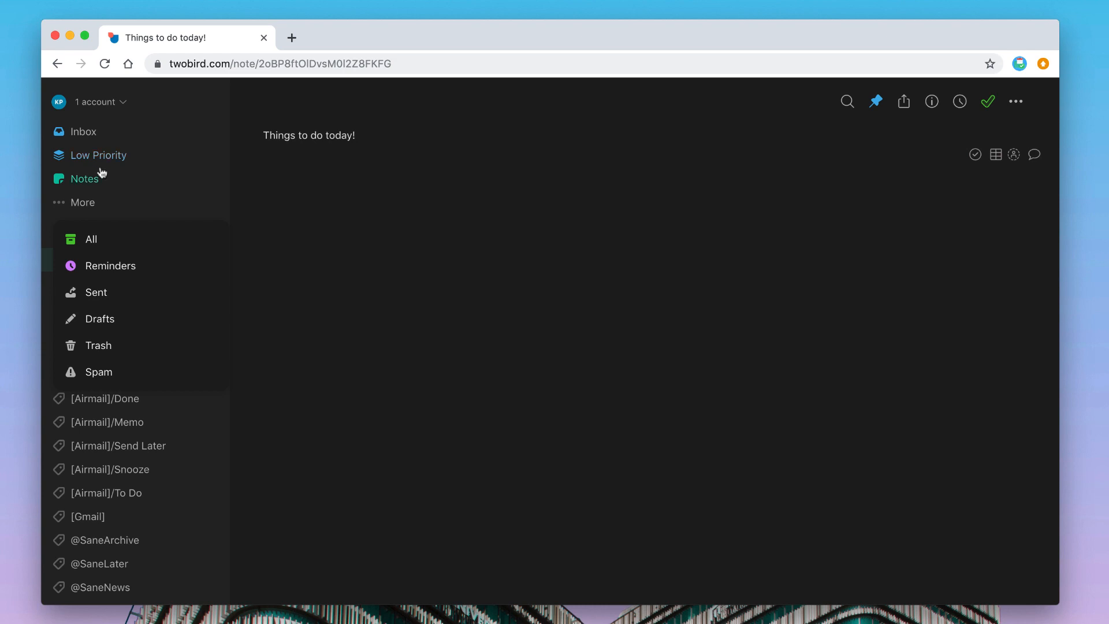
{"action": "left_click", "coordinate": [98, 155]}
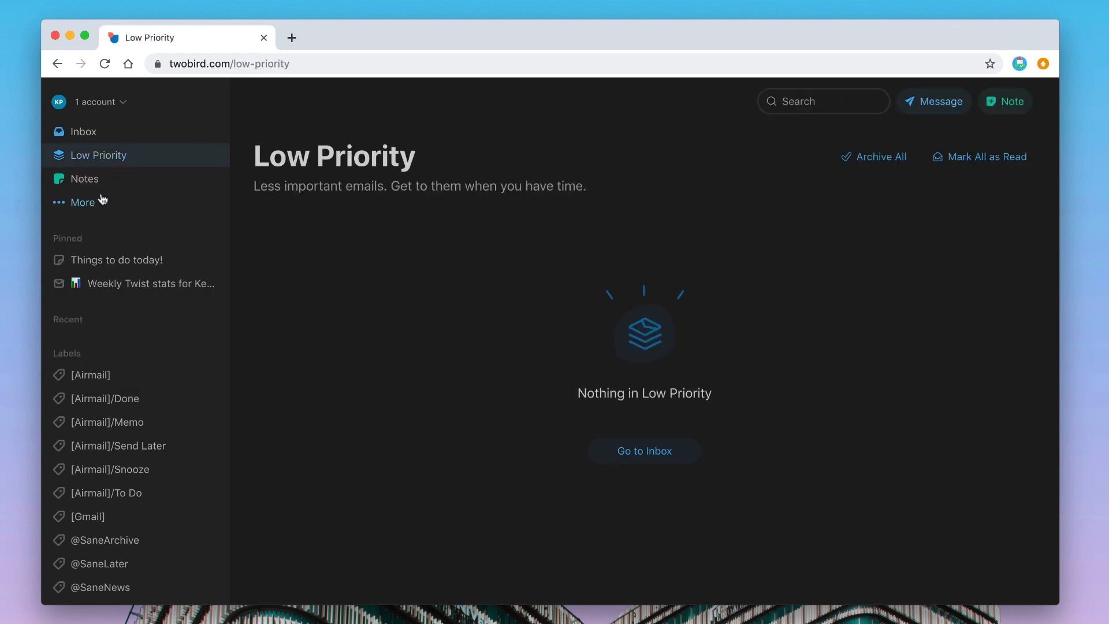
{"action": "mouse_move", "coordinate": [588, 362]}
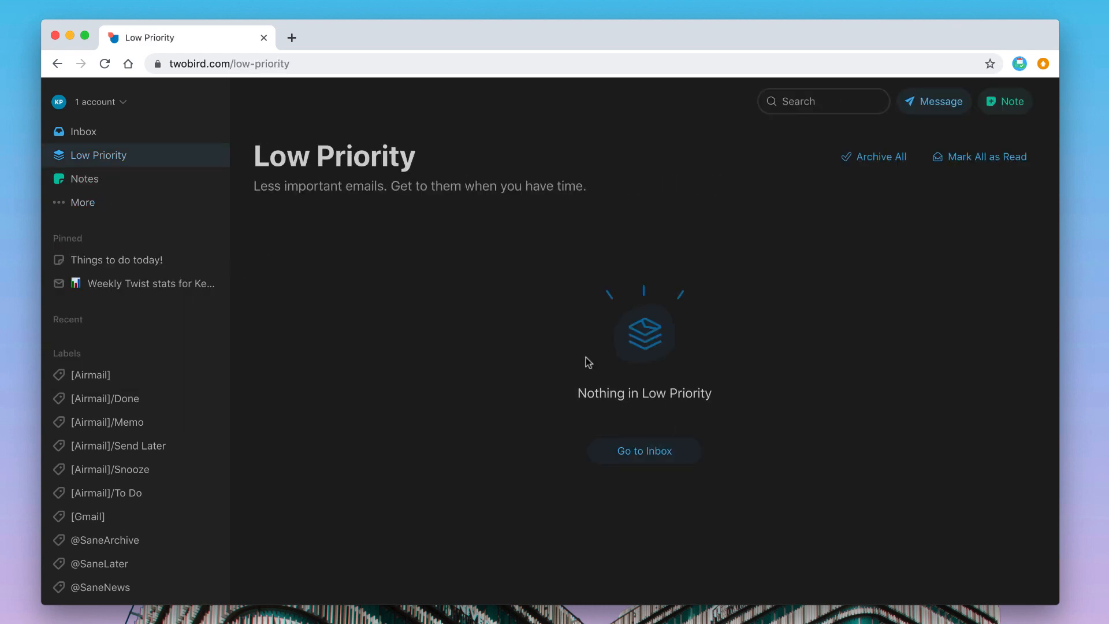
{"action": "mouse_move", "coordinate": [717, 384]}
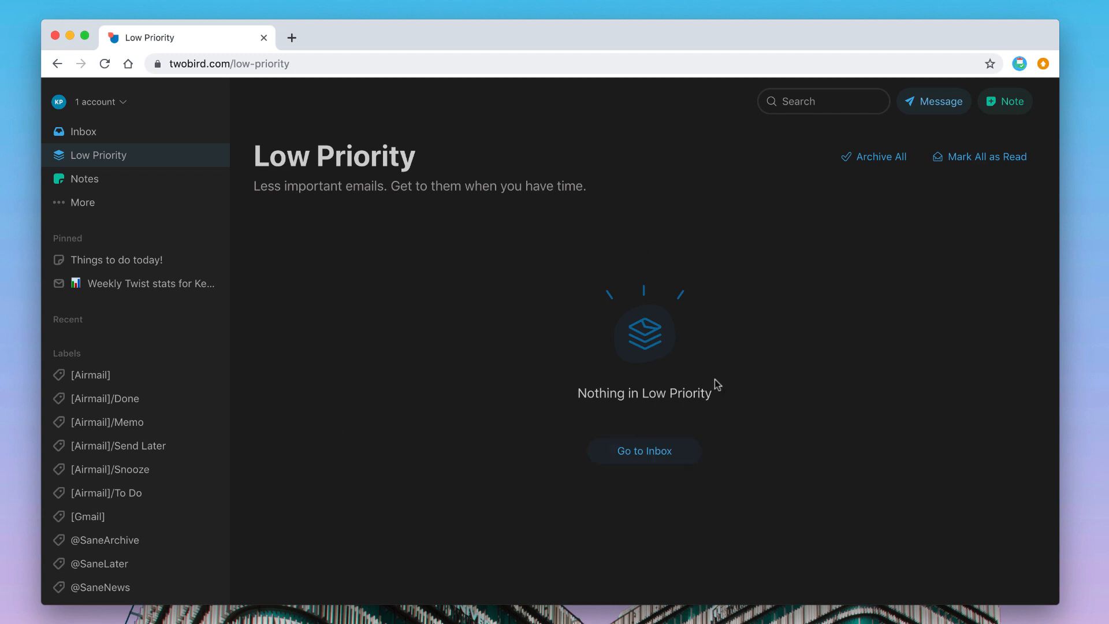
{"action": "mouse_move", "coordinate": [367, 320]}
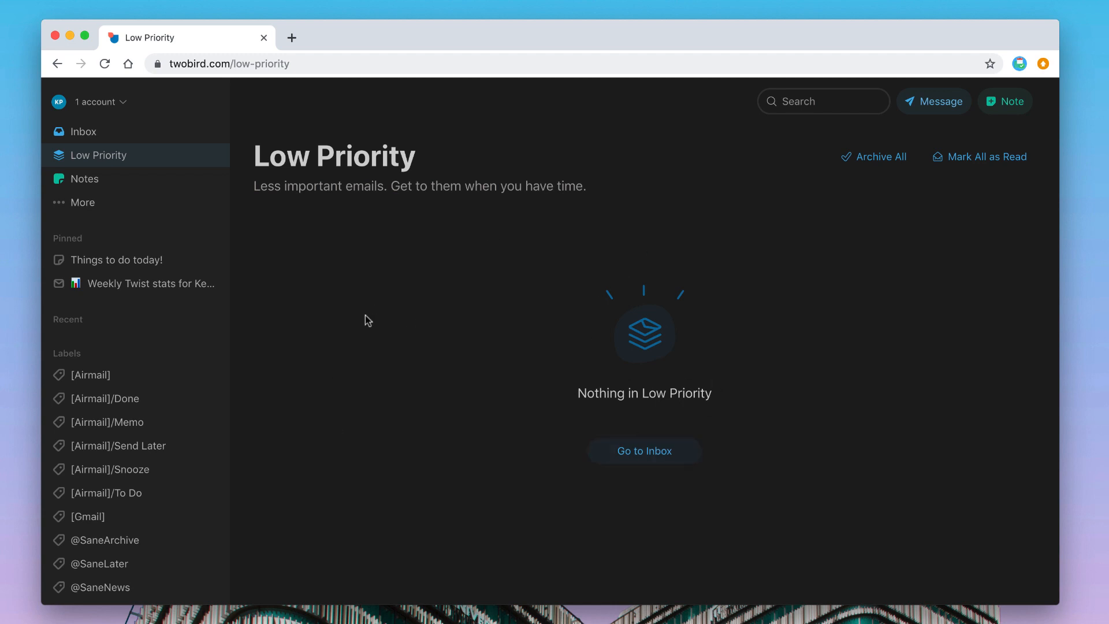
{"action": "mouse_move", "coordinate": [301, 288]}
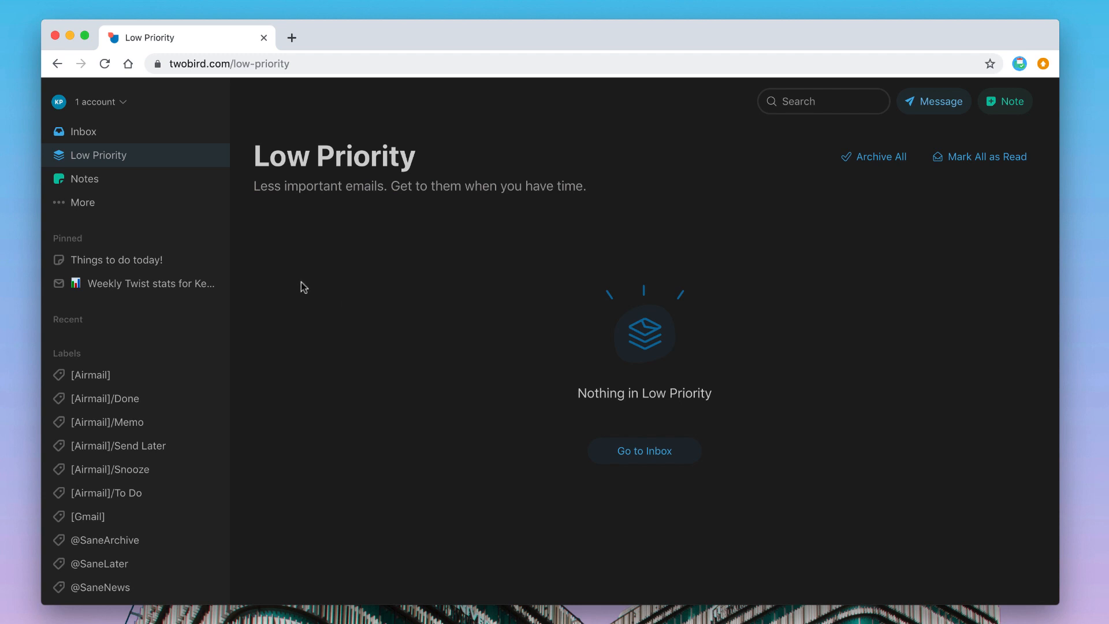
{"action": "left_click", "coordinate": [82, 203]}
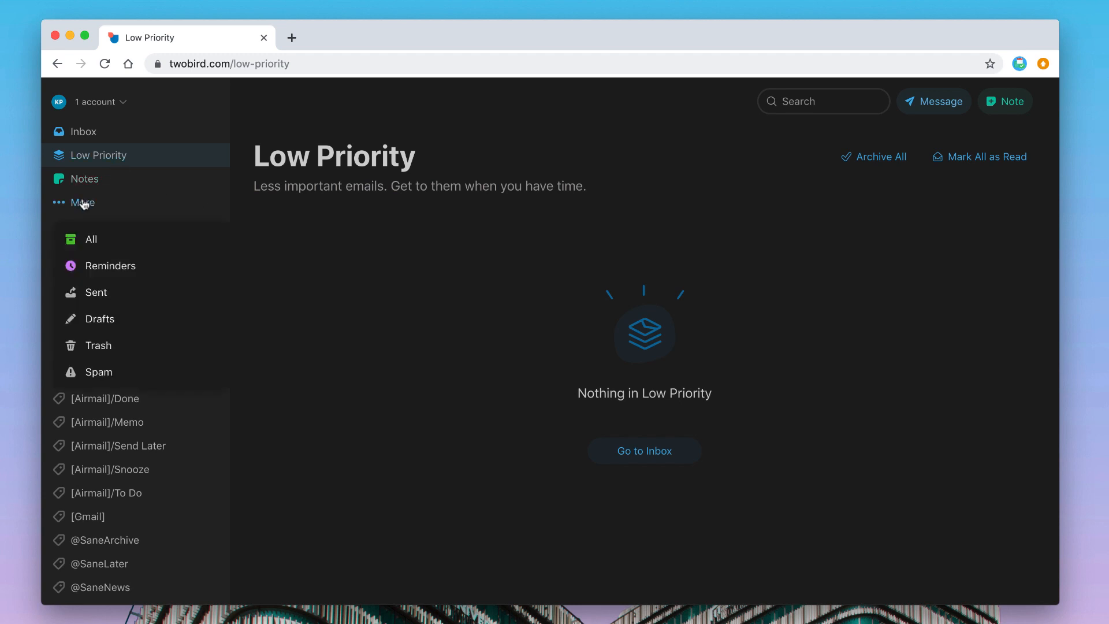
{"action": "mouse_move", "coordinate": [146, 290]}
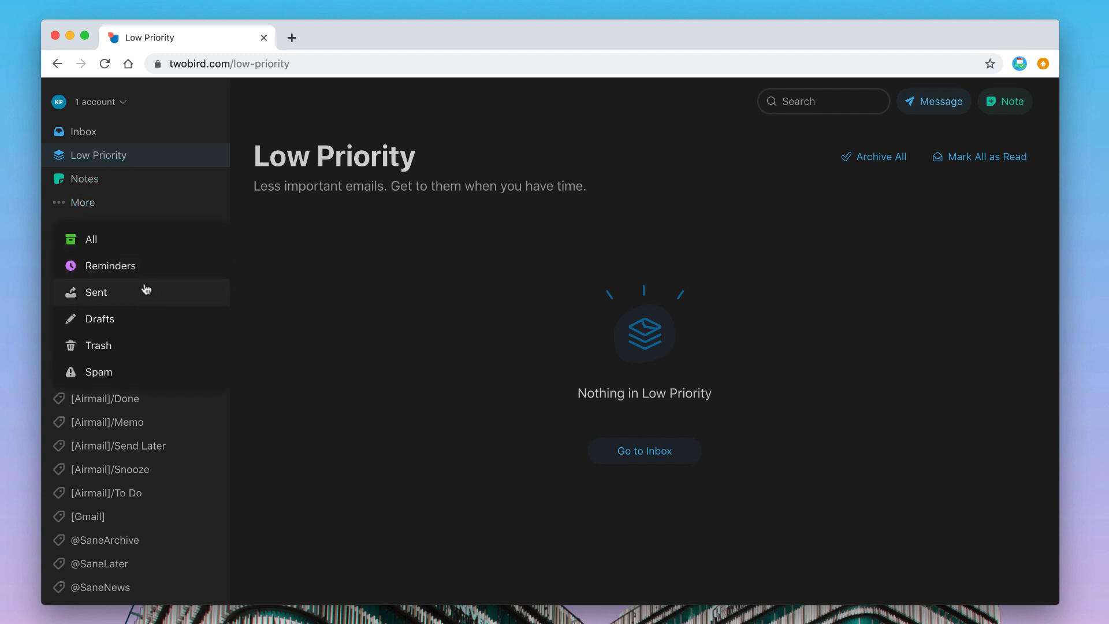
From Drafts, reopen 'TwoBird Review' and insert the 'Things to do today!' note under 'Hello,'.
{"action": "left_click", "coordinate": [102, 319]}
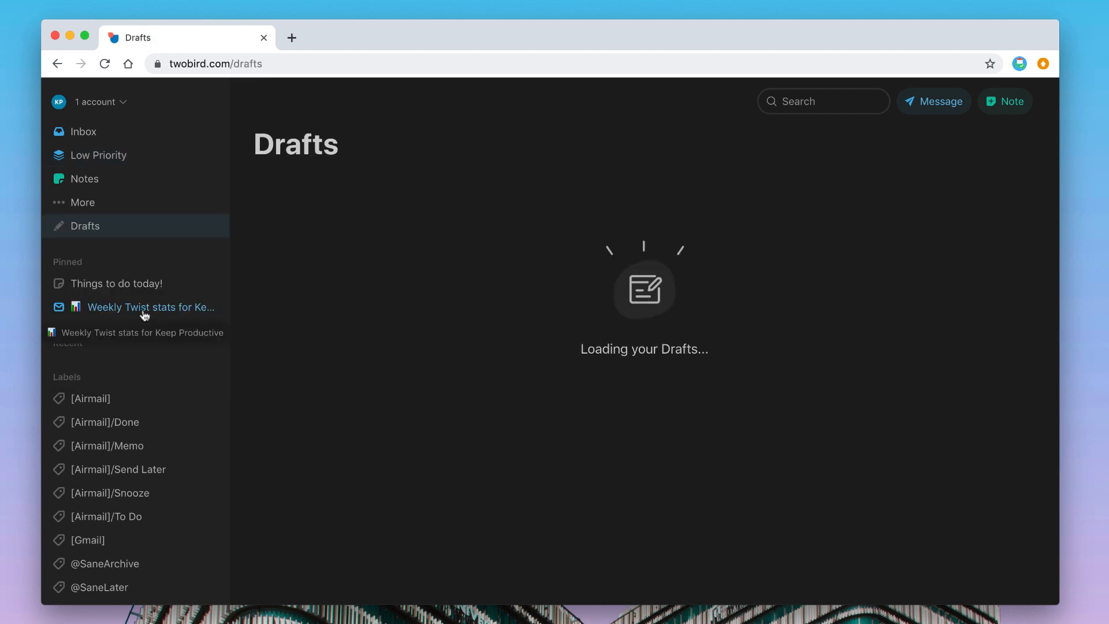
{"action": "left_click", "coordinate": [82, 203]}
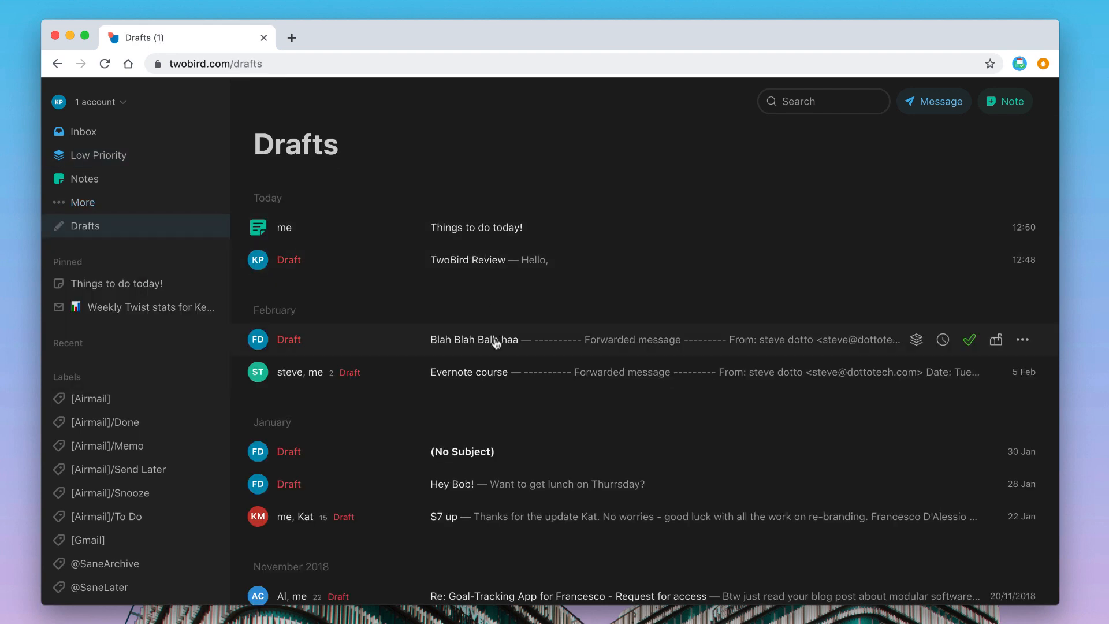
{"action": "left_click", "coordinate": [468, 260]}
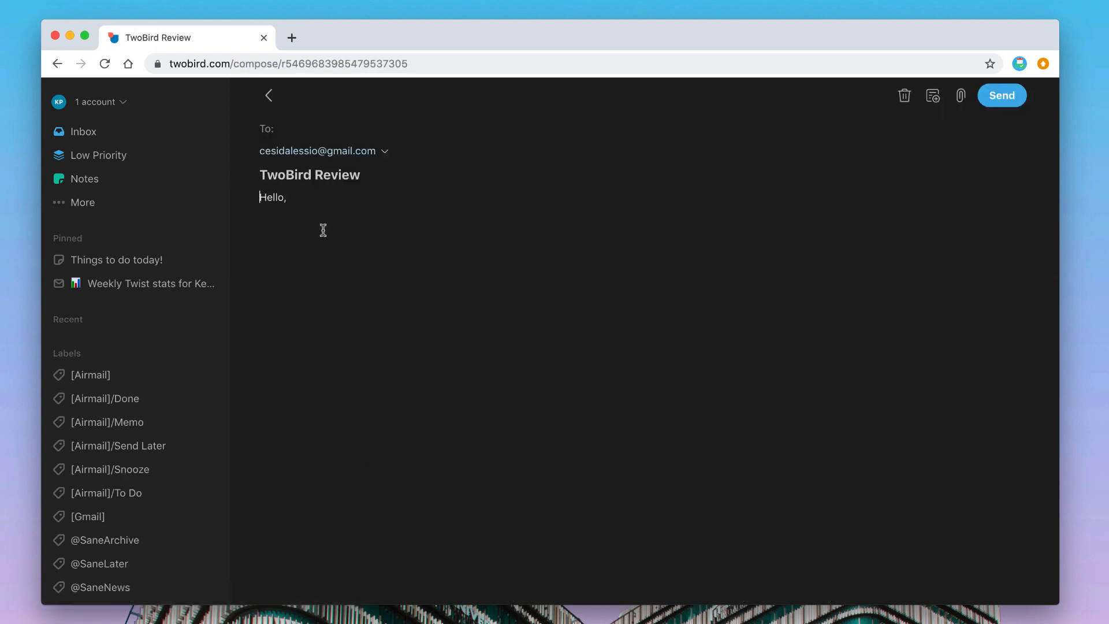
{"action": "mouse_move", "coordinate": [328, 196]}
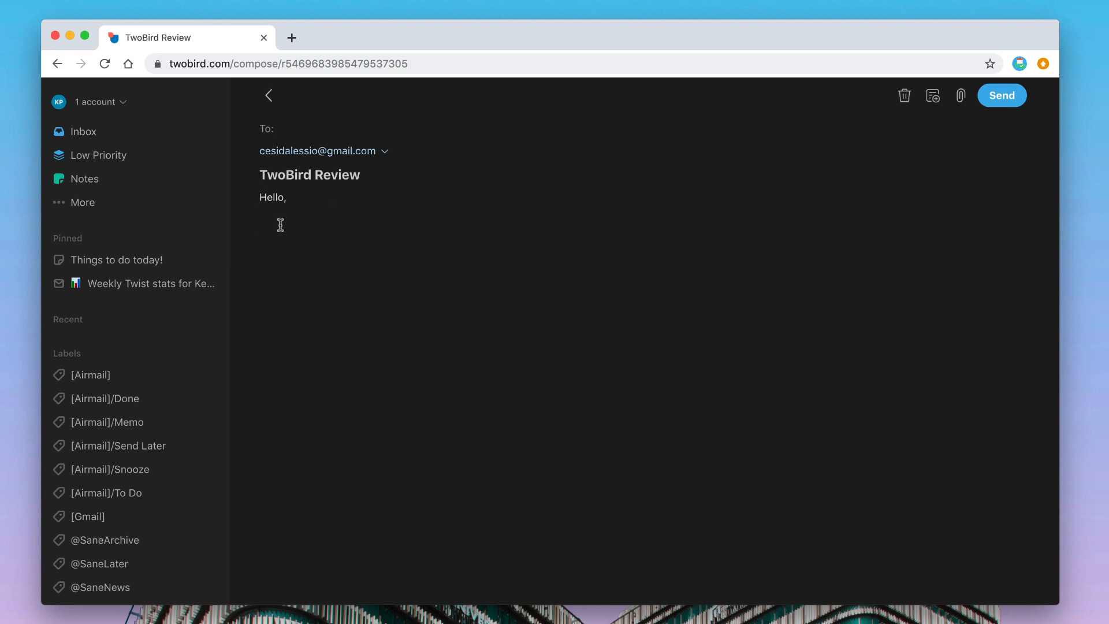
{"action": "mouse_move", "coordinate": [944, 111]}
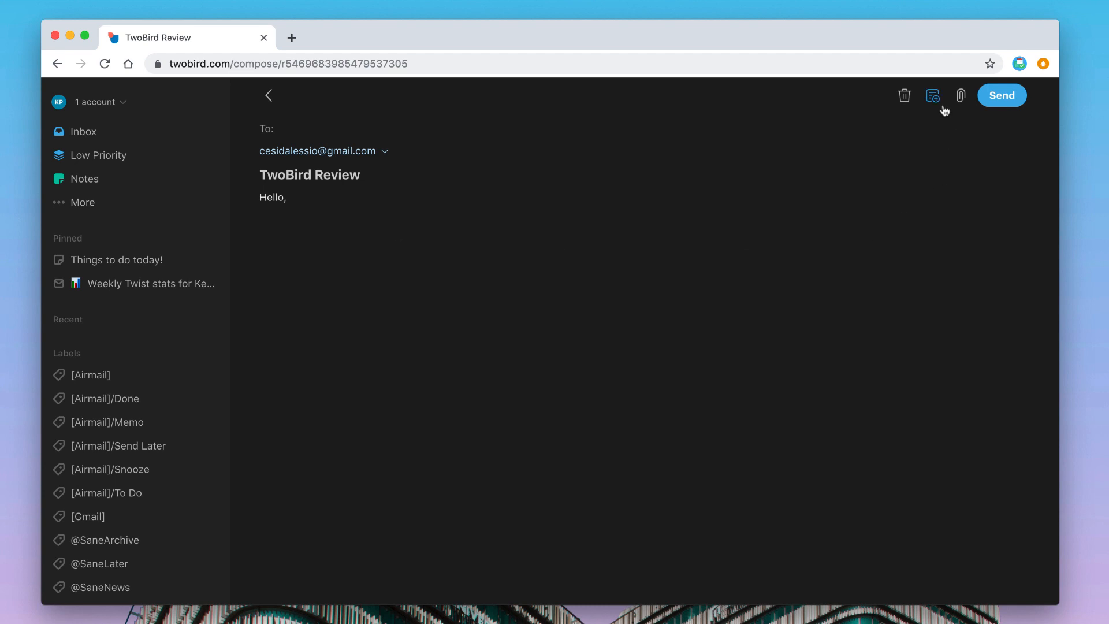
{"action": "left_click", "coordinate": [933, 95]}
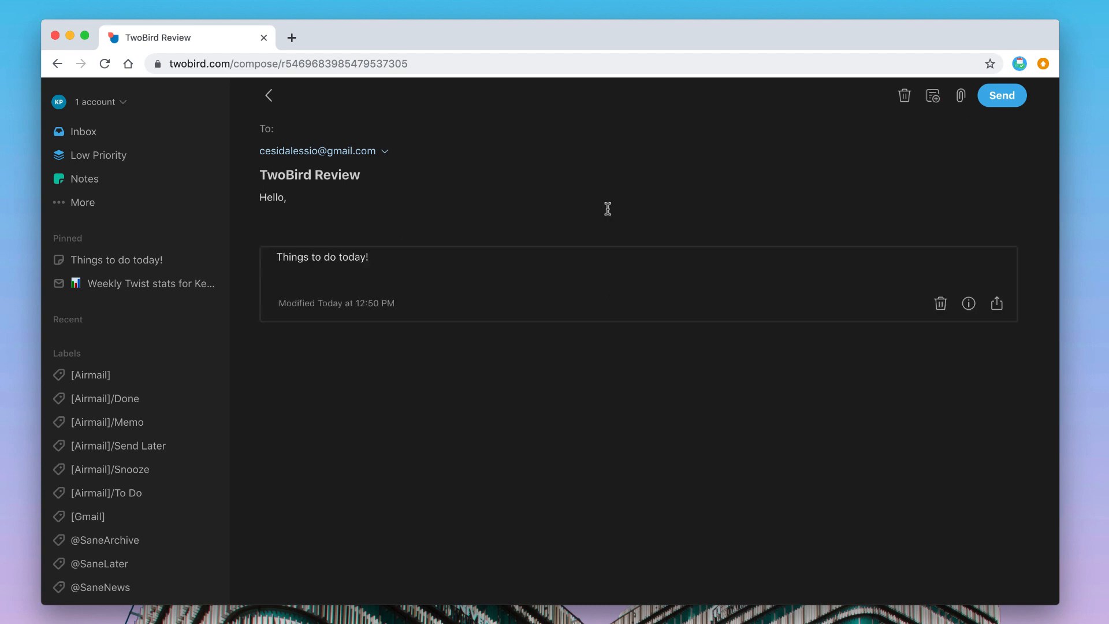
{"action": "mouse_move", "coordinate": [499, 362]}
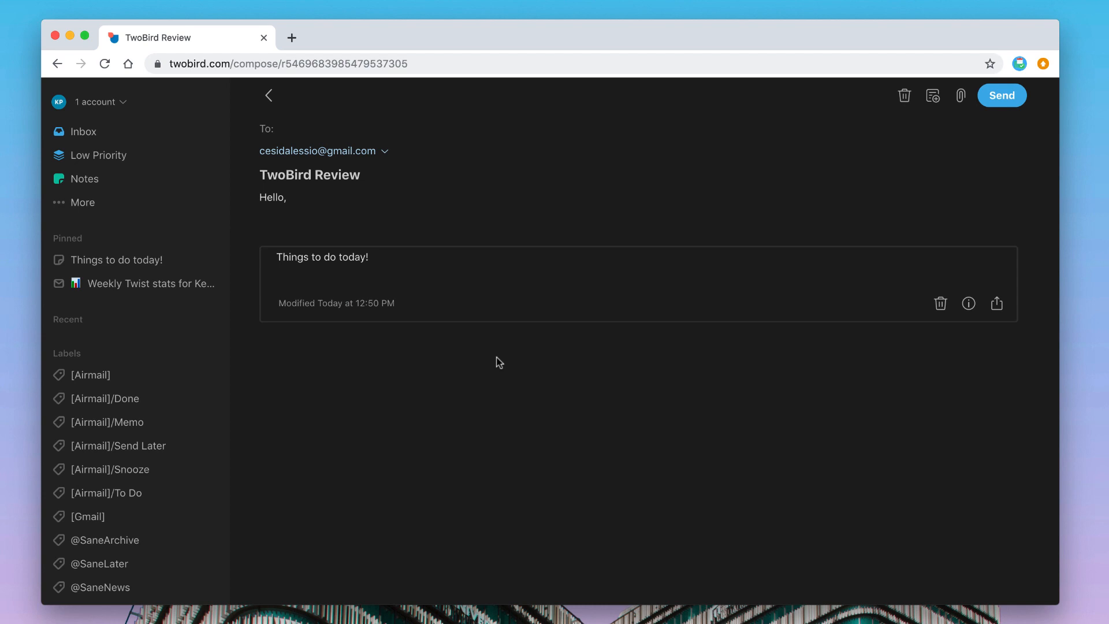
{"action": "mouse_move", "coordinate": [453, 384]}
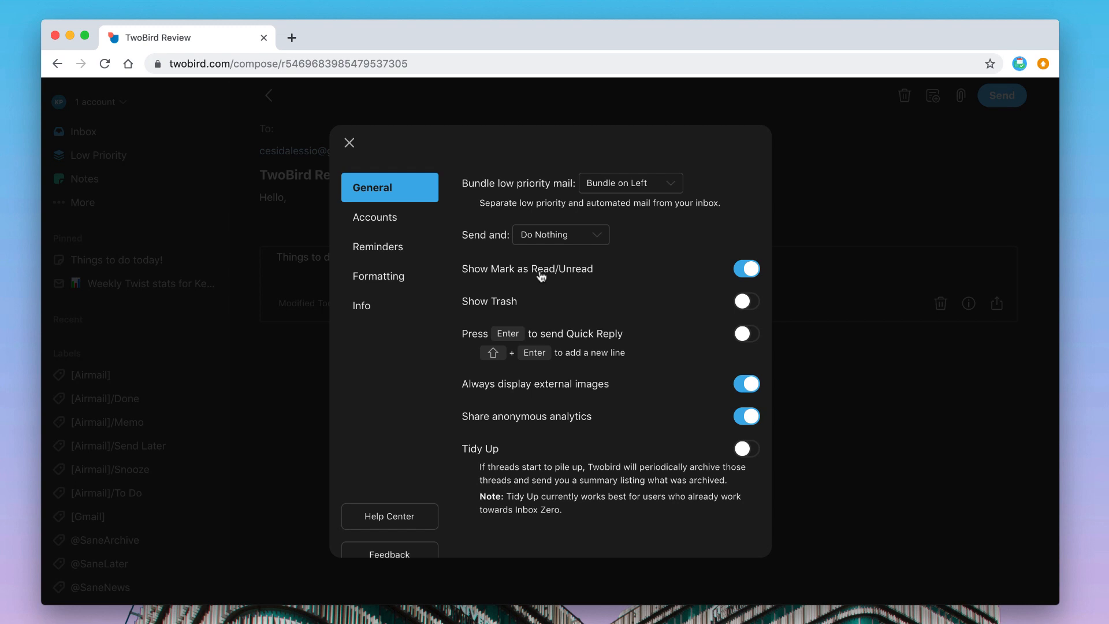
{"action": "mouse_move", "coordinate": [607, 190]}
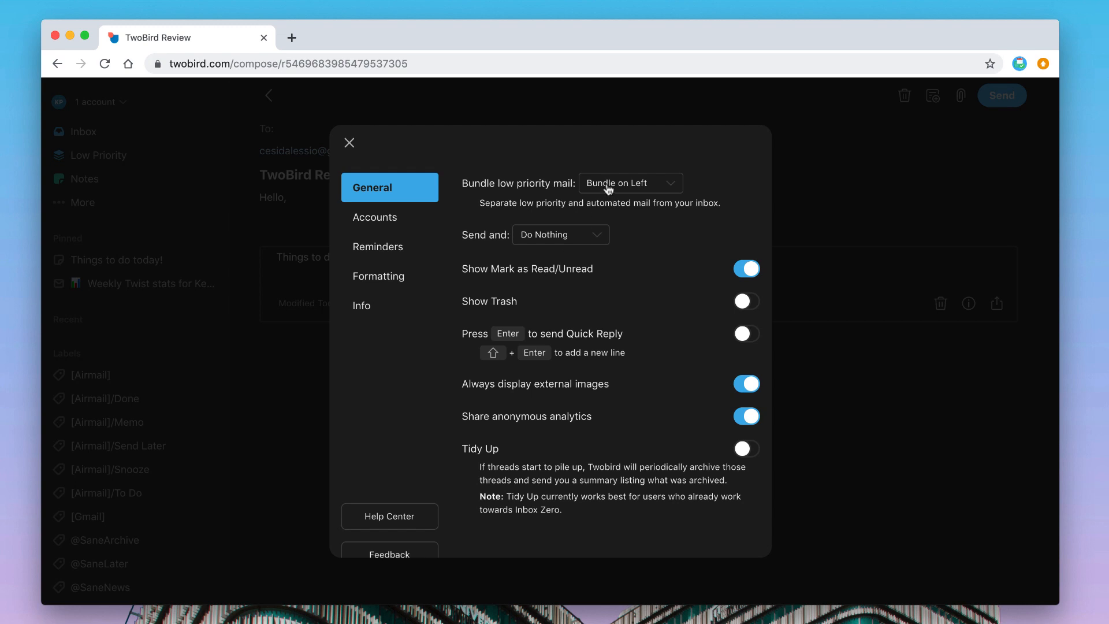
In General settings, adjust low-priority bundling and set sending to Archive Thread.
{"action": "left_click", "coordinate": [628, 182]}
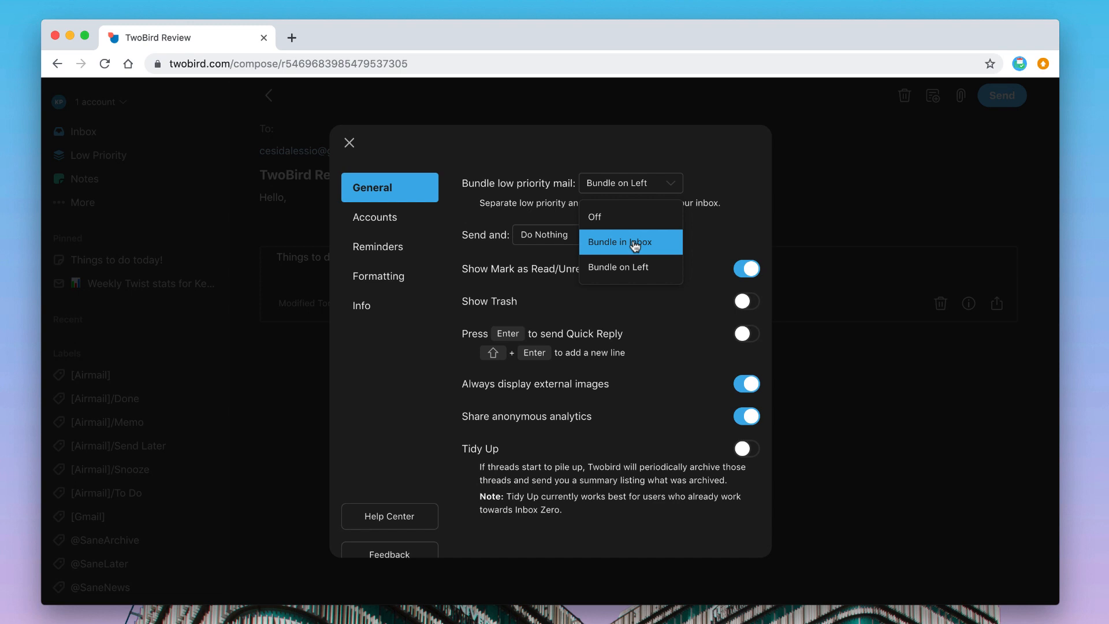
{"action": "left_click", "coordinate": [626, 228]}
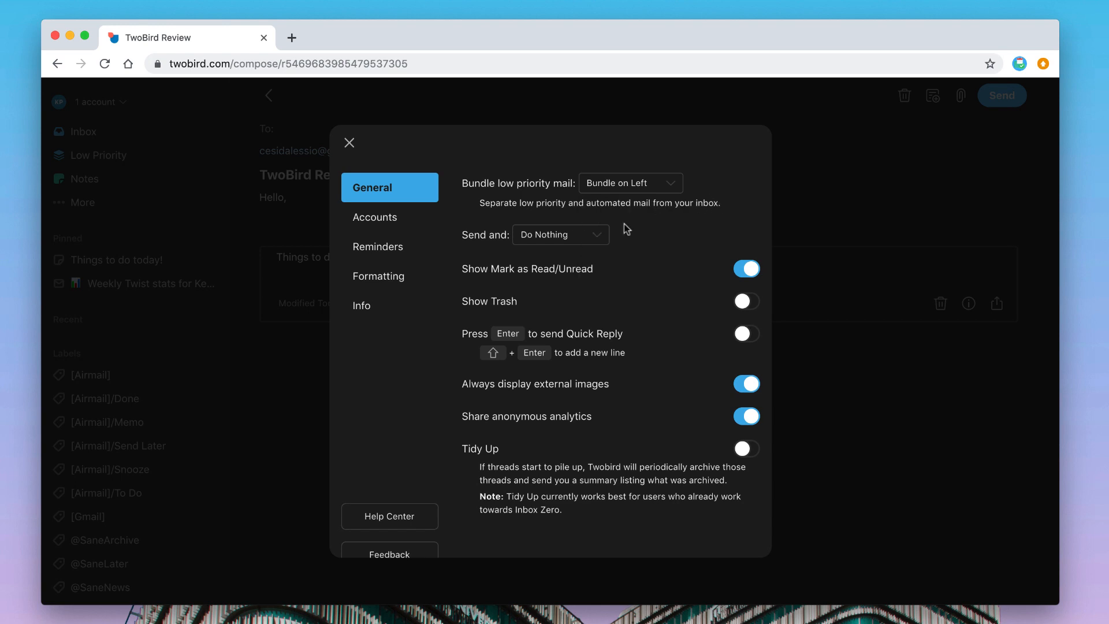
{"action": "left_click", "coordinate": [560, 235]}
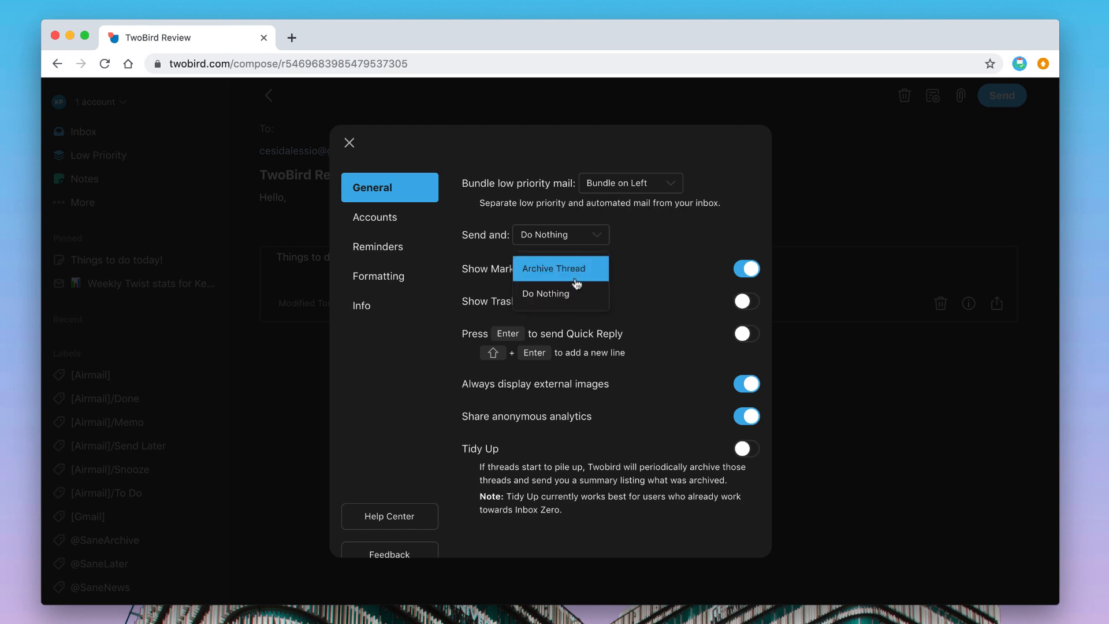
{"action": "left_click", "coordinate": [556, 269]}
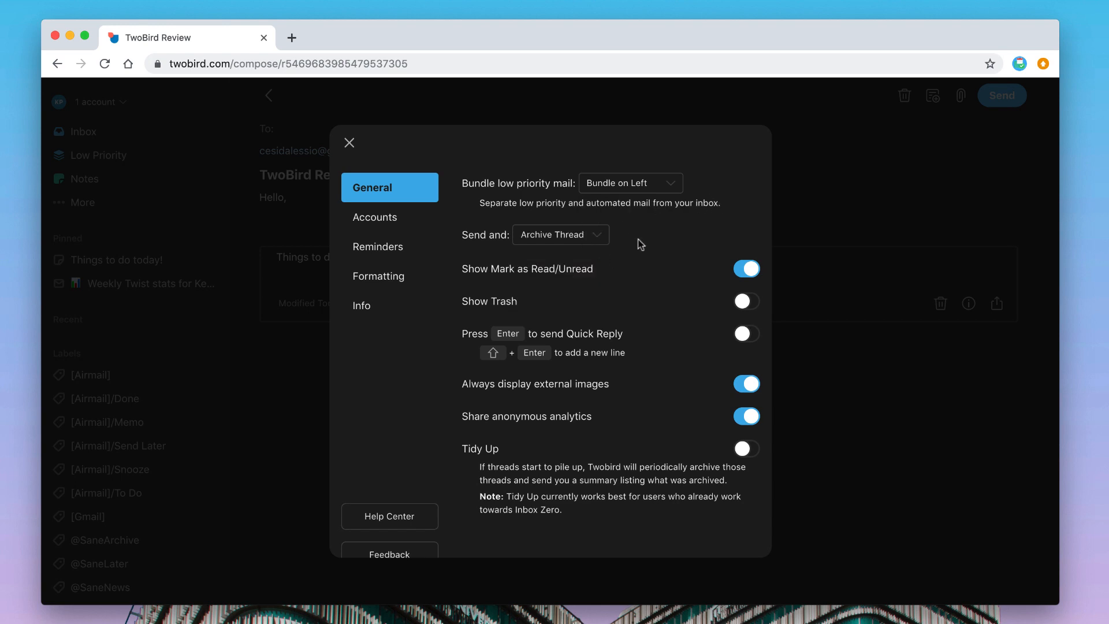
{"action": "mouse_move", "coordinate": [633, 354]}
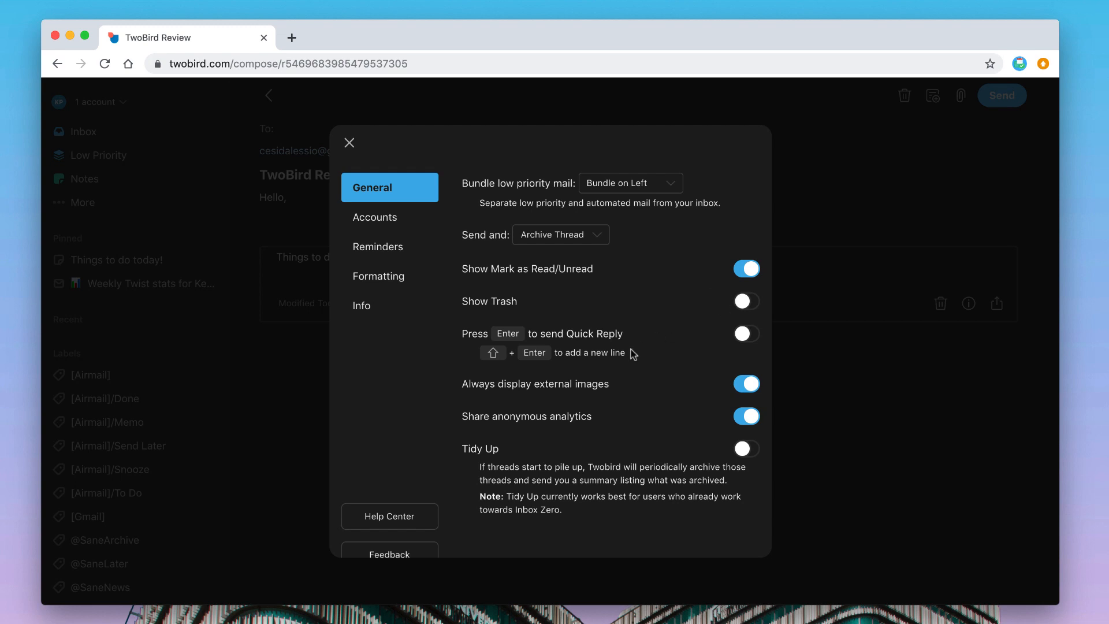
{"action": "mouse_move", "coordinate": [615, 398]}
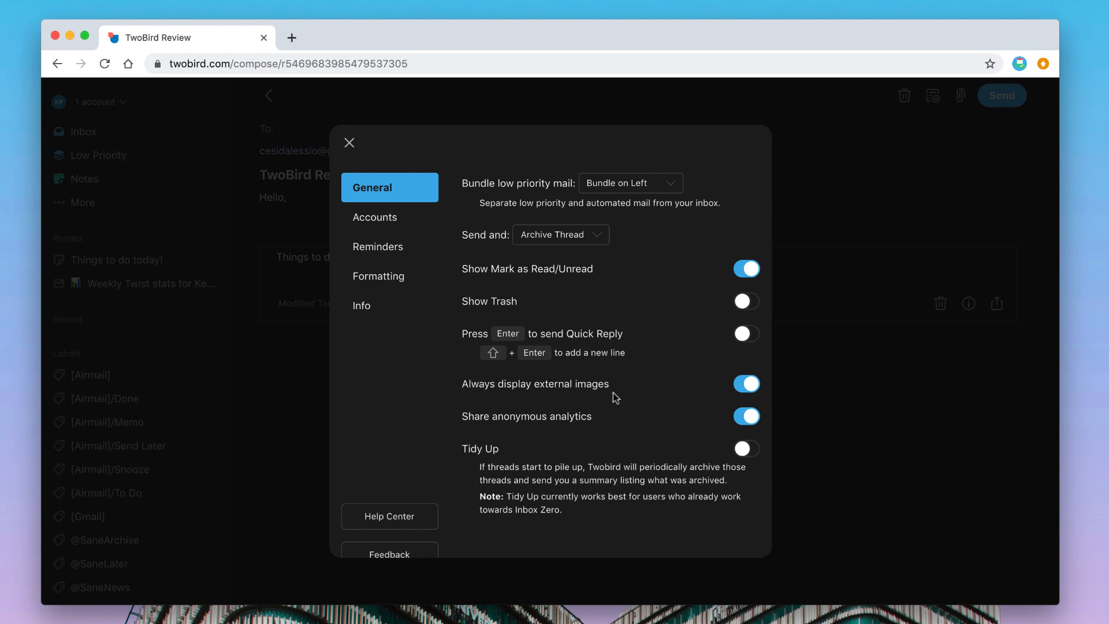
{"action": "mouse_move", "coordinate": [384, 208]}
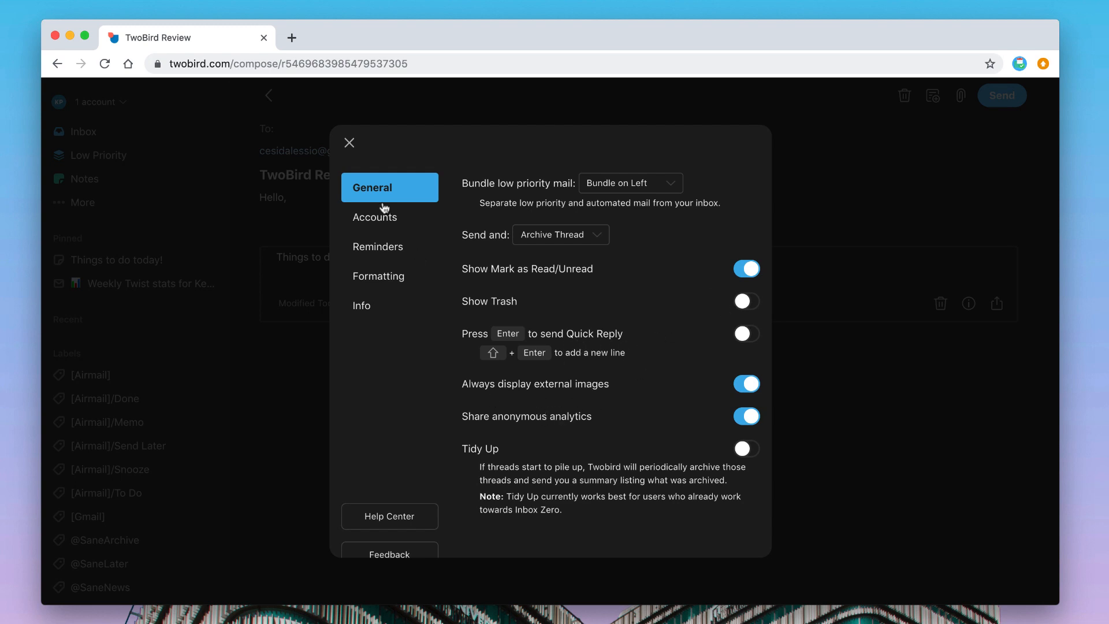
Switch Tidy Up auto-archiving on further down the General settings.
{"action": "scroll", "scroll_direction": "down", "scroll_amount": 3}
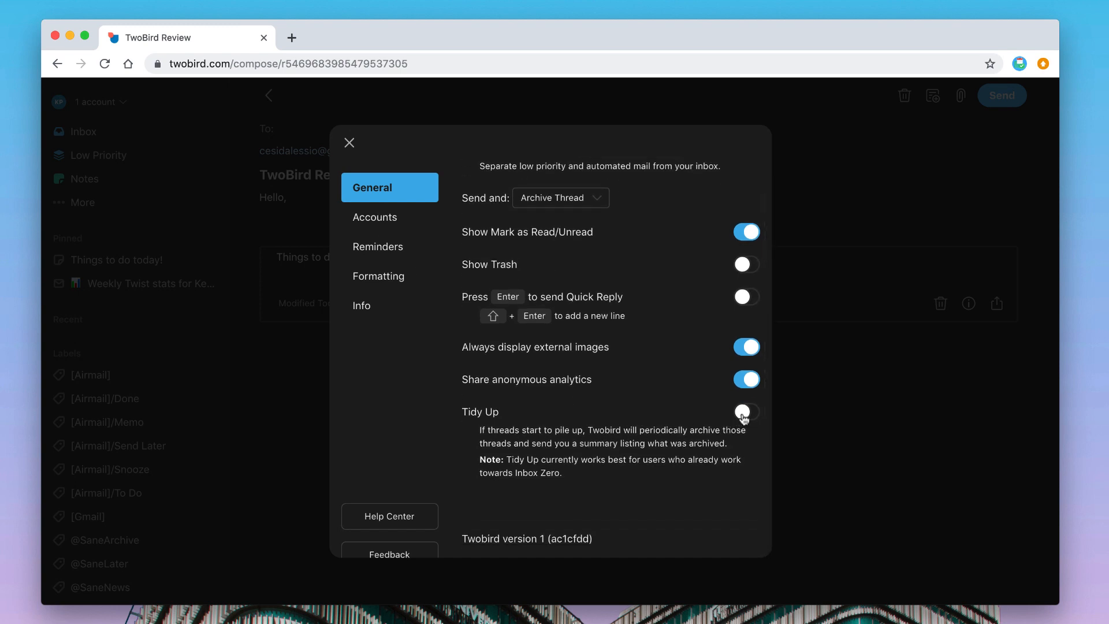
{"action": "left_click", "coordinate": [747, 412]}
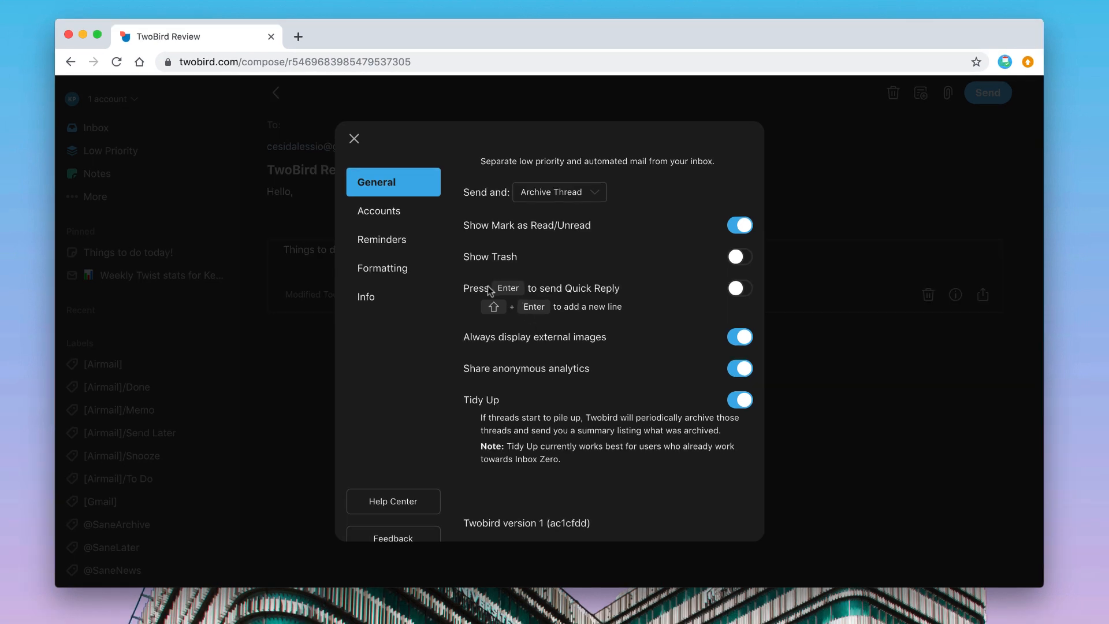
Browse Accounts and Reminders settings, landing on the Formatting shortcuts reference.
{"action": "left_click", "coordinate": [379, 211]}
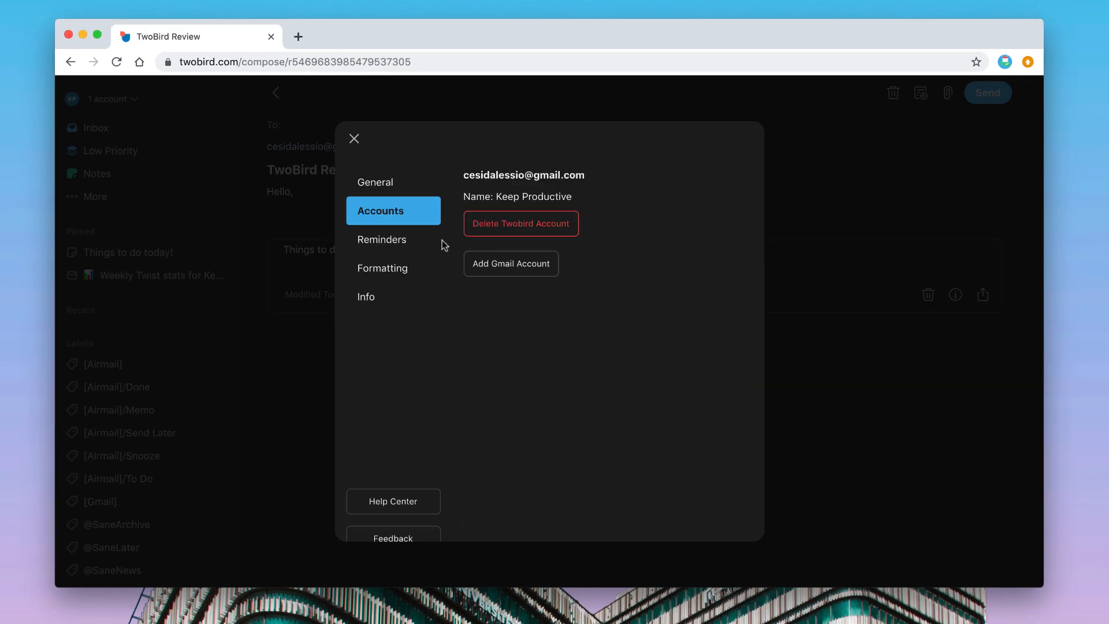
{"action": "mouse_move", "coordinate": [459, 235]}
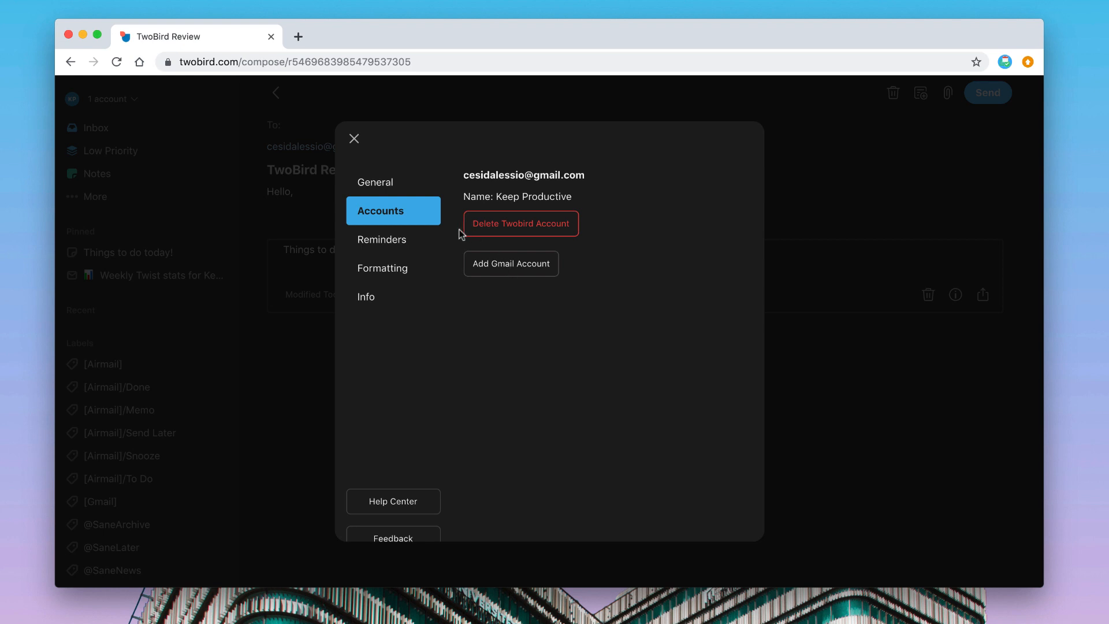
{"action": "left_click", "coordinate": [382, 239]}
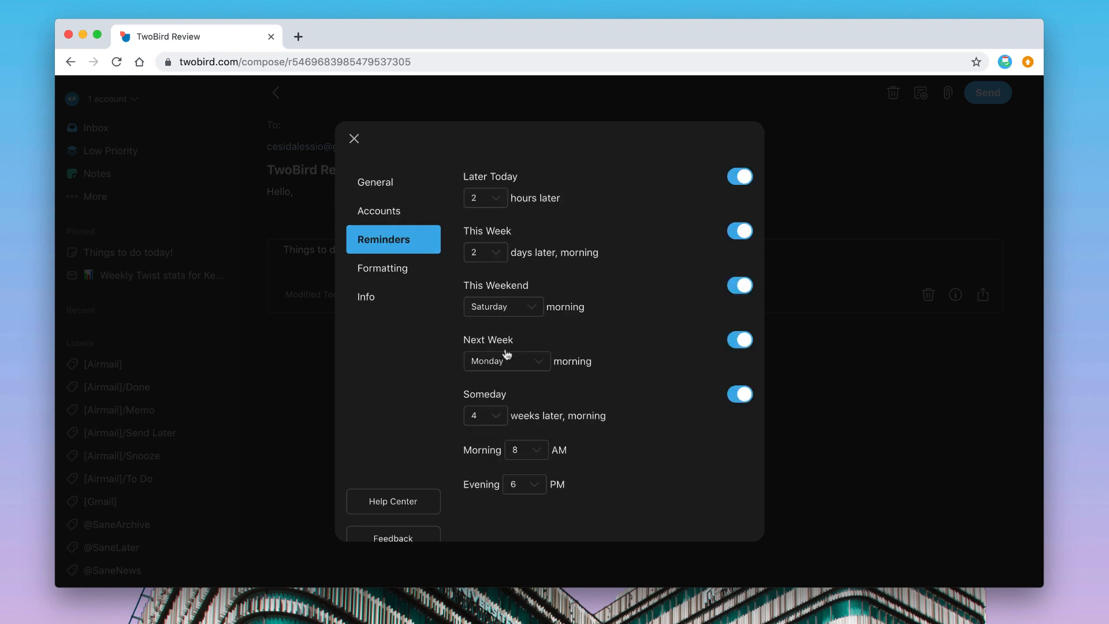
{"action": "left_click", "coordinate": [382, 267]}
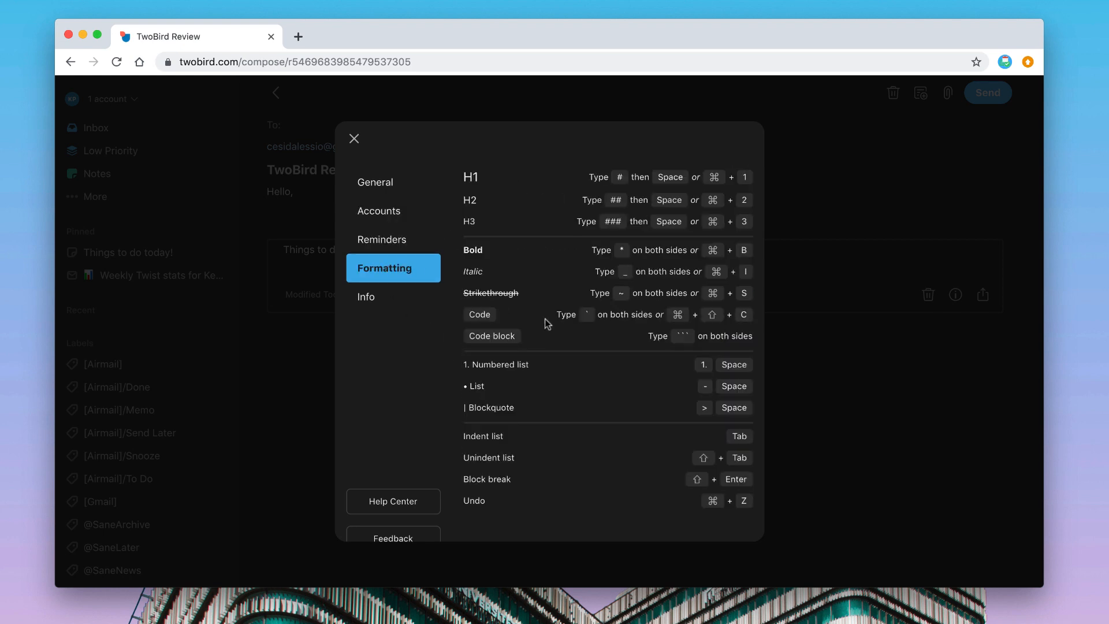
{"action": "mouse_move", "coordinate": [574, 340]}
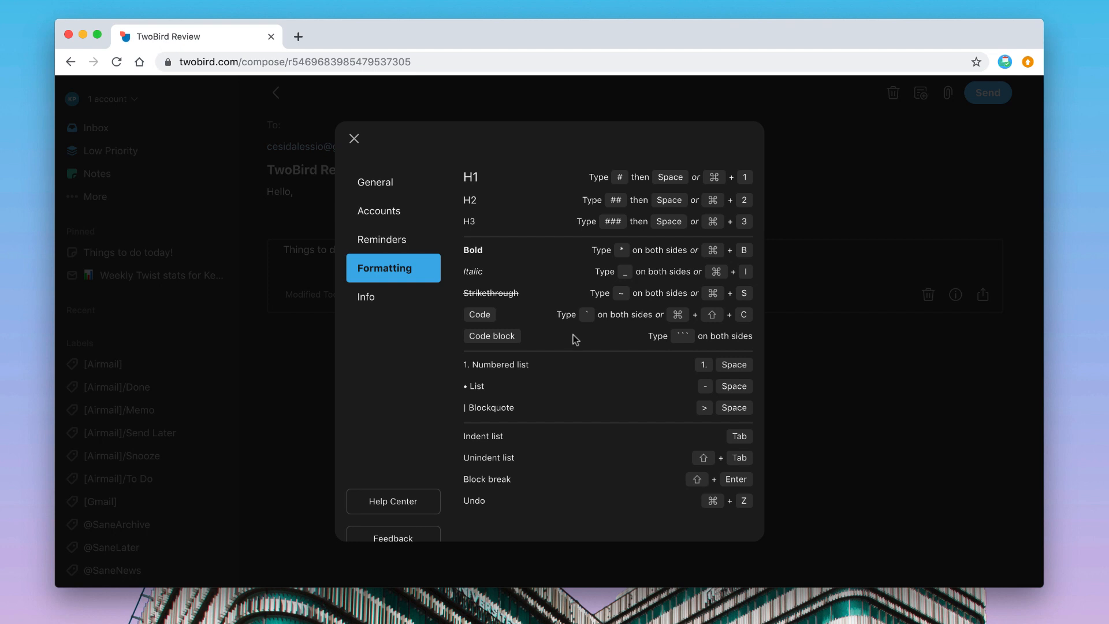
{"action": "mouse_move", "coordinate": [556, 376]}
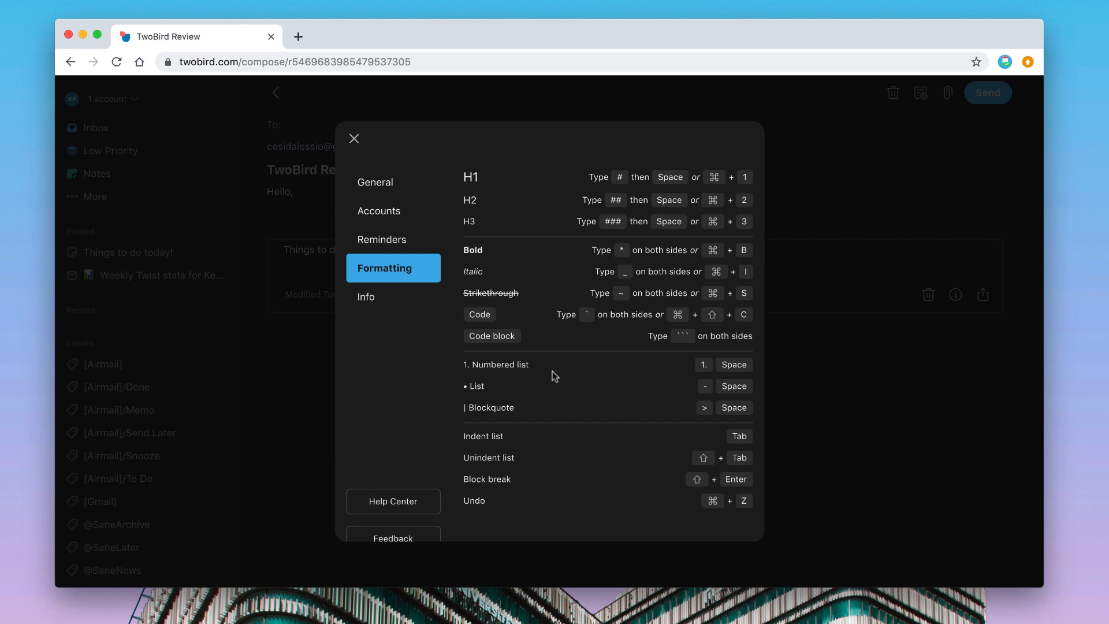
{"action": "mouse_move", "coordinate": [383, 300]}
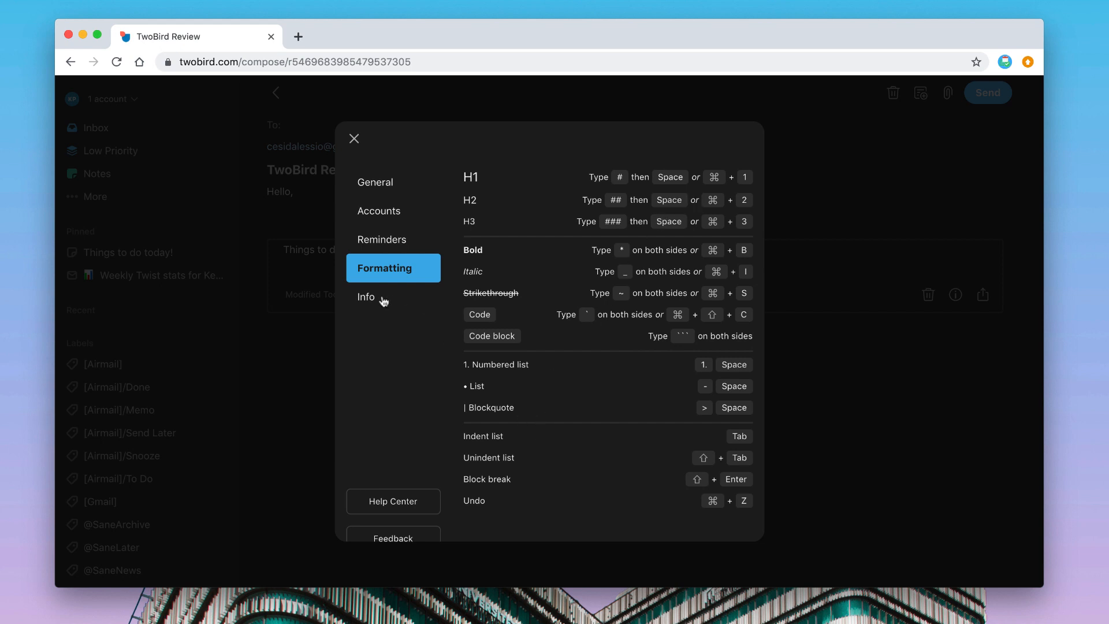
View the Info section of the preferences before closing them.
{"action": "left_click", "coordinate": [354, 138]}
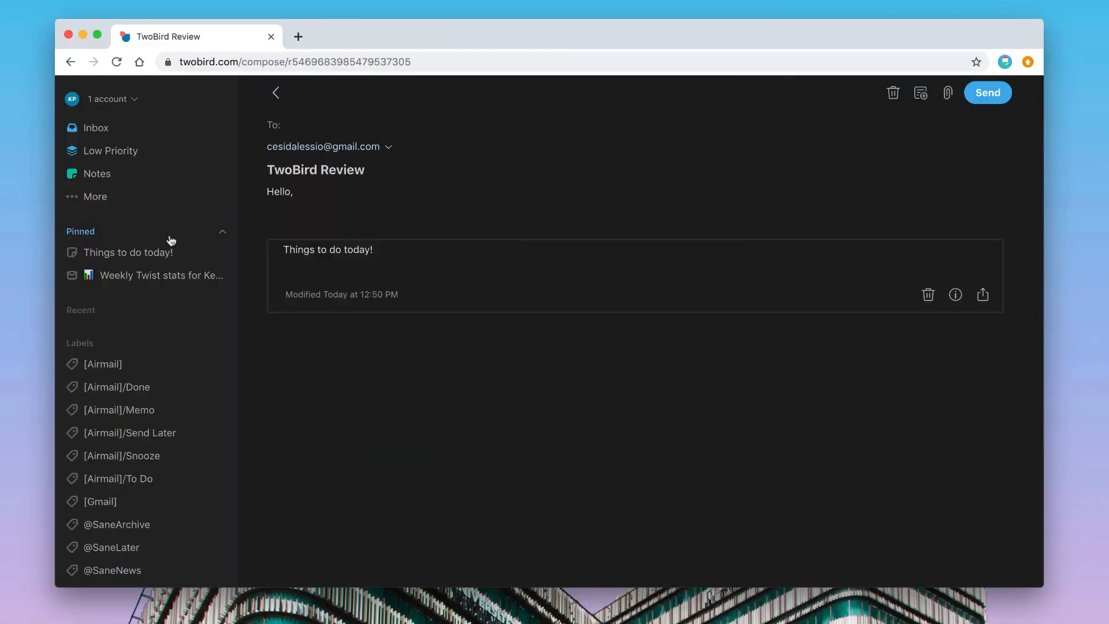